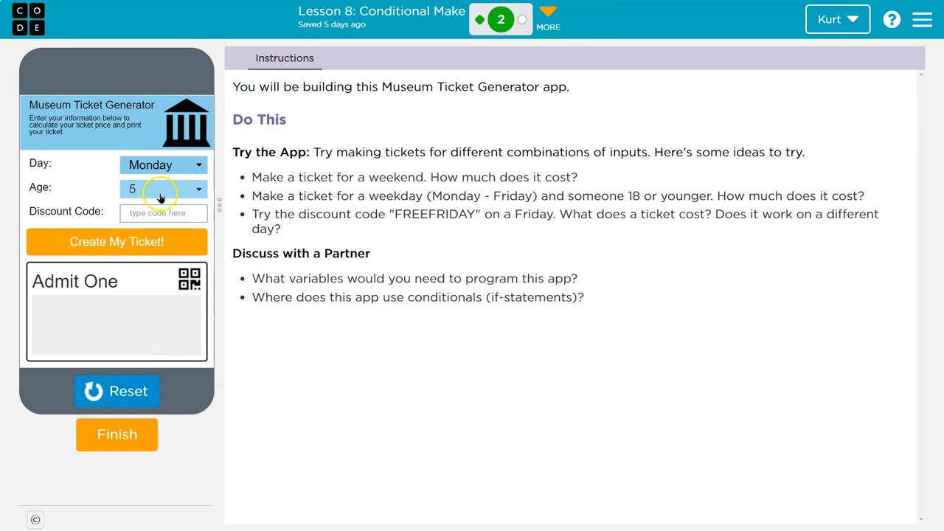
# Generate tickets for Monday age 5 and Saturday age 6
pyautogui.click(116, 242)
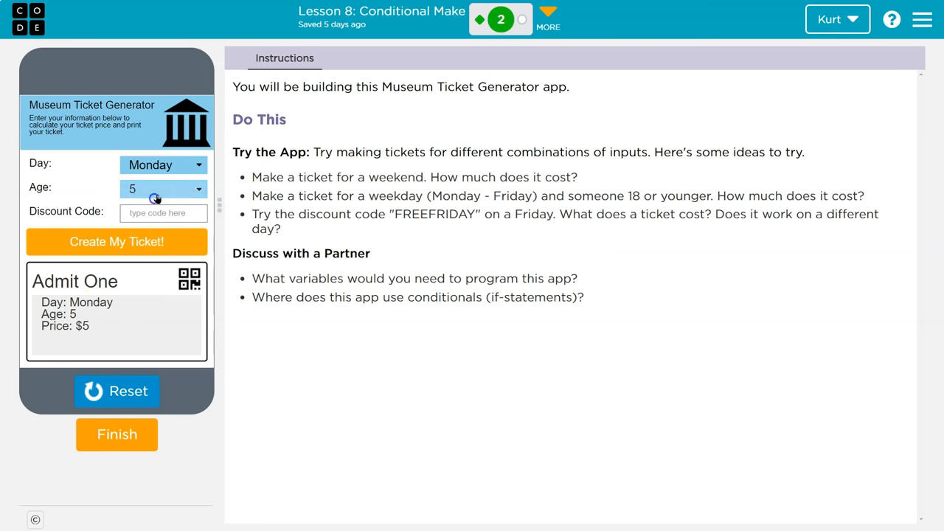
pyautogui.click(162, 188)
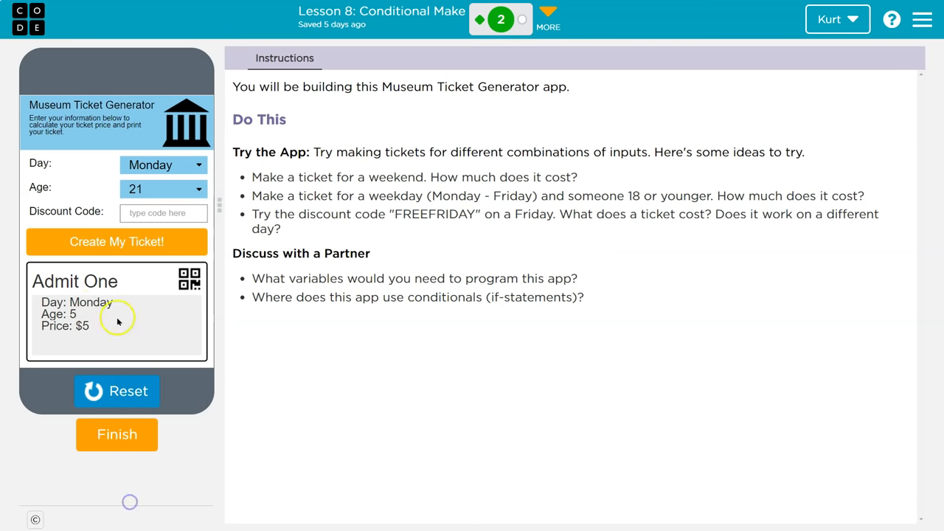
pyautogui.click(162, 189)
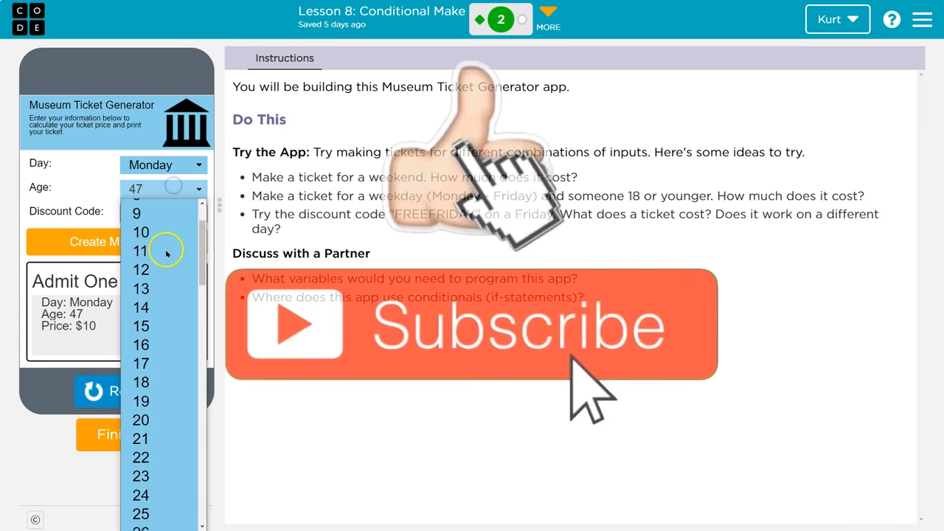
pyautogui.click(162, 165)
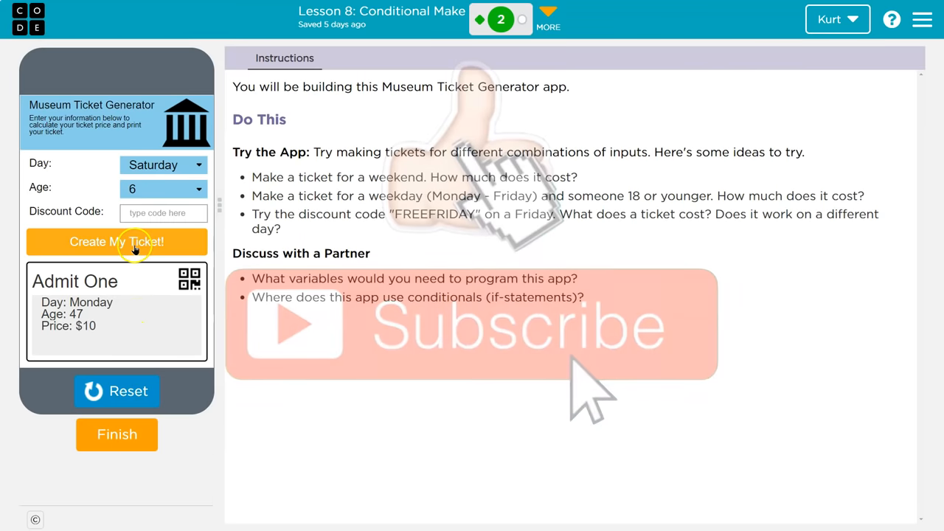
pyautogui.click(117, 241)
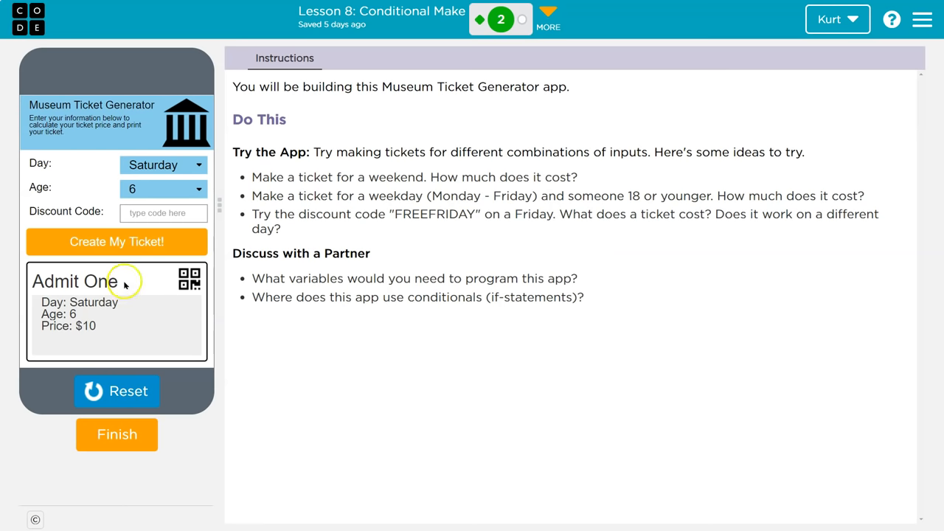
# Generate more tickets, including Sunday age 55 and Saturday age 84 ($10)
pyautogui.click(162, 164)
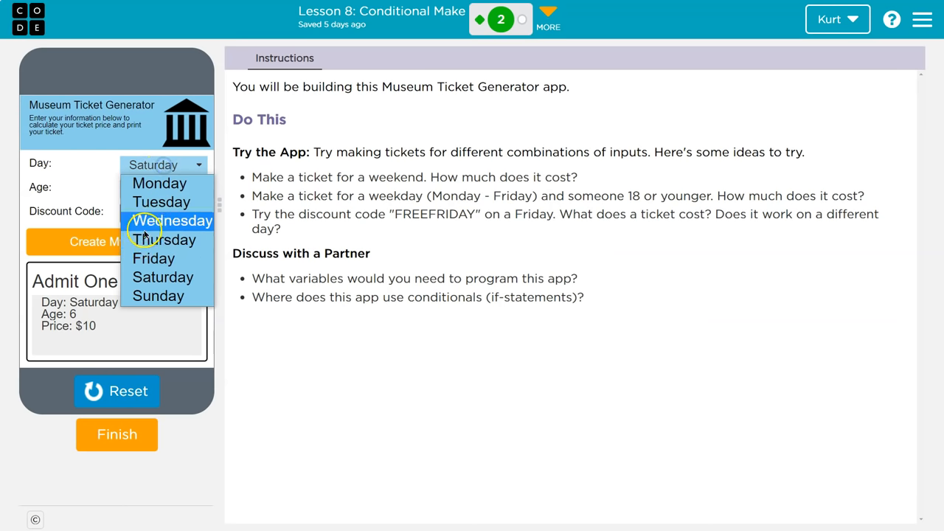
pyautogui.click(170, 220)
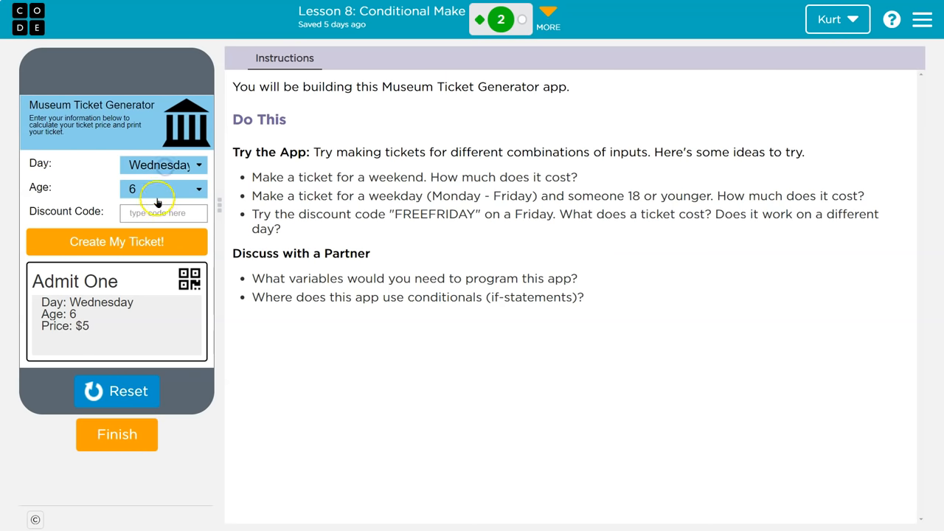
pyautogui.write('55')
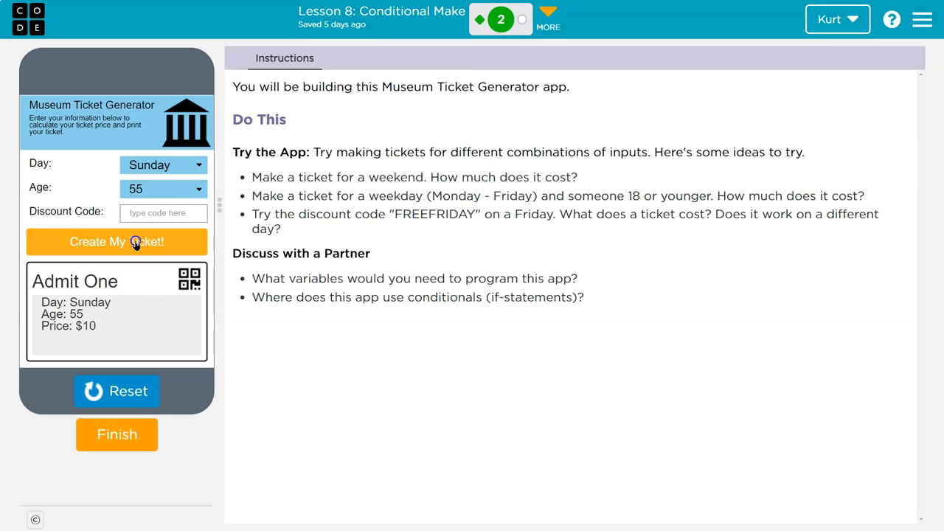
pyautogui.click(162, 164)
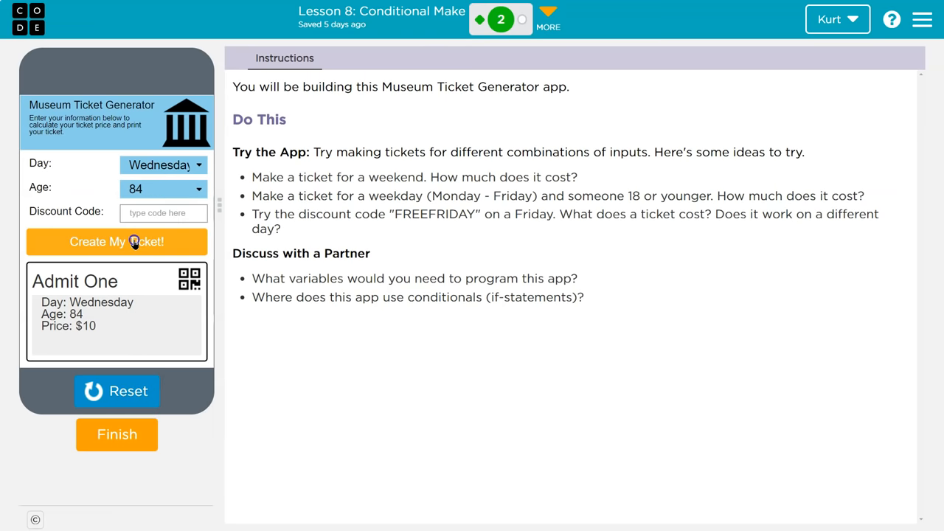
pyautogui.click(162, 165)
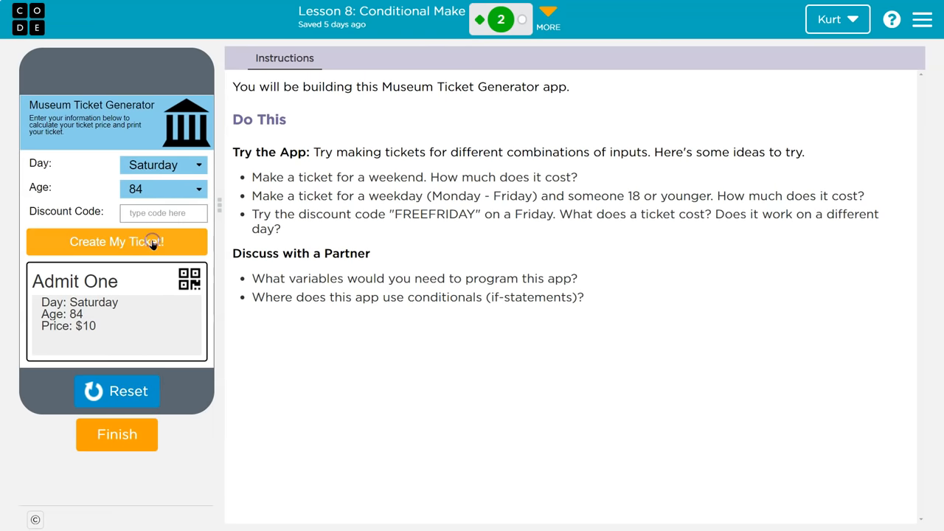
pyautogui.moveTo(796, 168)
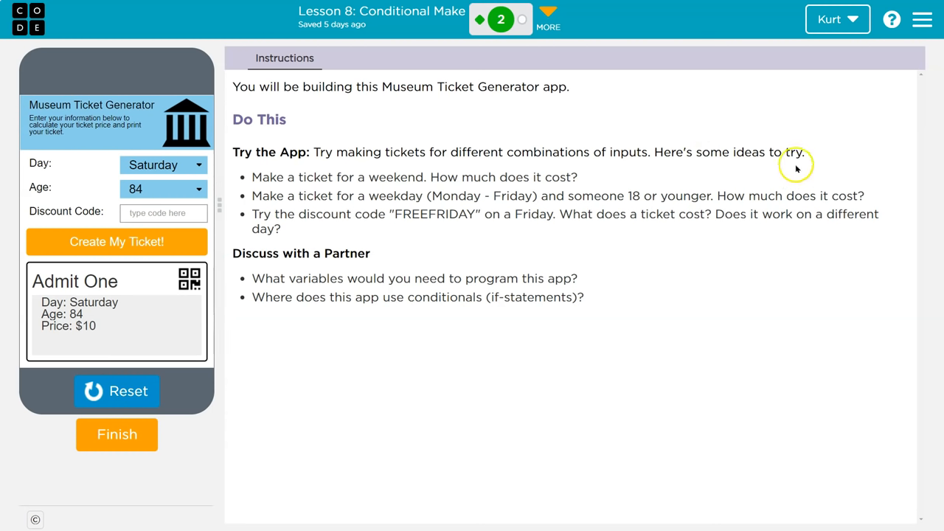
pyautogui.moveTo(683, 207)
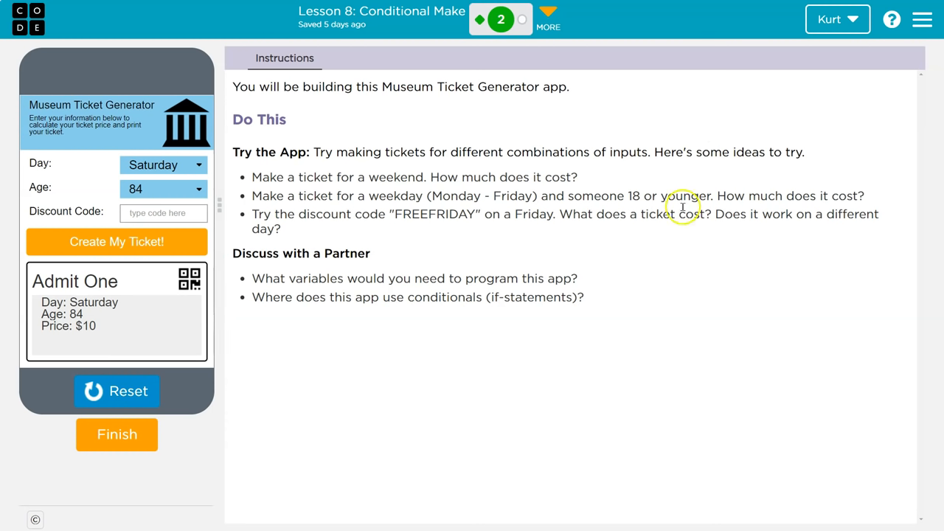
pyautogui.moveTo(523, 183)
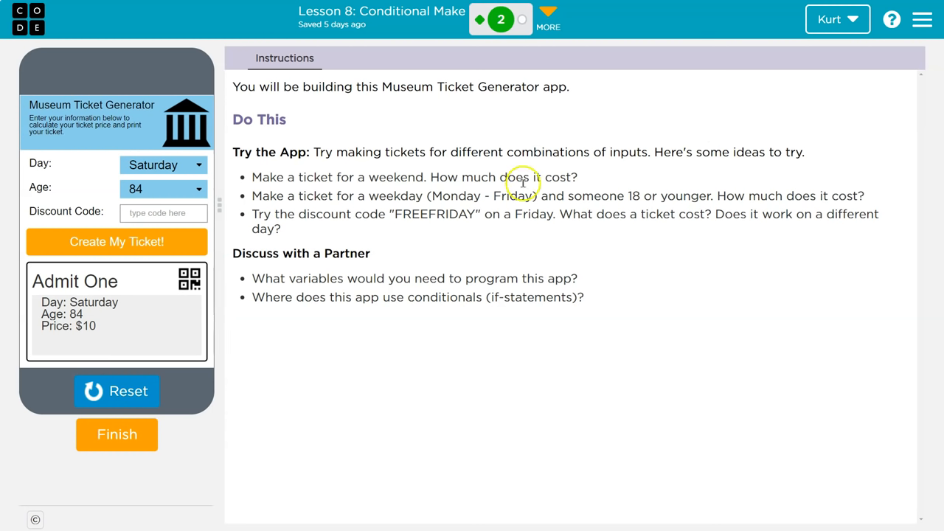
pyautogui.moveTo(377, 191)
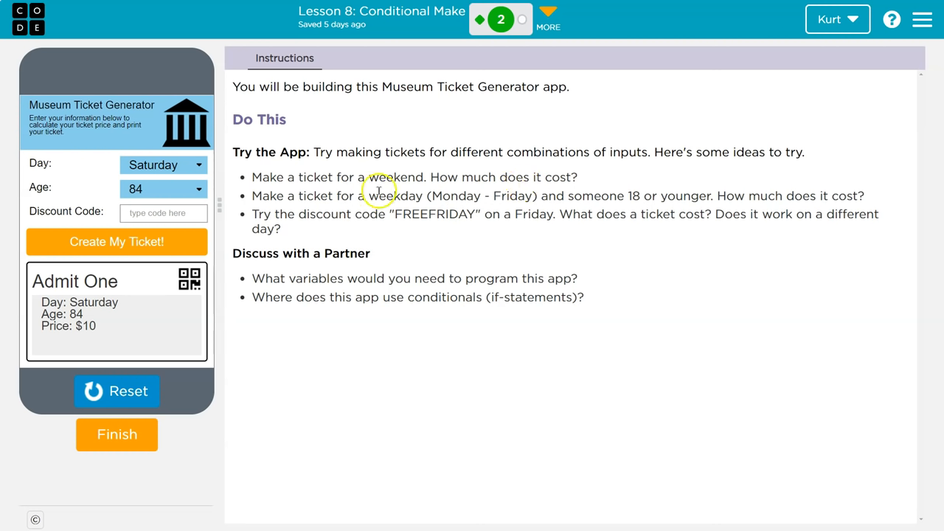
pyautogui.moveTo(576, 197)
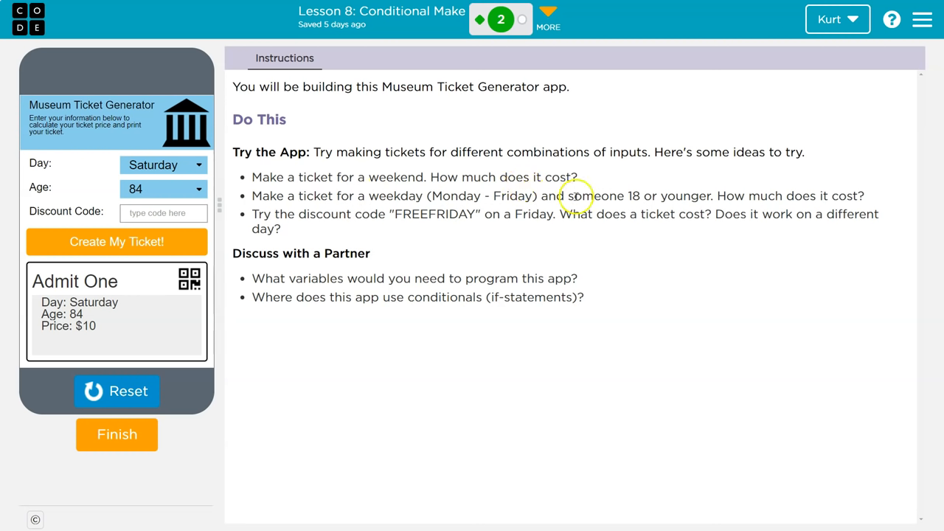
pyautogui.moveTo(693, 203)
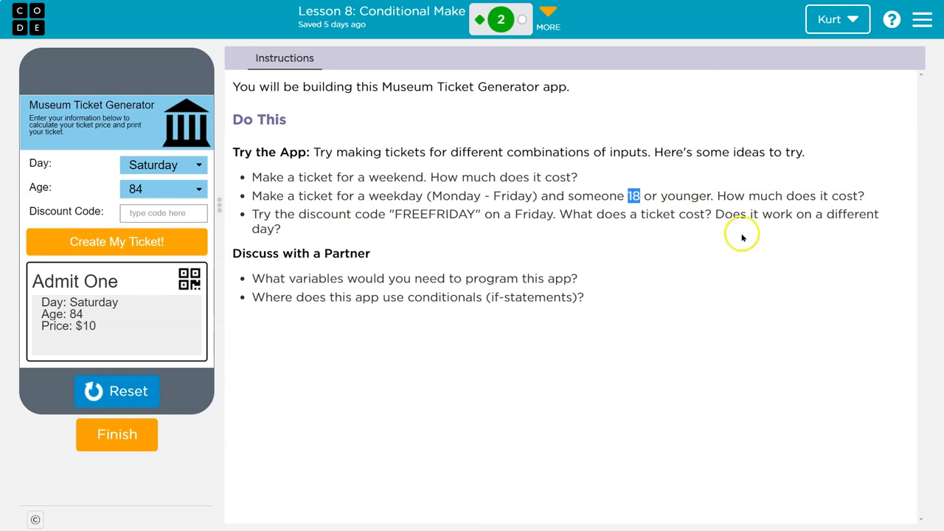
pyautogui.moveTo(464, 240)
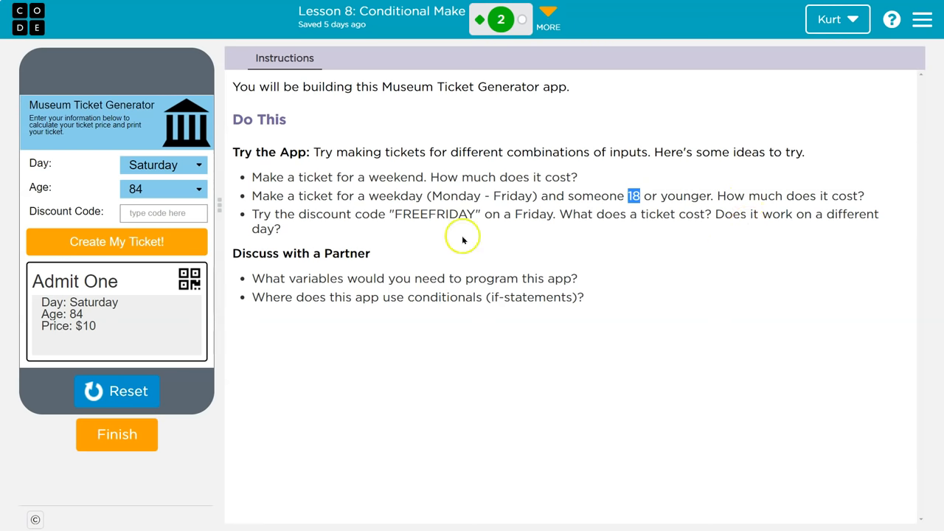
# Choose age 18 in the Age dropdown and open the Day dropdown
pyautogui.click(163, 189)
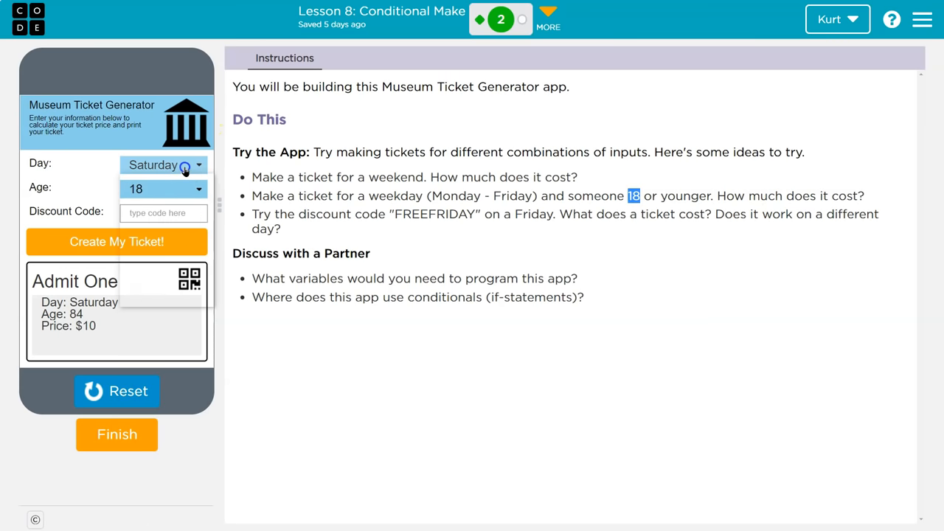
pyautogui.click(163, 164)
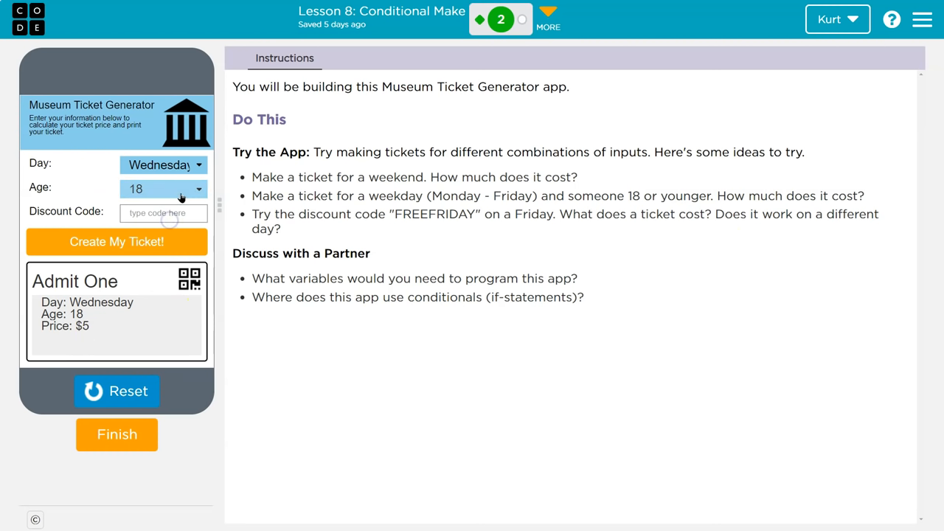
# Enter FREEFRIDAY and create tickets for Wednesday ages 18/43 and Friday ages 43/5
pyautogui.write('FREEFRIDAY')
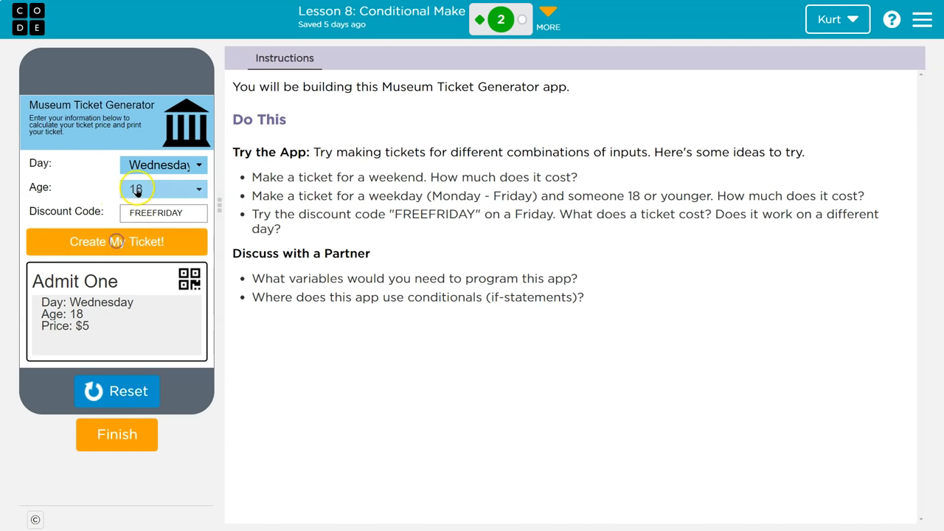
pyautogui.click(116, 241)
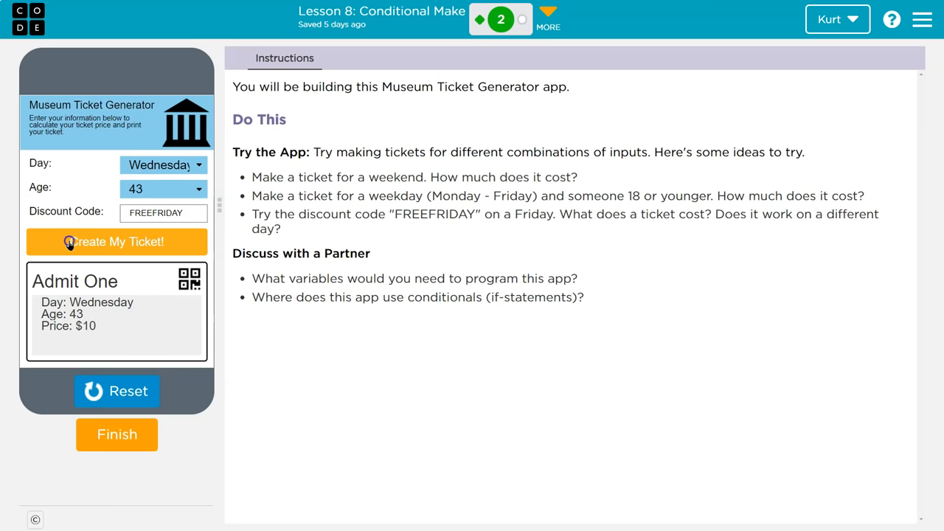
pyautogui.click(163, 164)
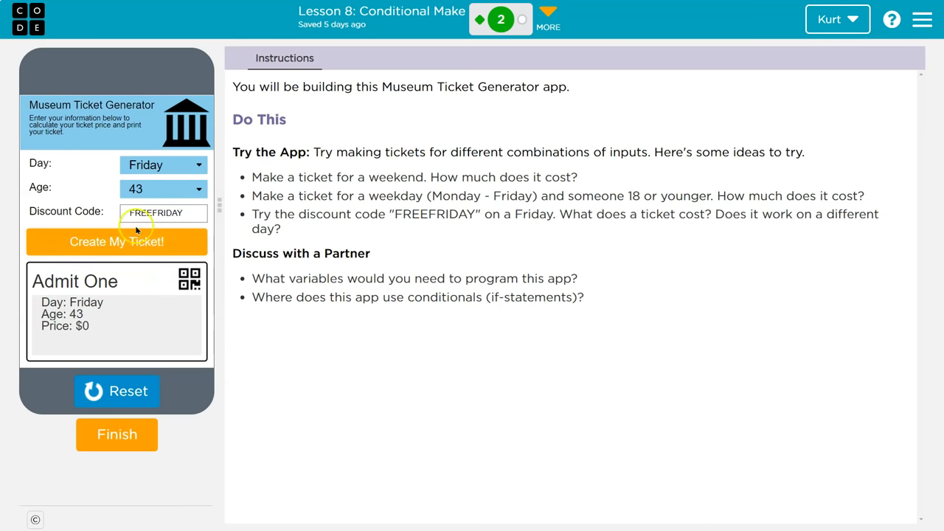
pyautogui.click(163, 189)
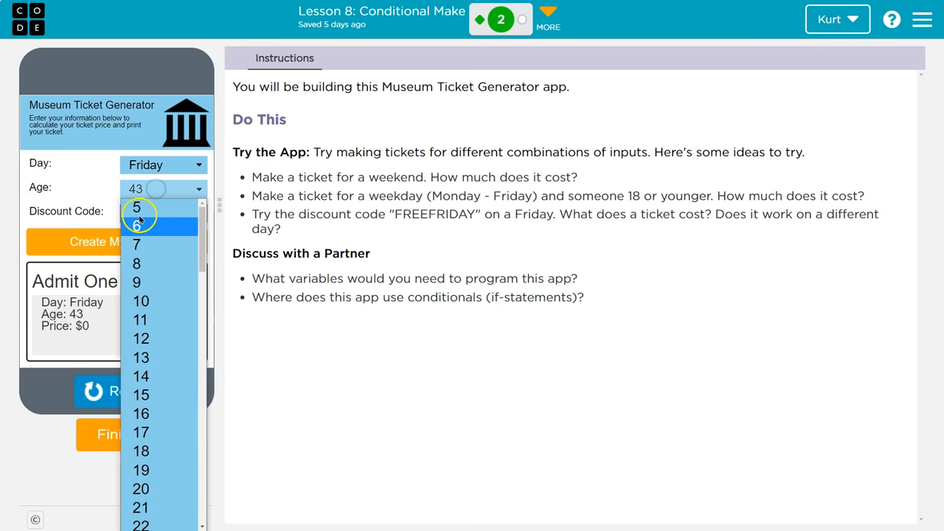
pyautogui.click(136, 207)
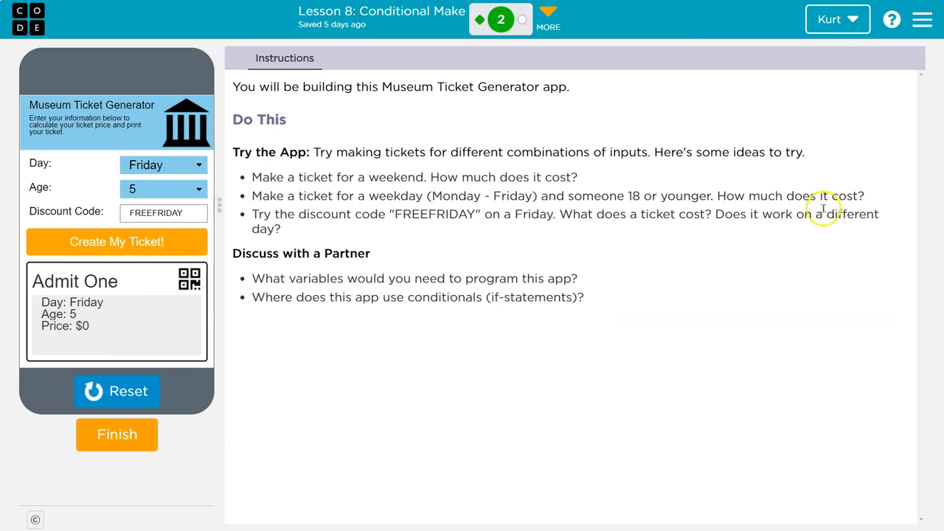
pyautogui.moveTo(383, 259)
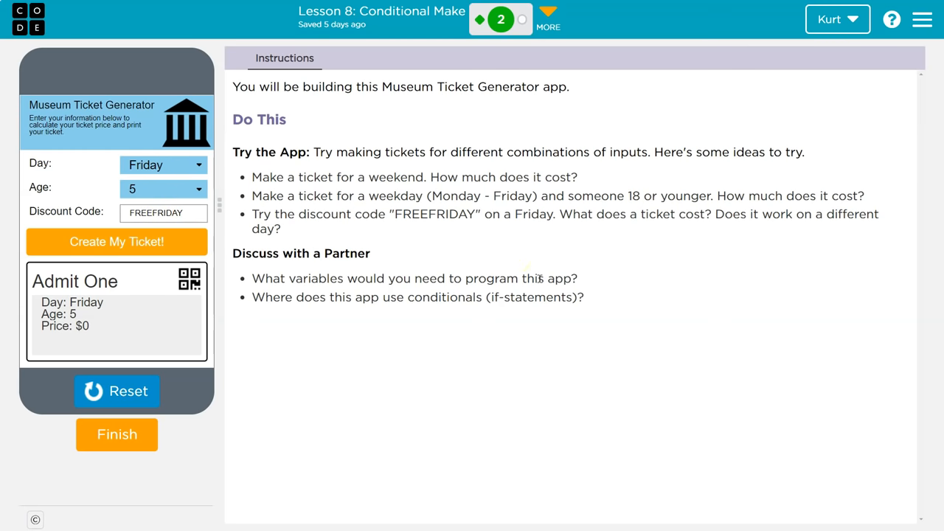
pyautogui.moveTo(163, 165)
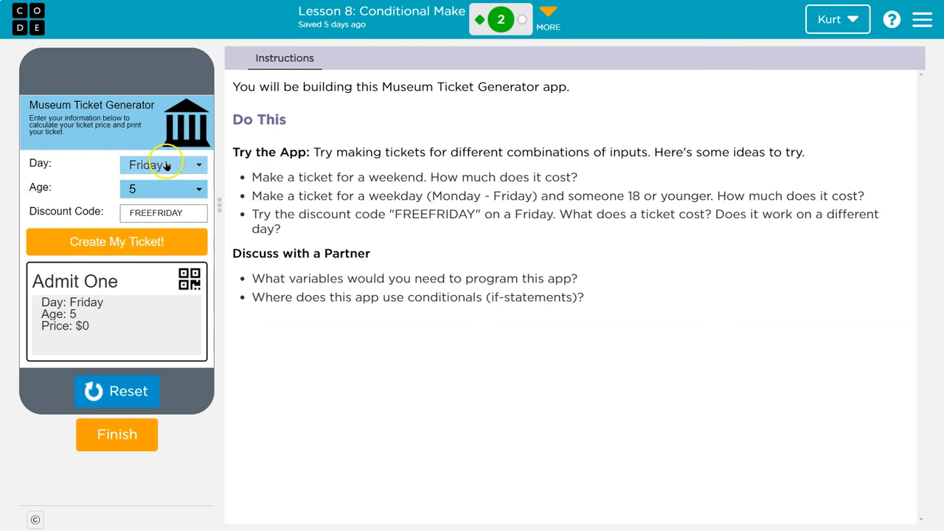
pyautogui.moveTo(151, 177)
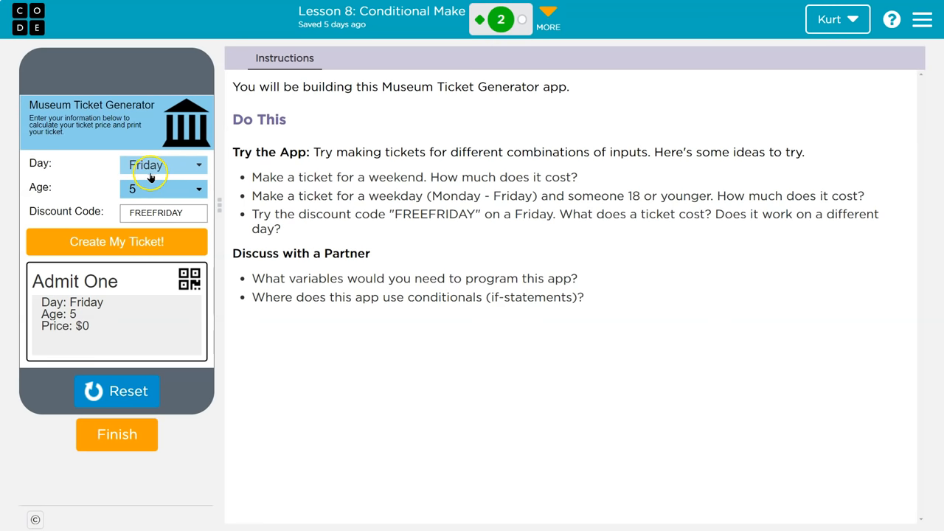
pyautogui.moveTo(151, 189)
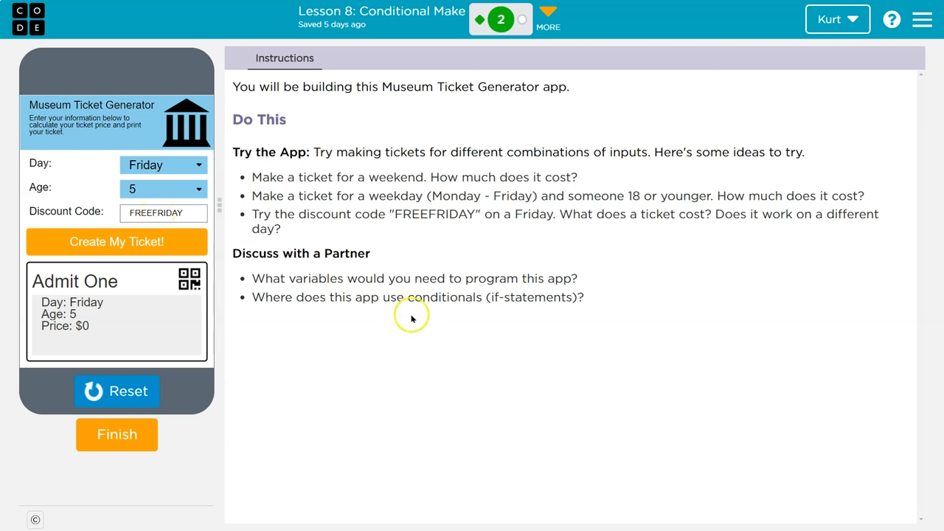
pyautogui.moveTo(424, 293)
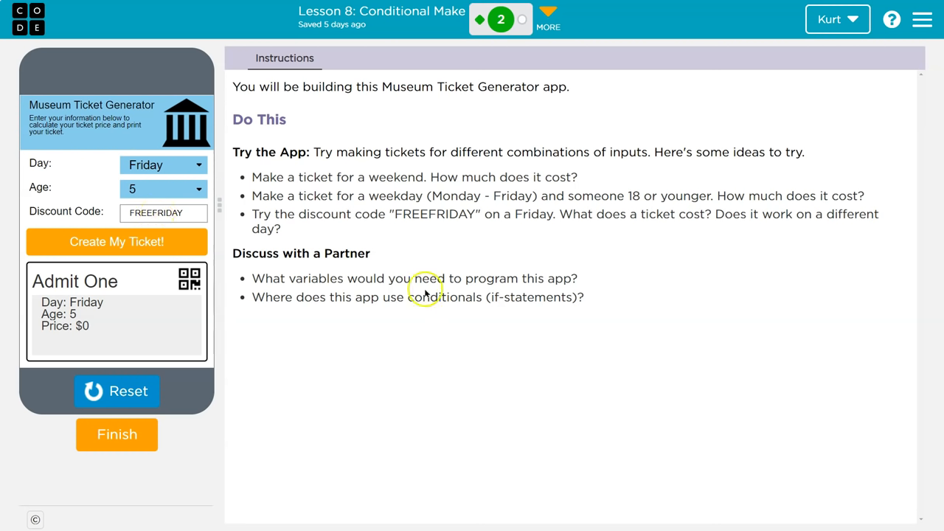
pyautogui.moveTo(458, 203)
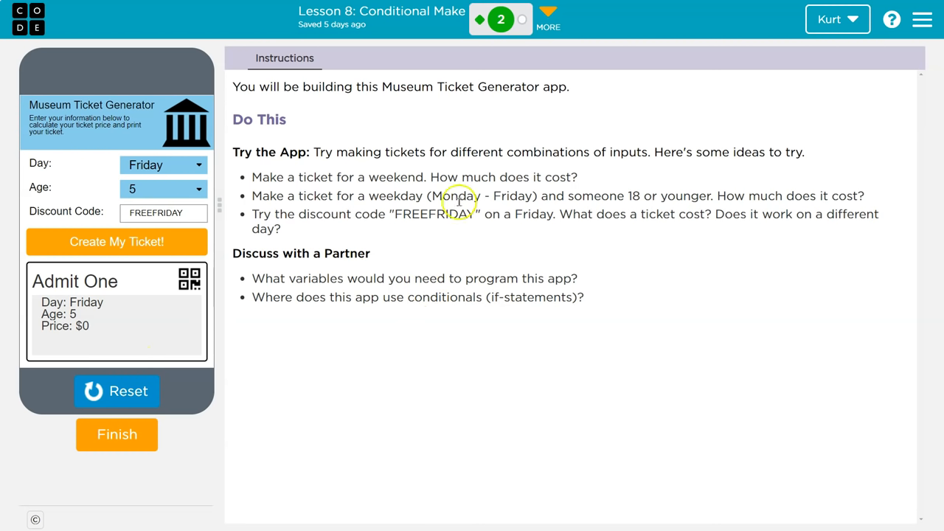
pyautogui.moveTo(242, 195)
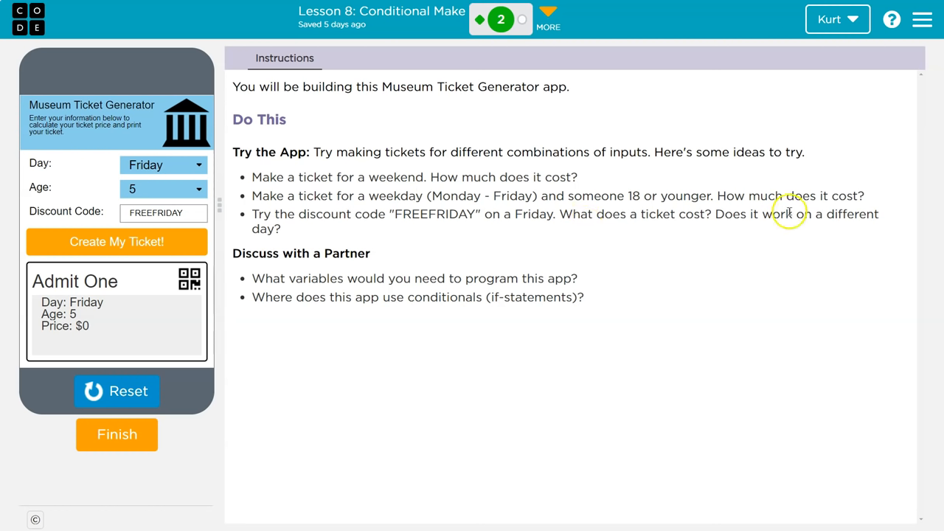
pyautogui.moveTo(520, 70)
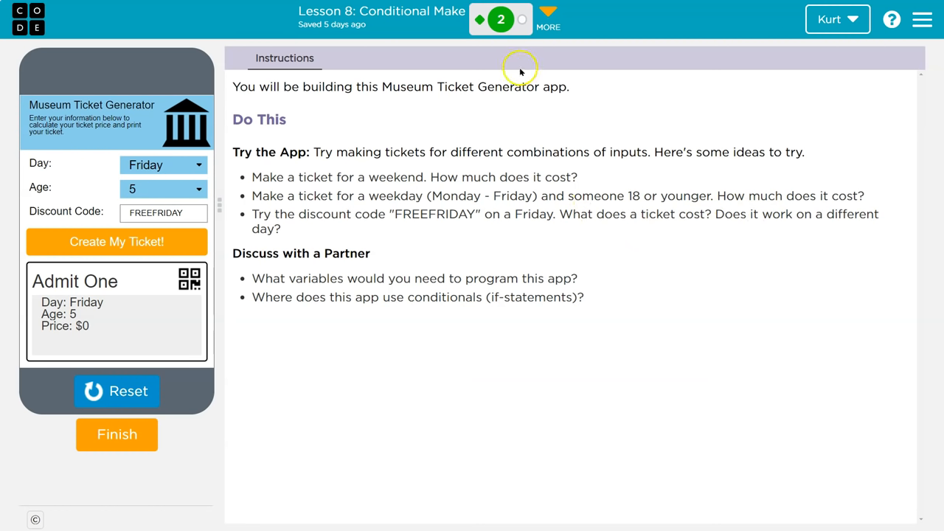
# Finish the example app and continue to the next level's code workspace
pyautogui.click(117, 435)
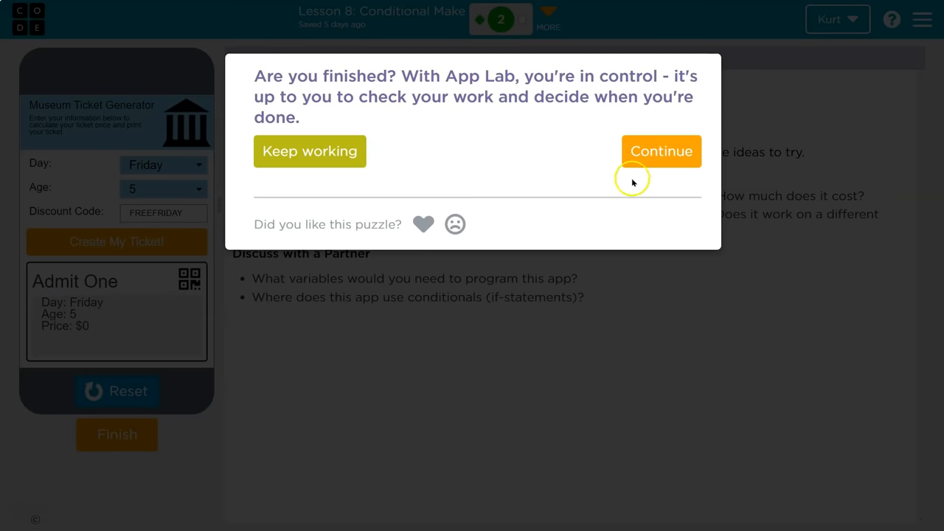
pyautogui.click(661, 150)
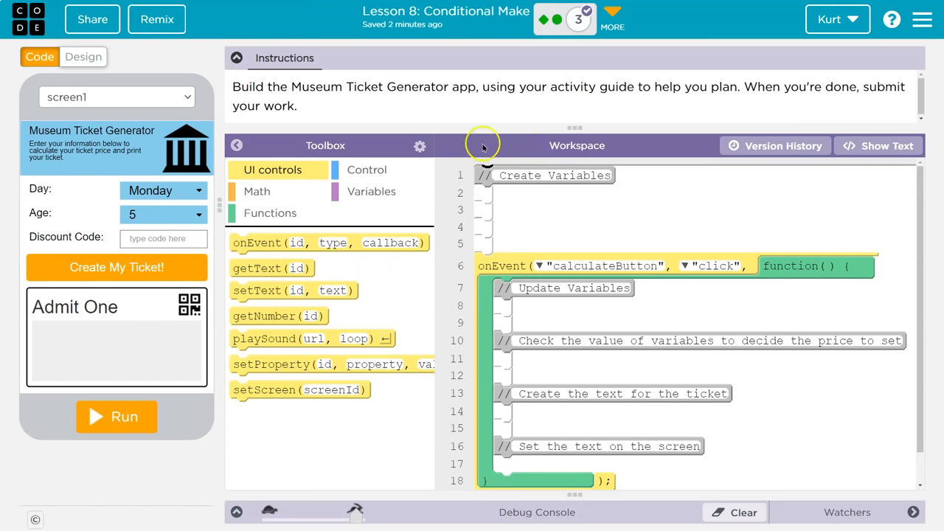
pyautogui.moveTo(443, 110)
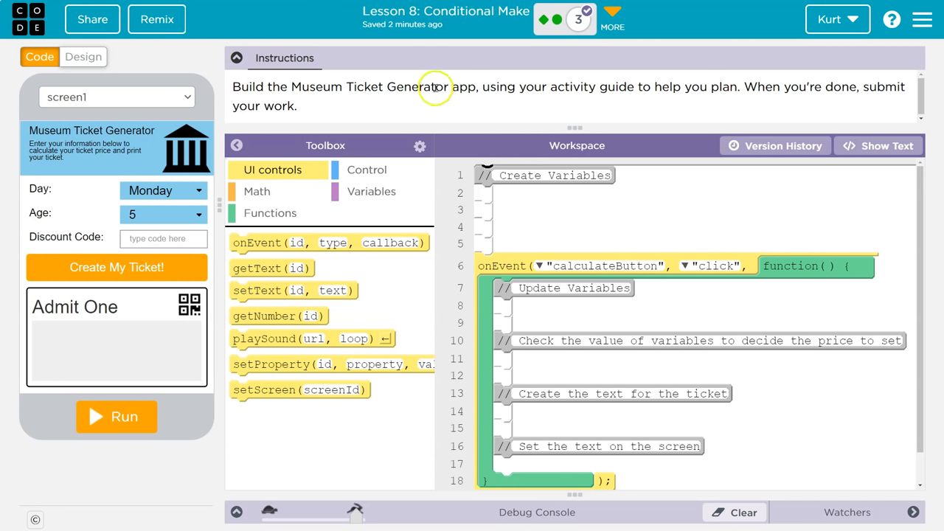
pyautogui.moveTo(378, 92)
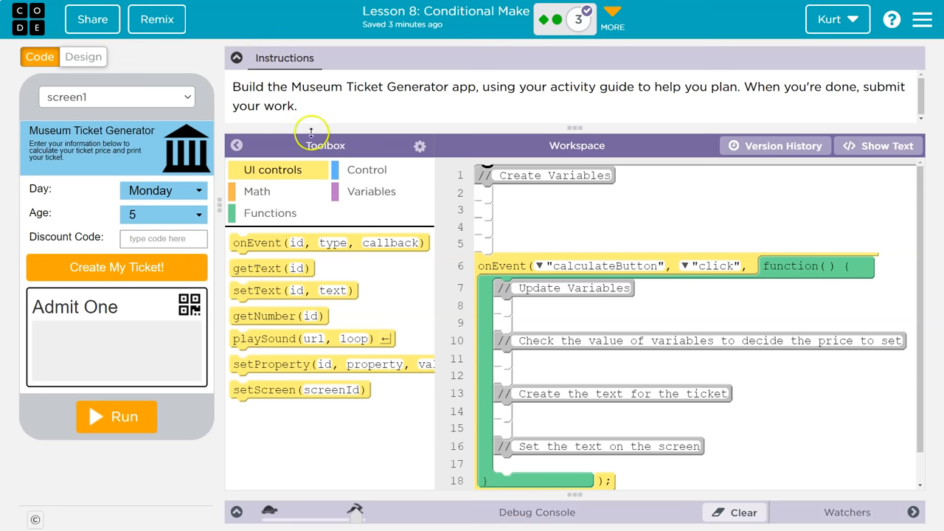
pyautogui.moveTo(152, 140)
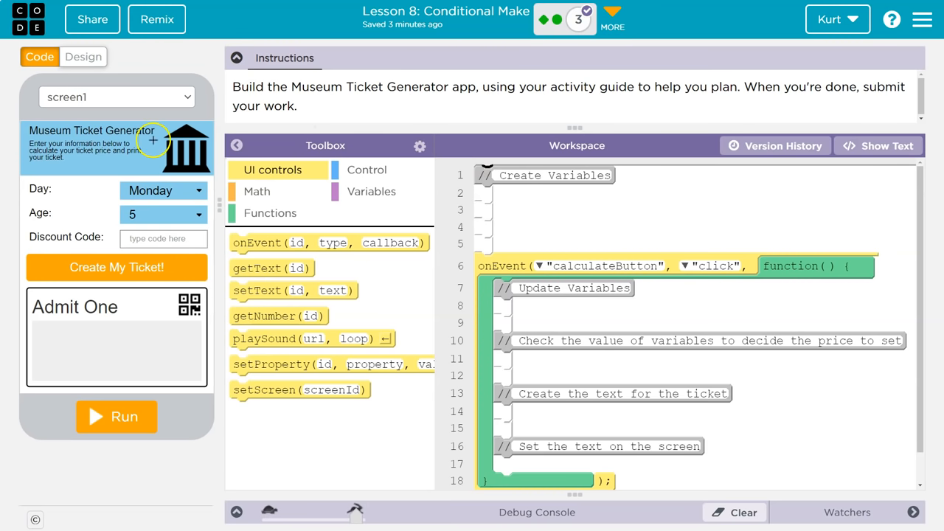
pyautogui.moveTo(155, 215)
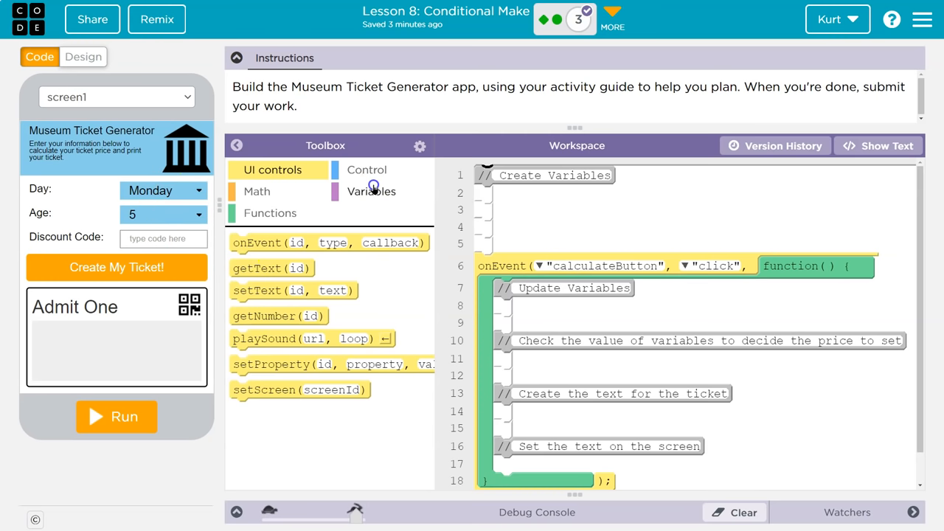
# Declare variables day, age and discountCode under Create Variables
pyautogui.click(371, 191)
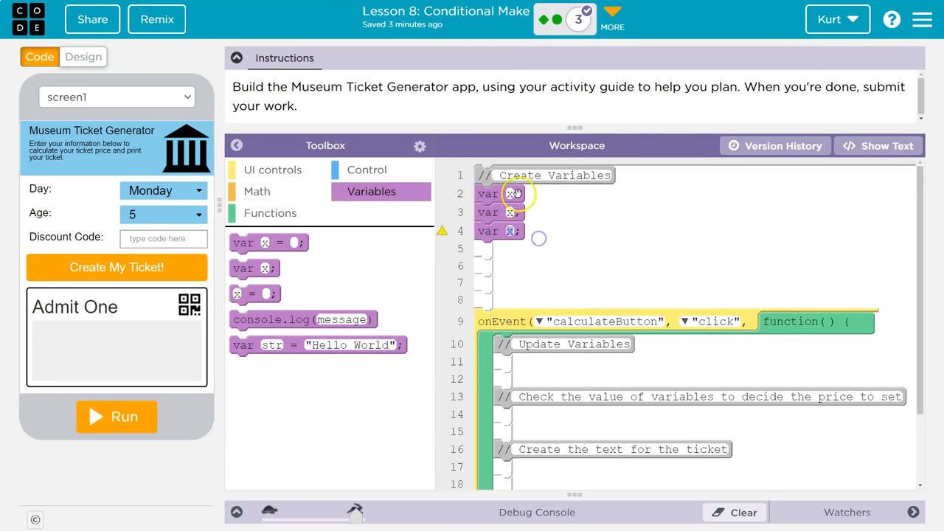
pyautogui.write('DA')
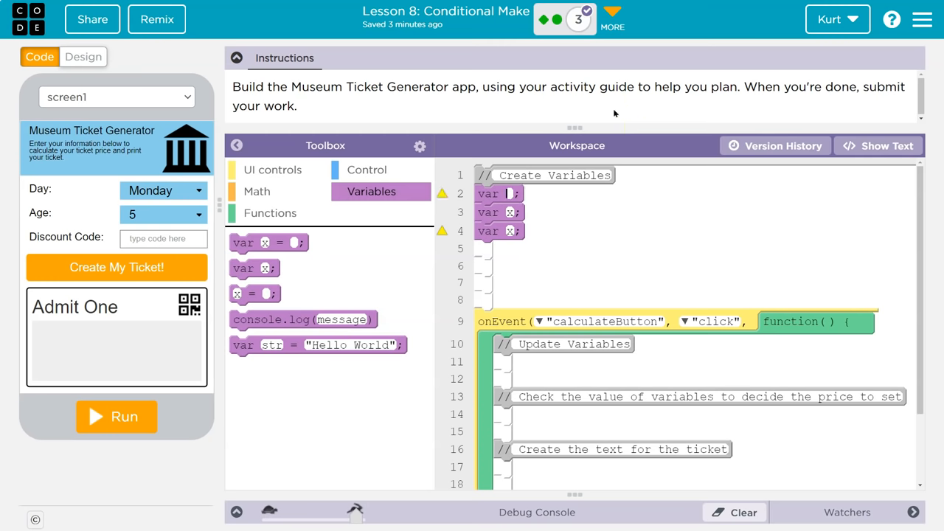
pyautogui.write('day')
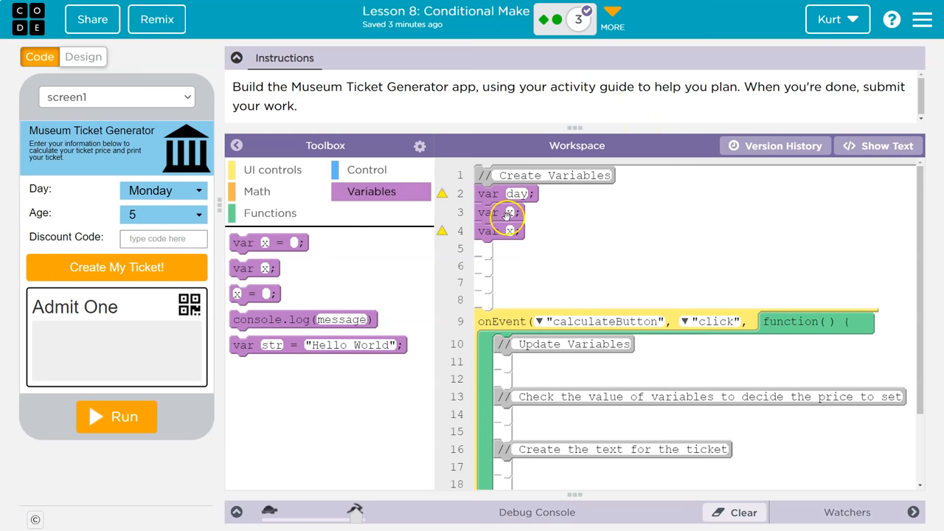
pyautogui.write('age')
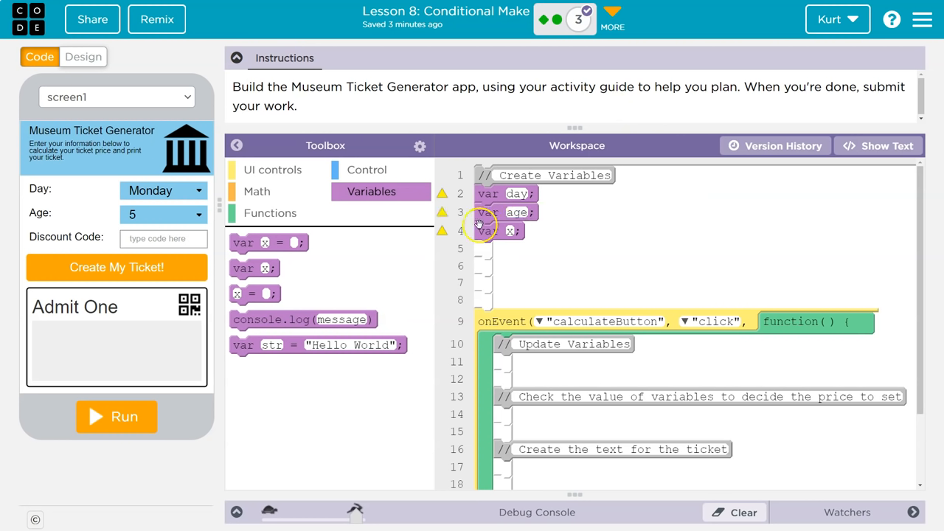
pyautogui.write('discountCode')
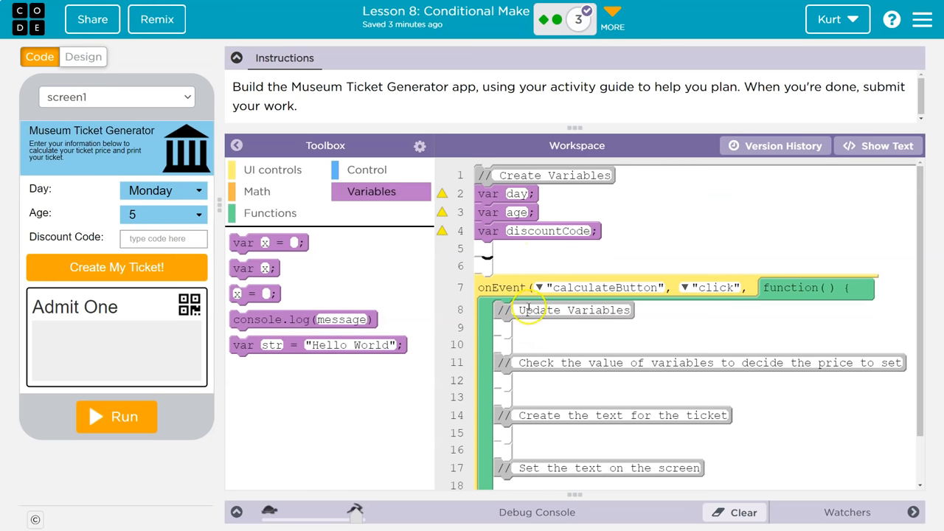
pyautogui.moveTo(574, 279)
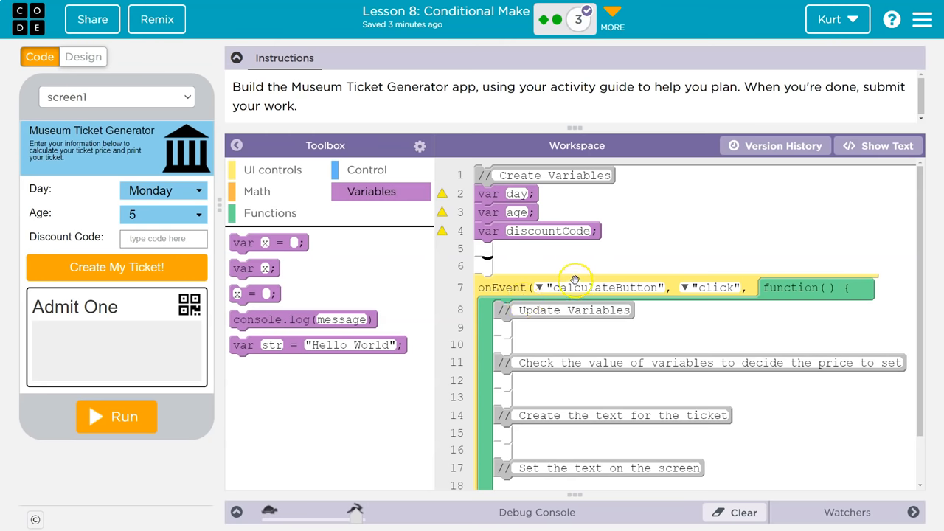
pyautogui.moveTo(115, 267)
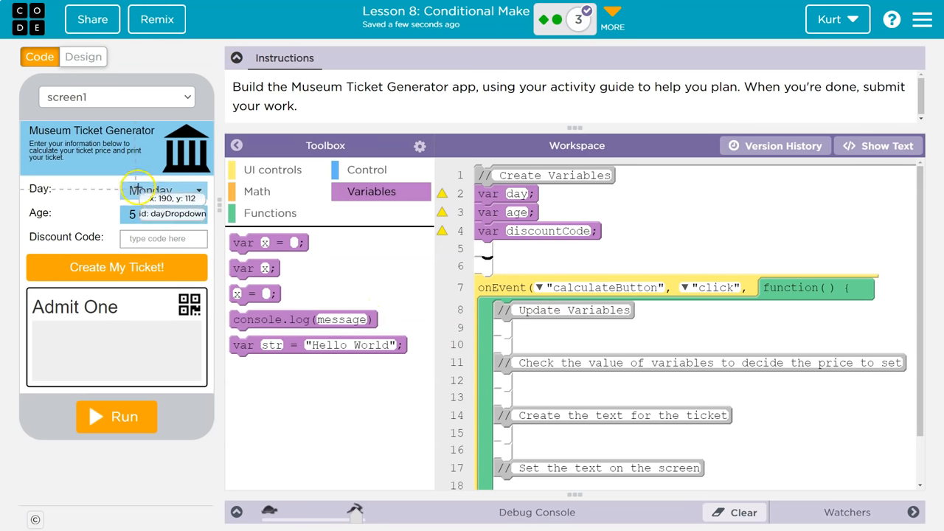
pyautogui.moveTo(255, 267)
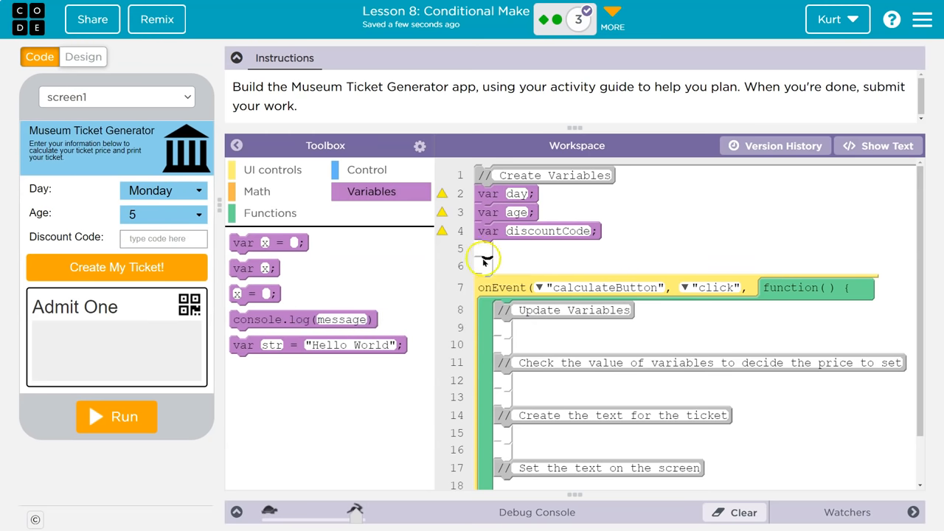
# Drag assignment blocks into the calculateButton handler under Update Variables
pyautogui.moveTo(255, 293); pyautogui.dragTo(518, 328)
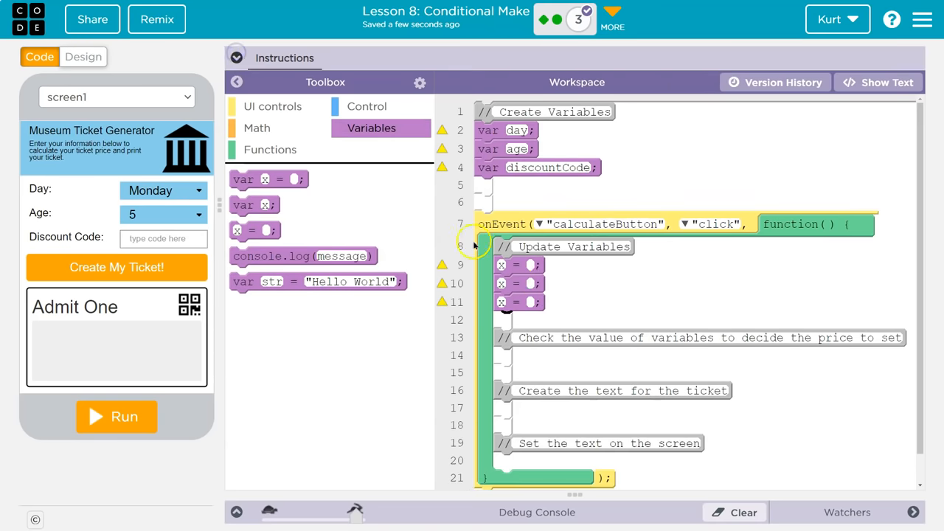
pyautogui.moveTo(659, 286)
pyautogui.write('day')
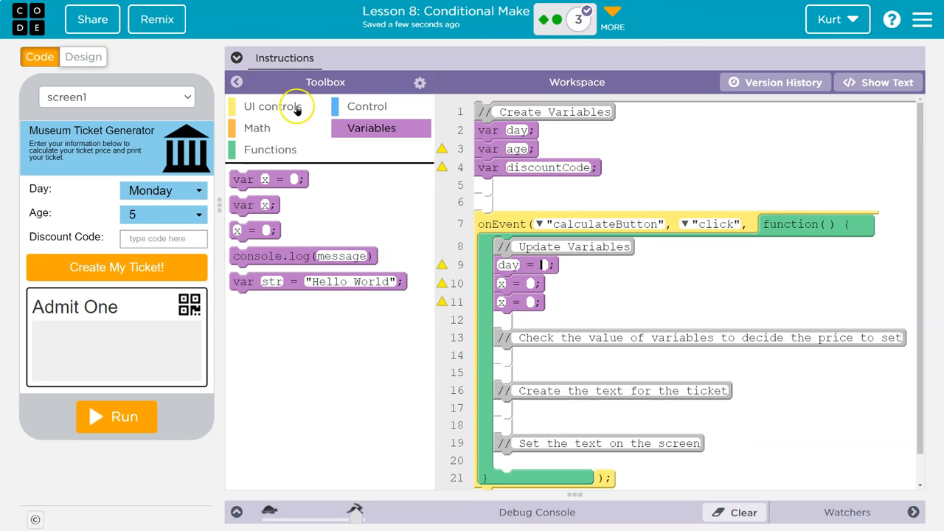
# Assign day and age using getText from dayDropdown and ageDropdown
pyautogui.click(272, 106)
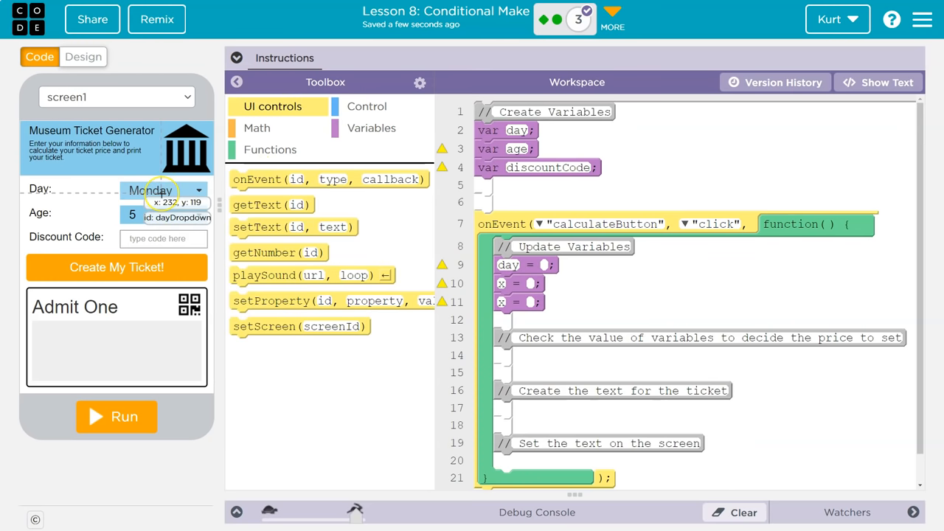
pyautogui.moveTo(164, 190)
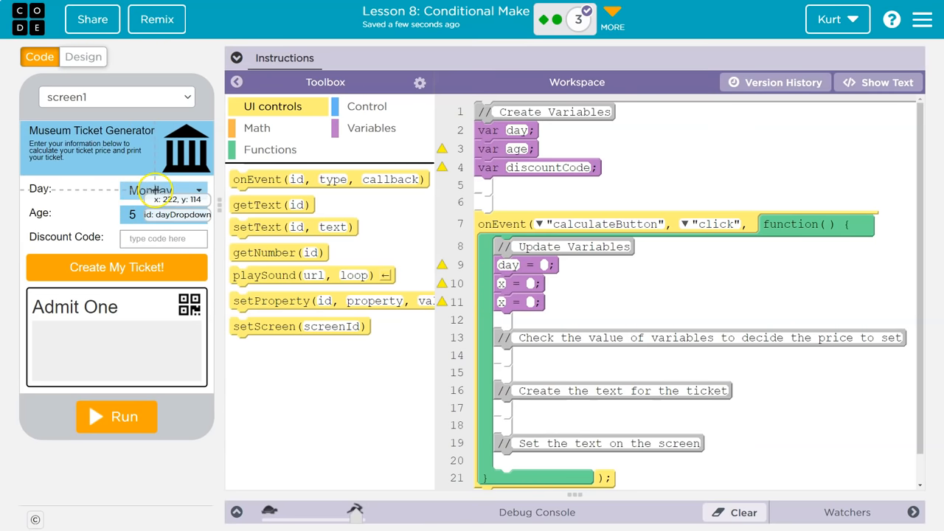
pyautogui.moveTo(271, 205); pyautogui.dragTo(590, 277)
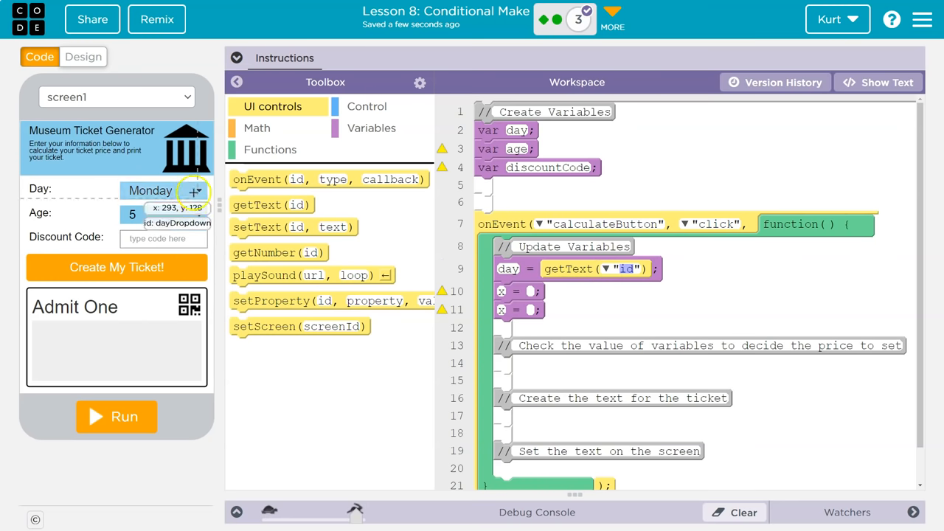
pyautogui.click(606, 268)
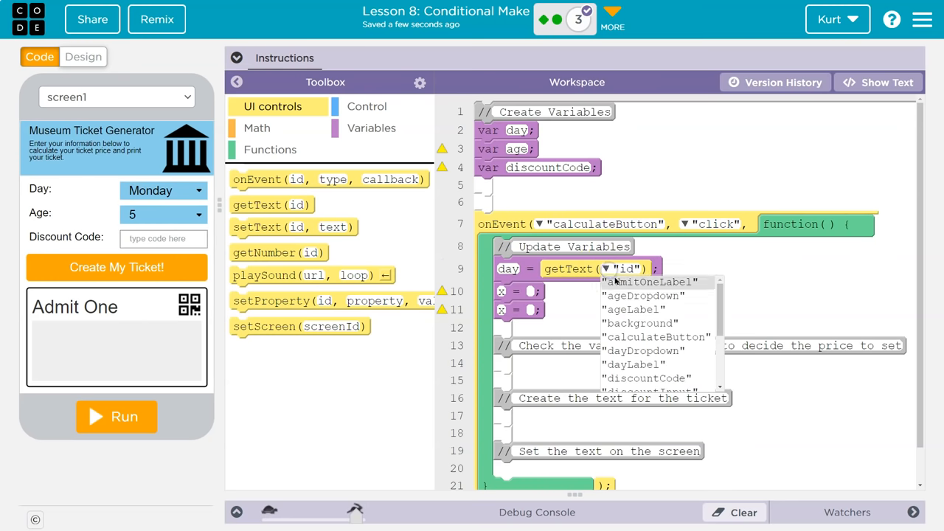
pyautogui.click(643, 351)
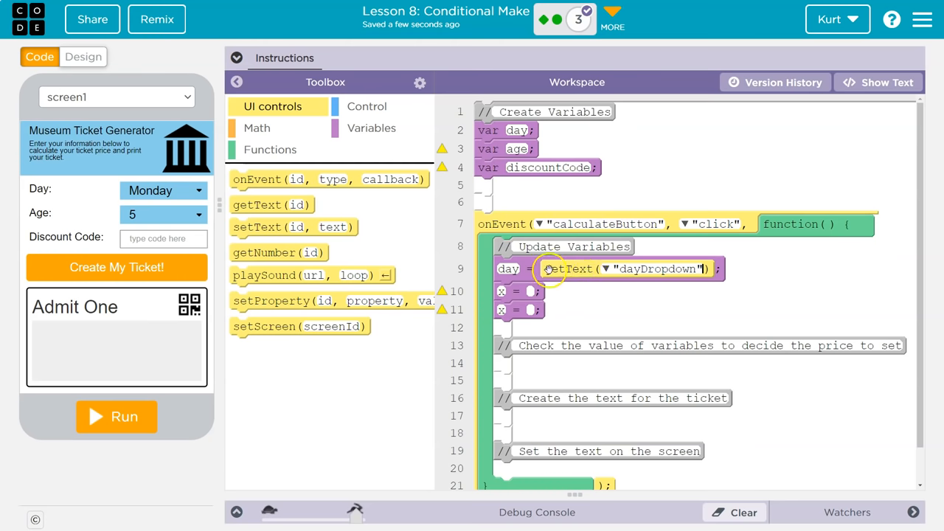
pyautogui.moveTo(637, 266)
pyautogui.write('age')
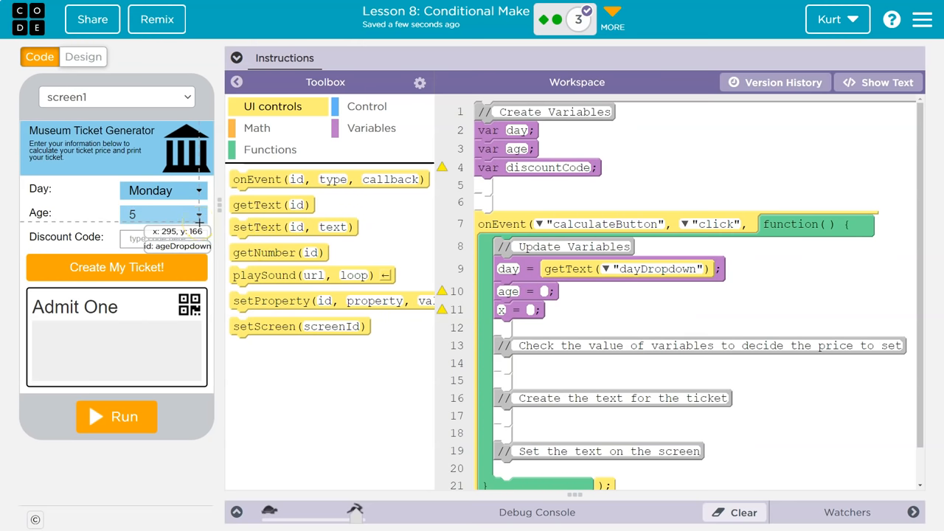
pyautogui.moveTo(200, 214)
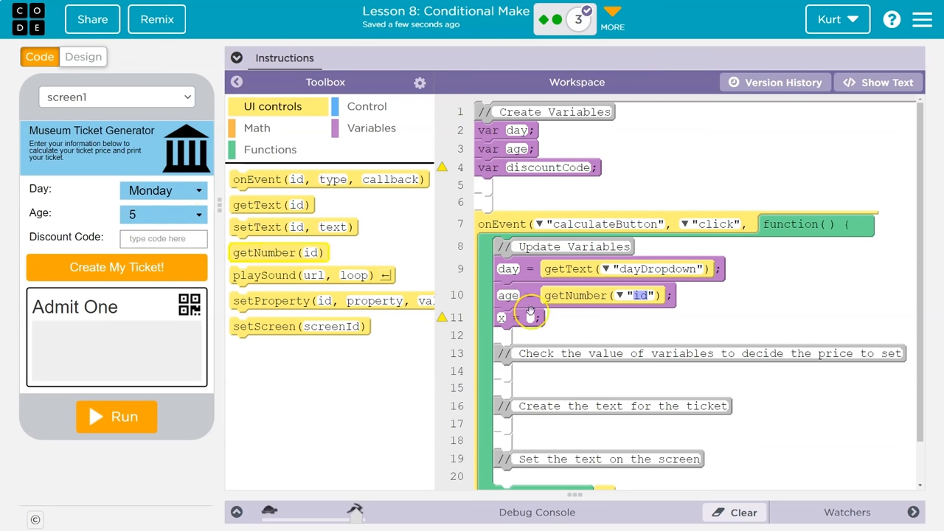
pyautogui.click(618, 295)
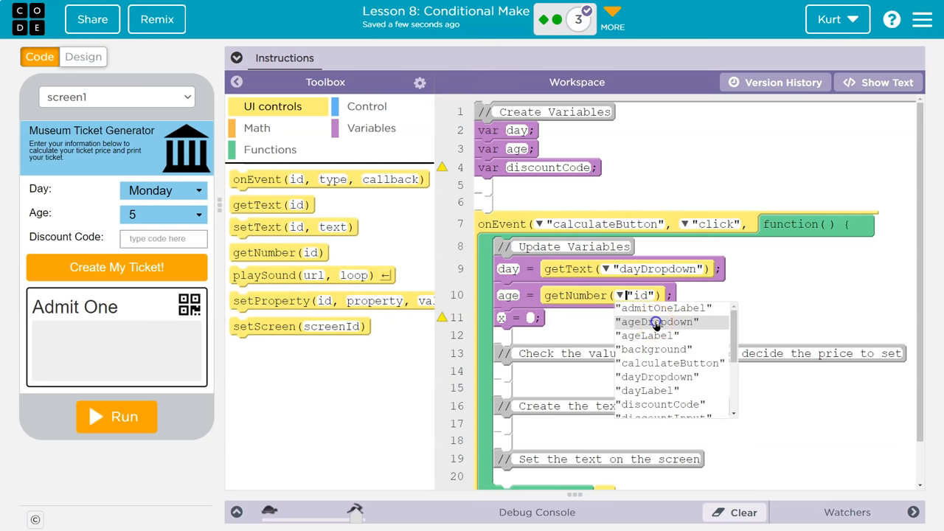
pyautogui.click(655, 321)
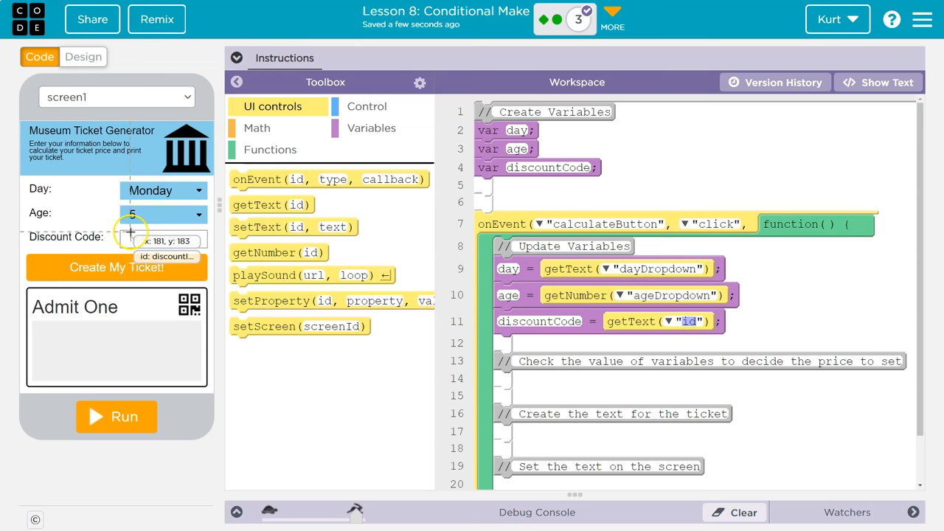
# Check the discount text box's id and make discountCode read discountInput
pyautogui.click(82, 57)
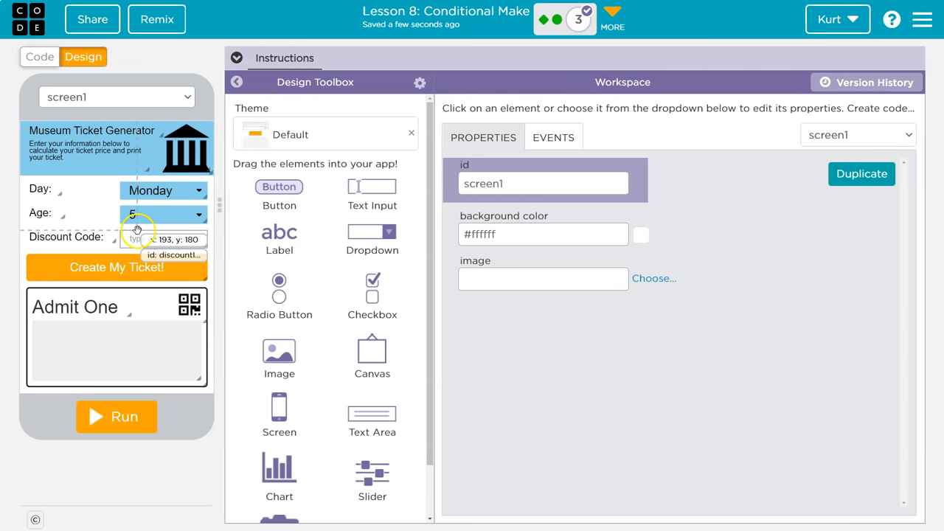
pyautogui.click(164, 239)
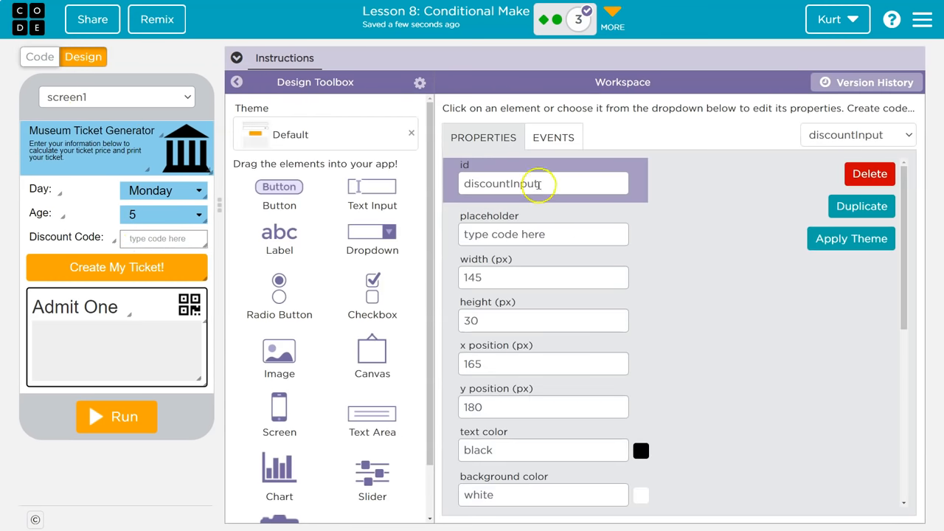
pyautogui.click(40, 56)
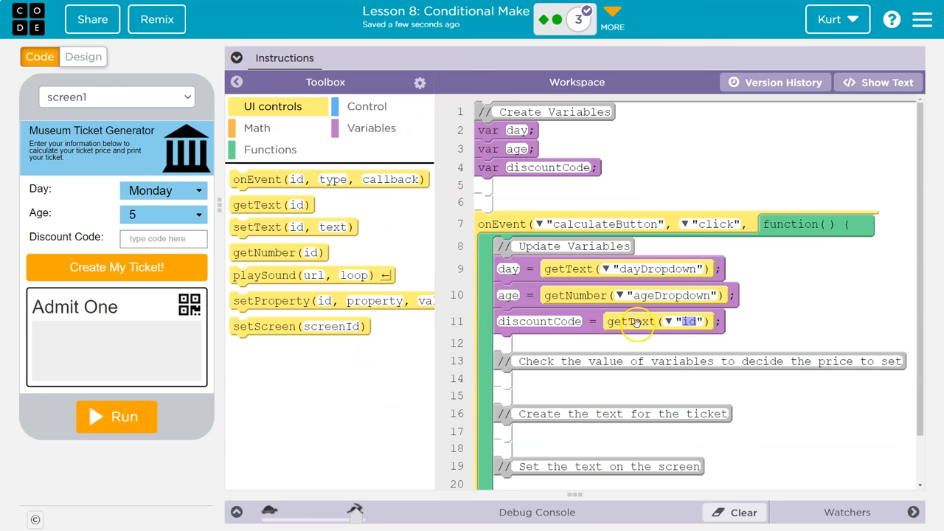
pyautogui.click(687, 321)
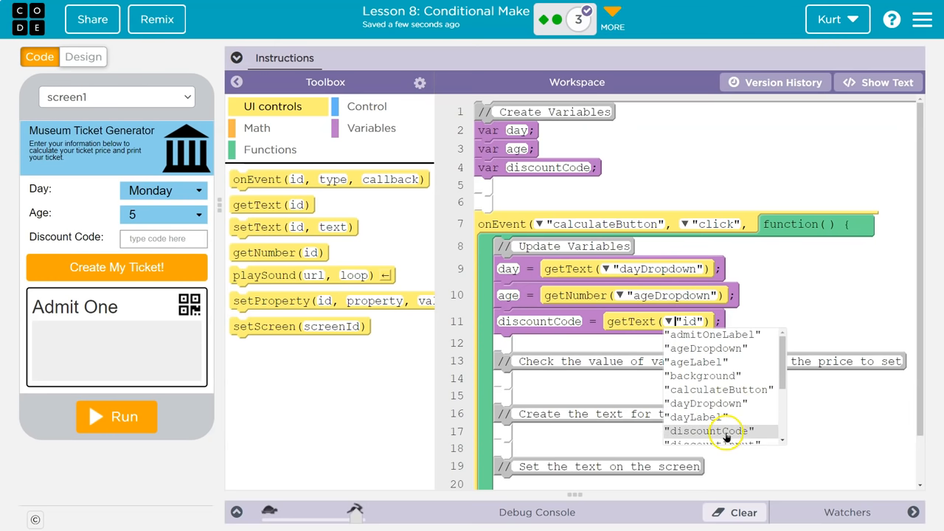
pyautogui.click(712, 443)
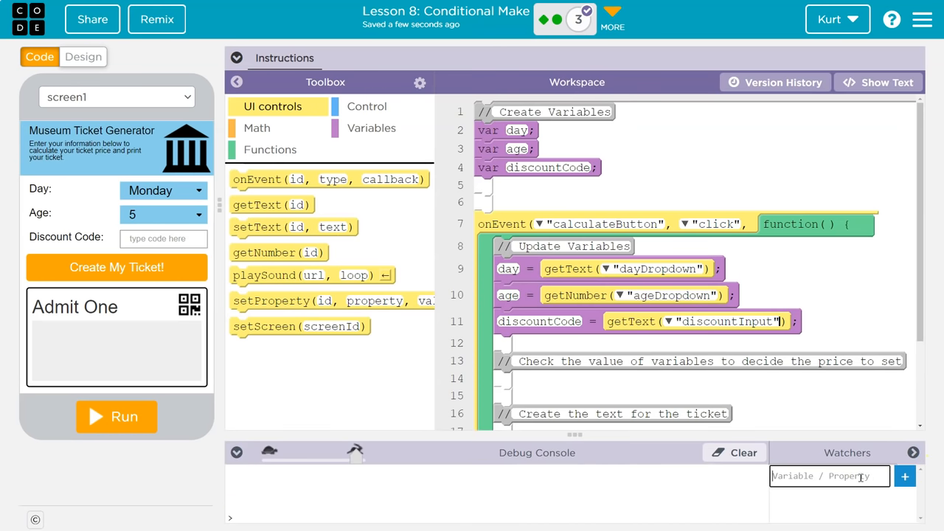
# Watch the day variable, create a ticket to see day: Monday, then reset
pyautogui.write('day: undefined')
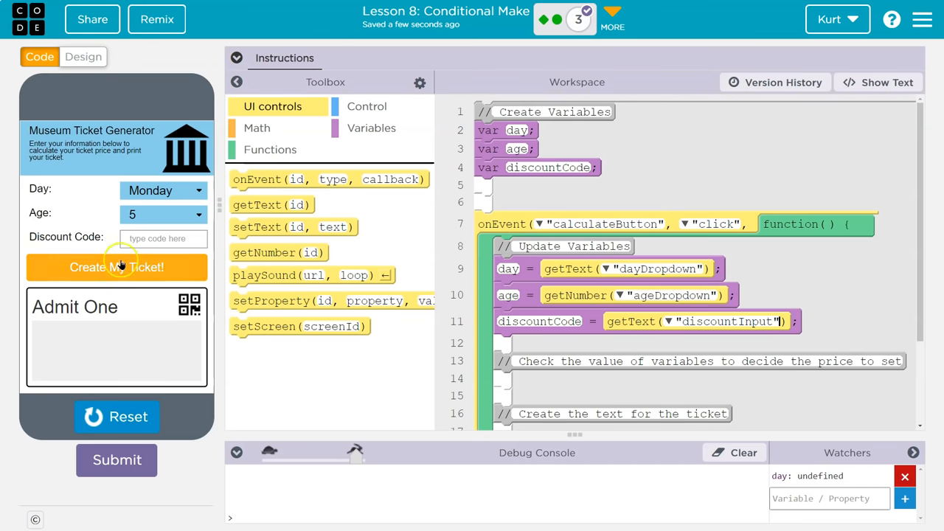
pyautogui.click(116, 267)
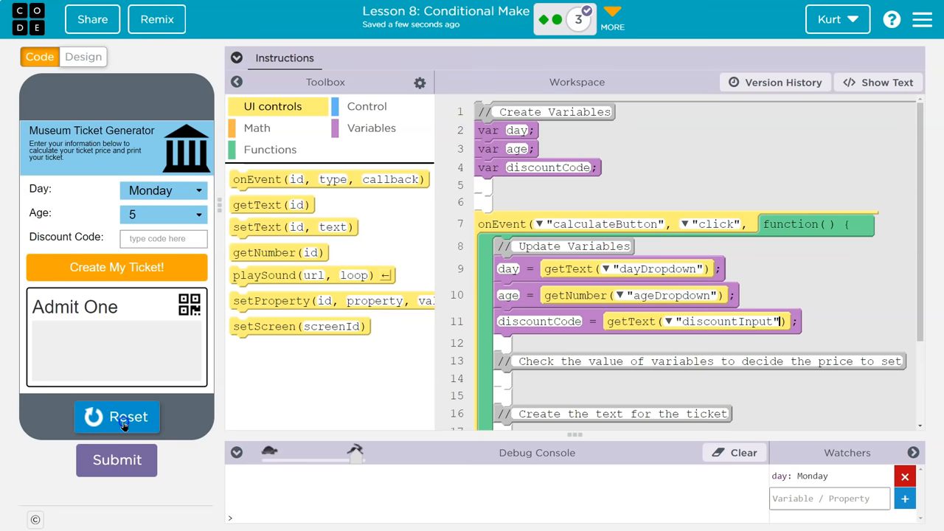
pyautogui.click(116, 416)
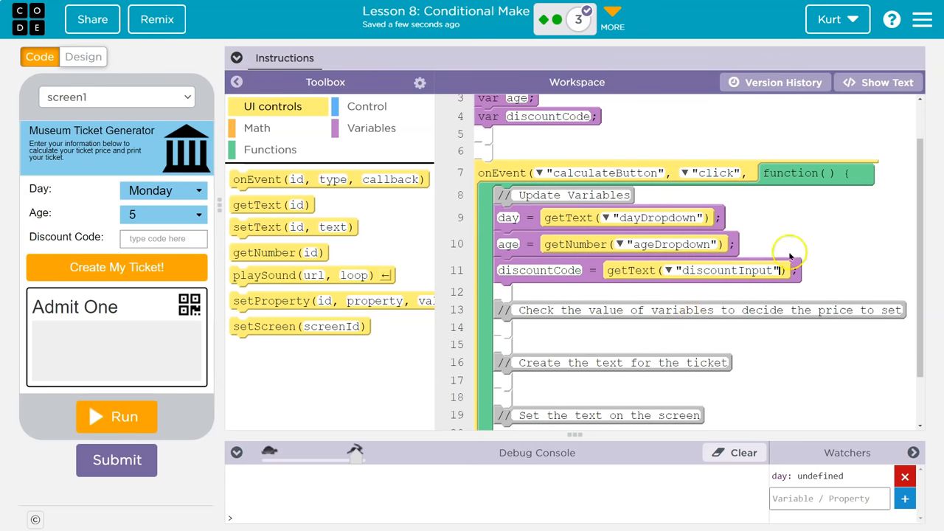
pyautogui.moveTo(801, 273)
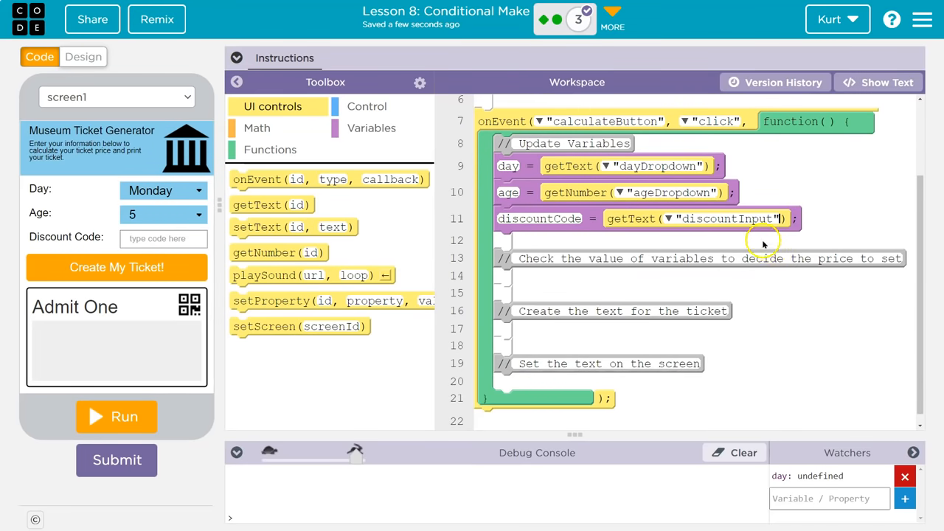
pyautogui.moveTo(664, 265)
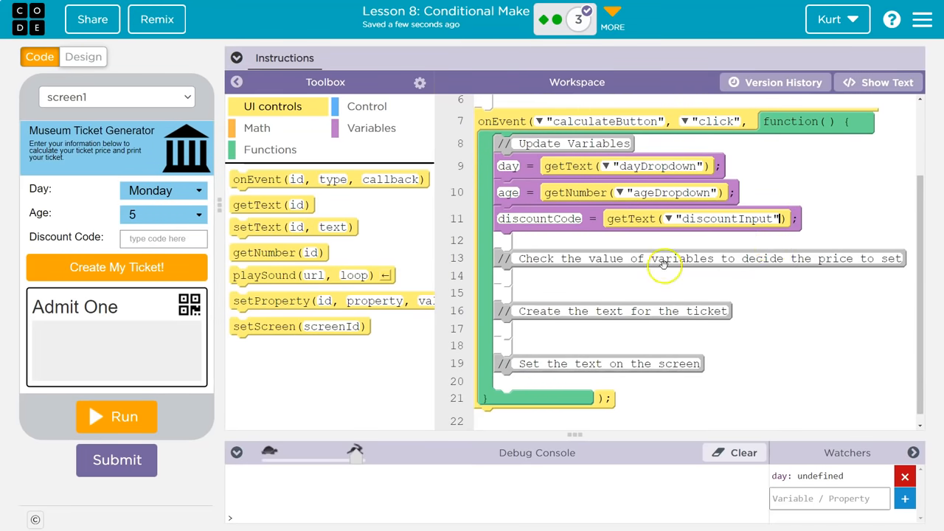
pyautogui.moveTo(323, 129)
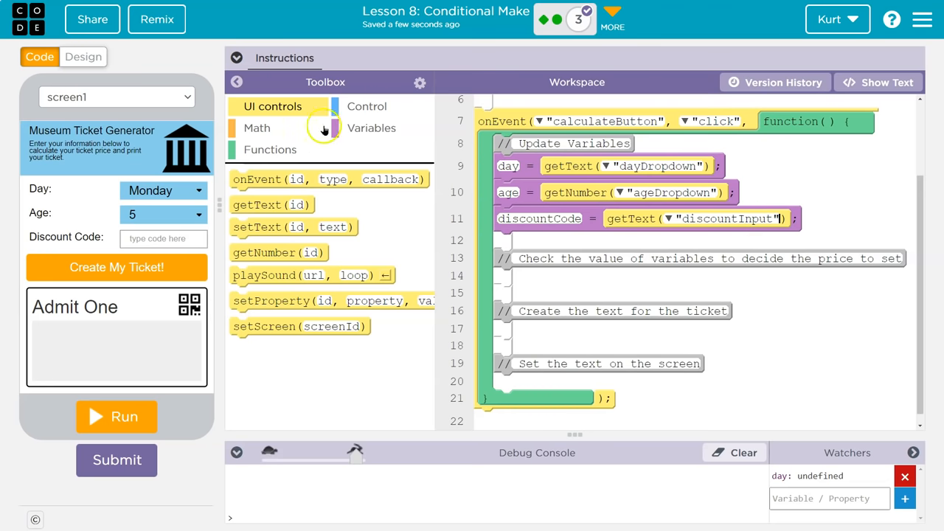
# Add an if block under the Check comment with a condition comparing age
pyautogui.click(367, 105)
pyautogui.write('age')
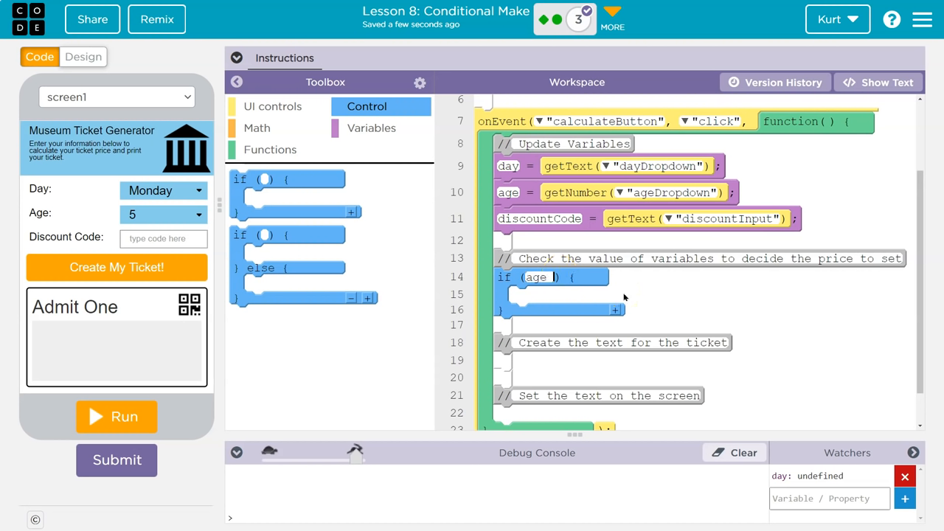
pyautogui.write('> 18')
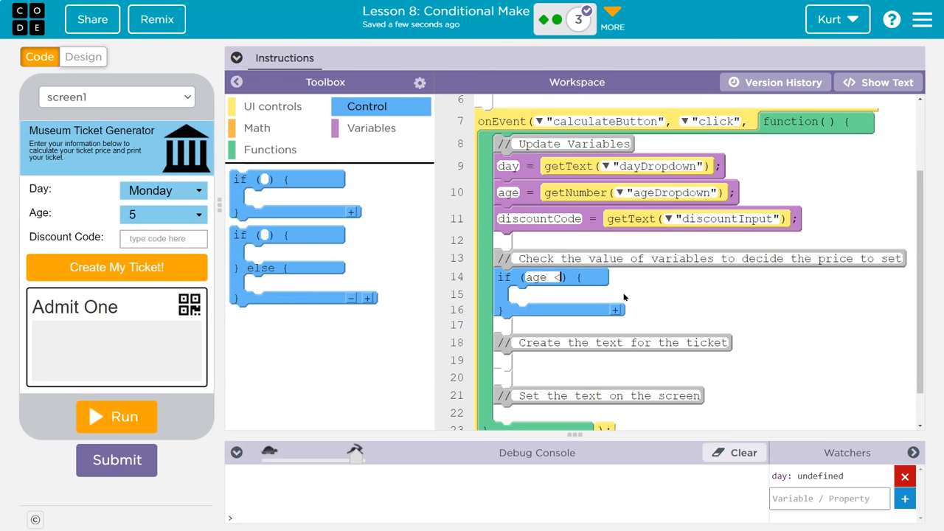
pyautogui.click(257, 128)
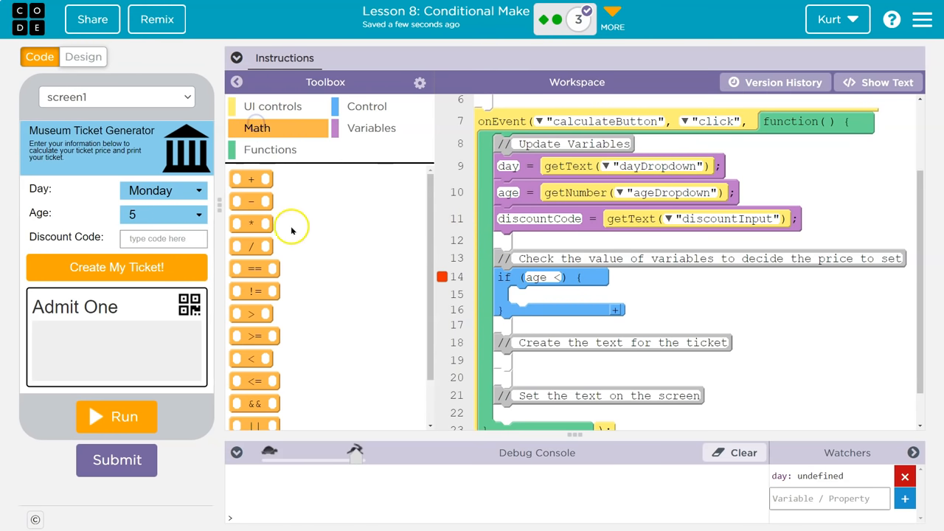
pyautogui.moveTo(254, 357)
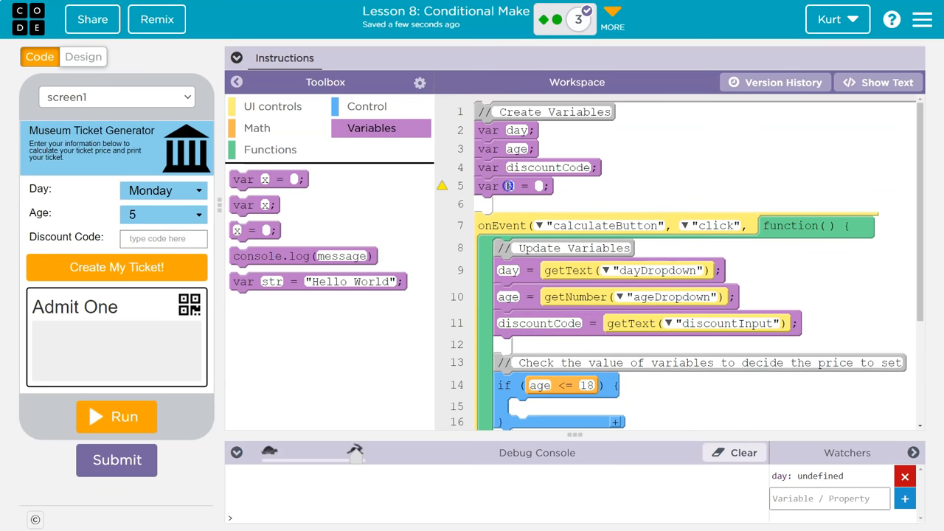
# Declare a price variable and assign price = 10 after the discountCode line
pyautogui.write('price')
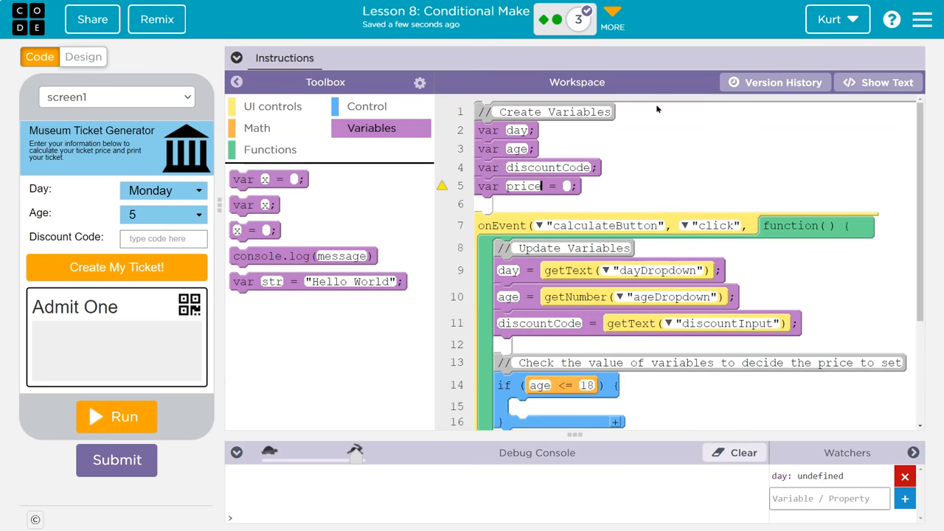
pyautogui.write('10;')
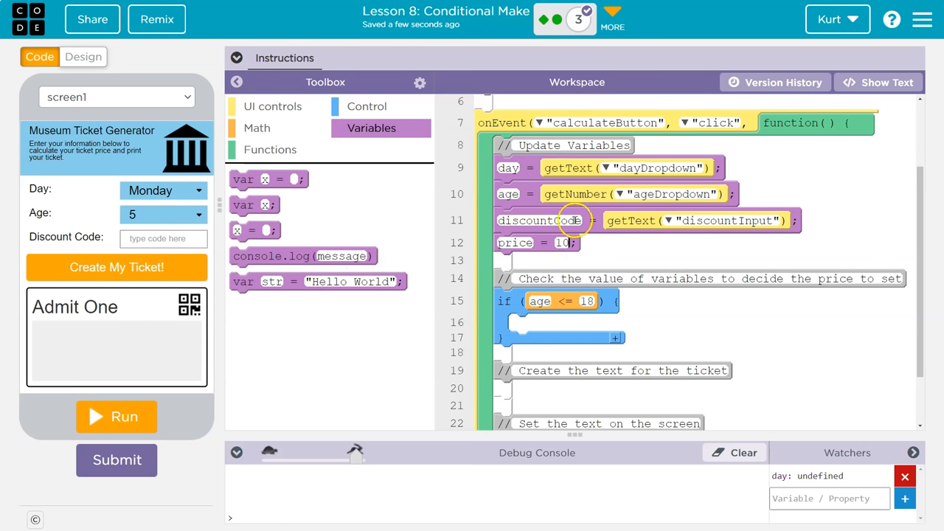
pyautogui.scroll(-3)
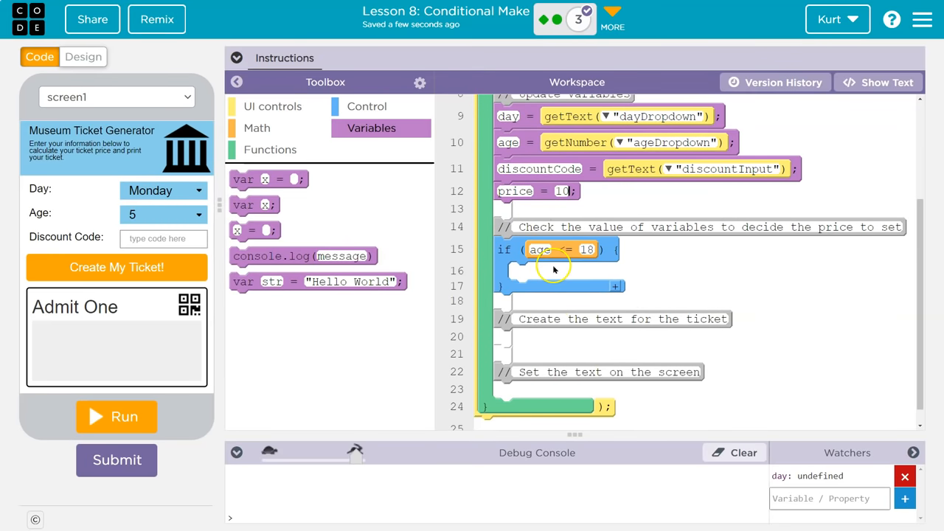
pyautogui.moveTo(590, 286)
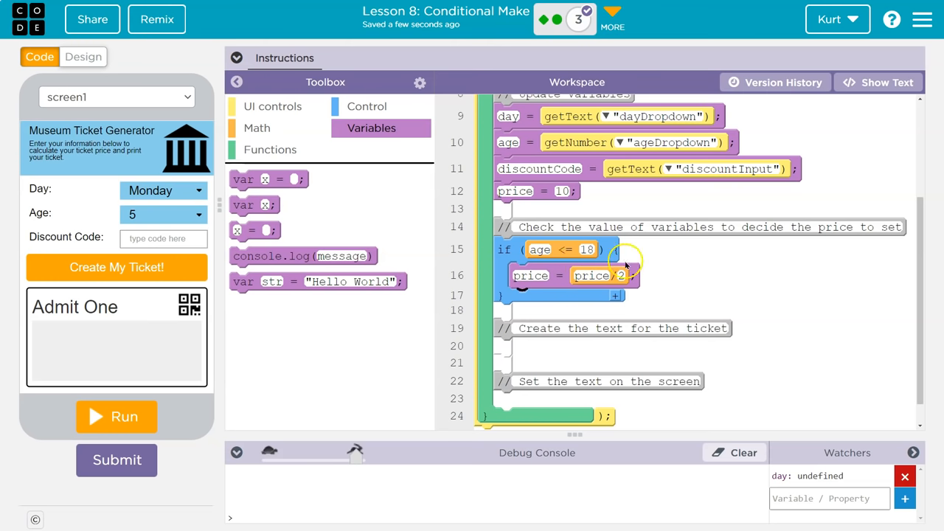
pyautogui.moveTo(638, 323)
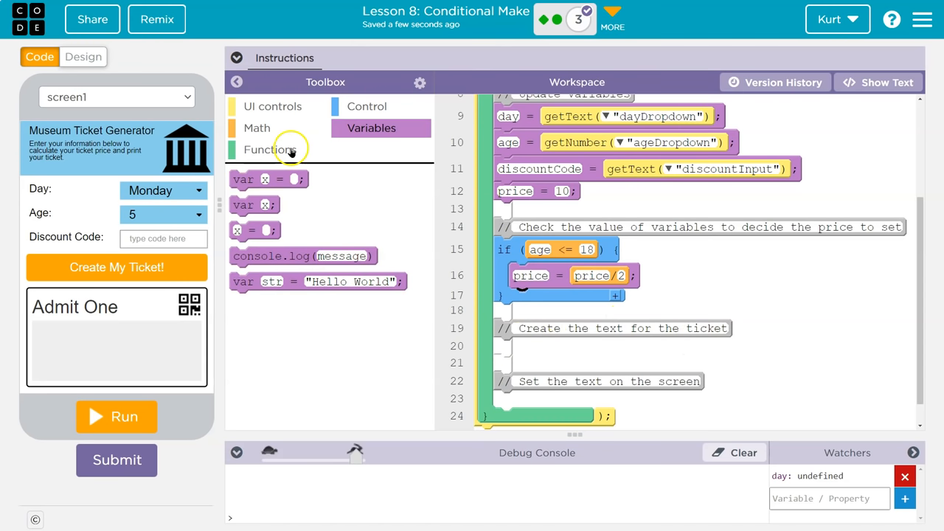
pyautogui.moveTo(297, 130)
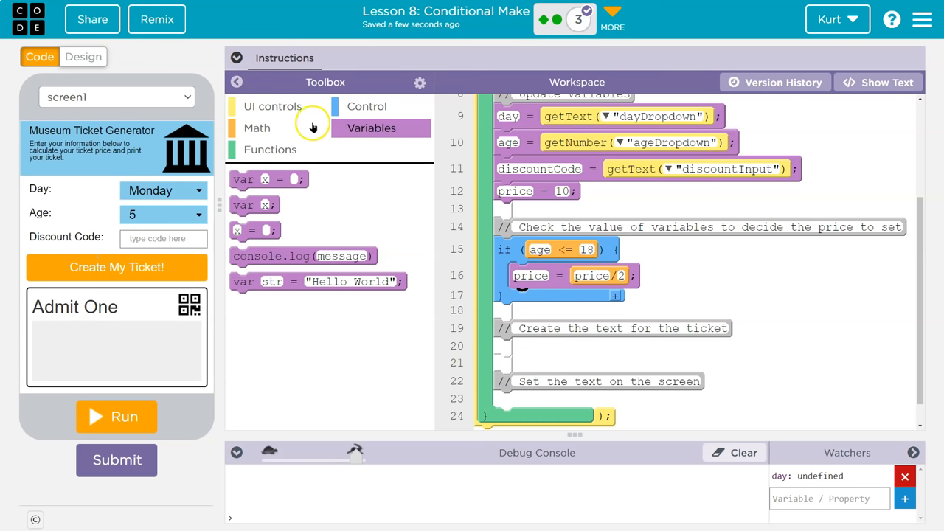
pyautogui.moveTo(583, 41)
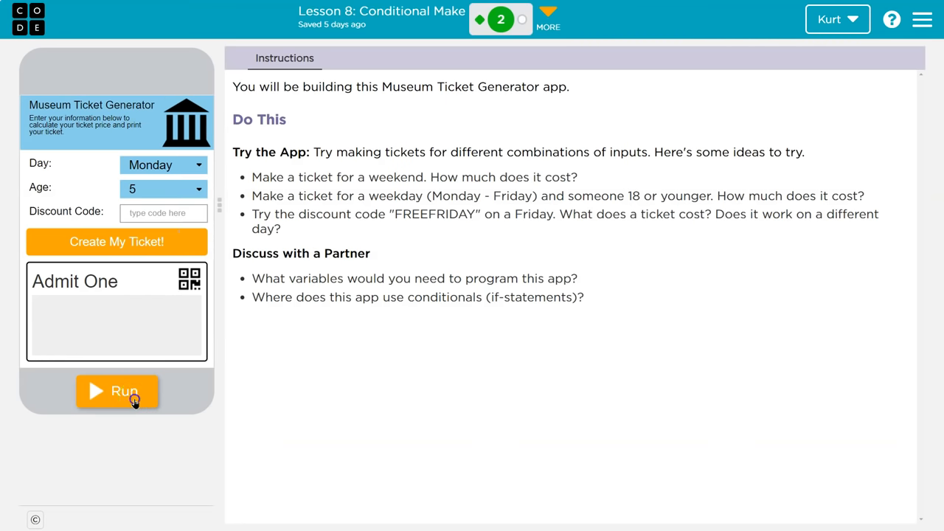
# Run the example ticket app to see a Monday ticket for age 5 at $5
pyautogui.click(117, 391)
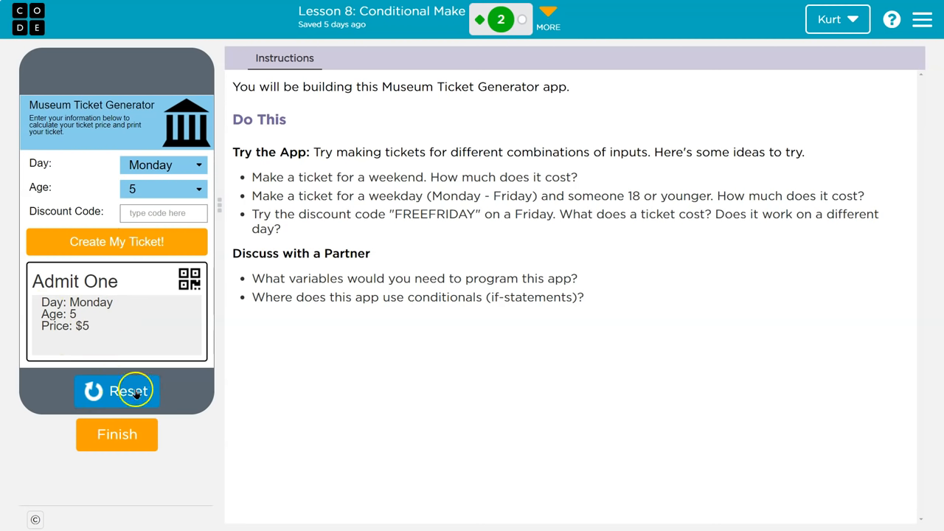
pyautogui.moveTo(520, 19)
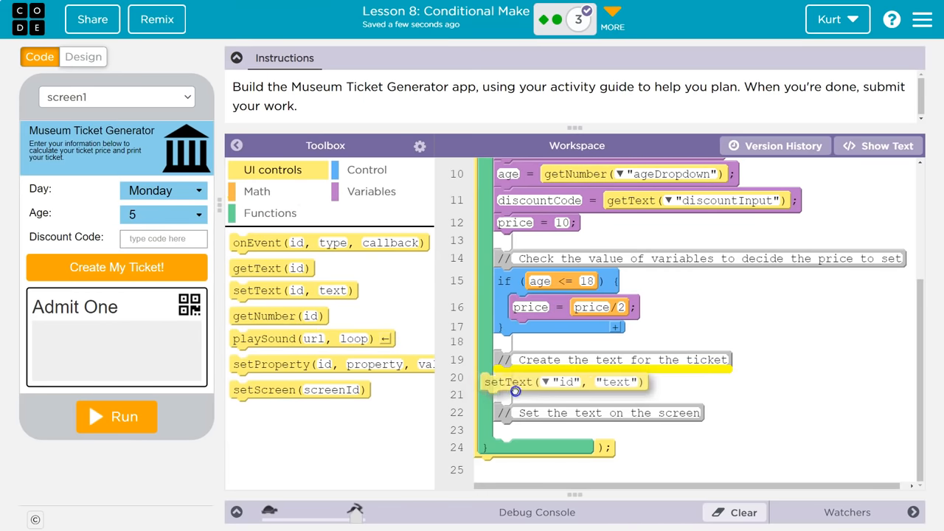
# Point setText at ticketOutput with text "Day: " + day + "\nAge: " + age
pyautogui.click(540, 381)
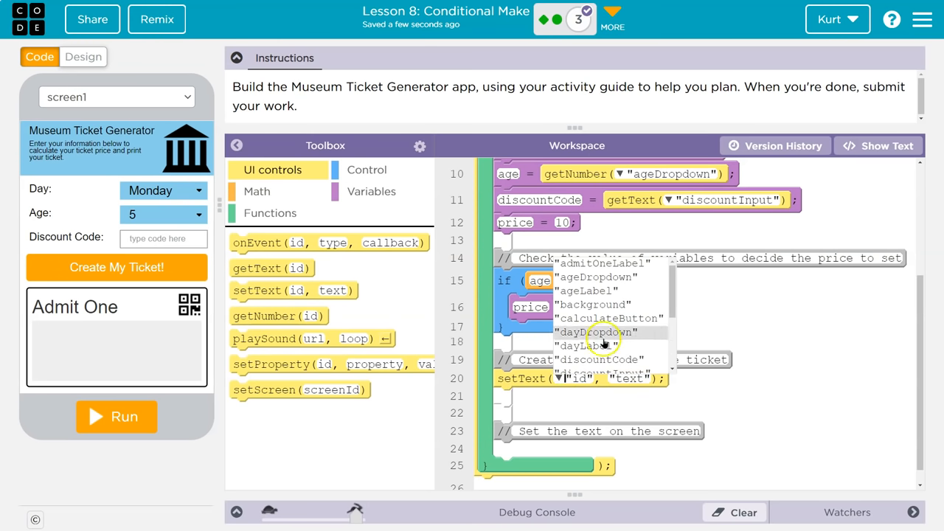
pyautogui.moveTo(73, 346)
pyautogui.write('ticketOutput')
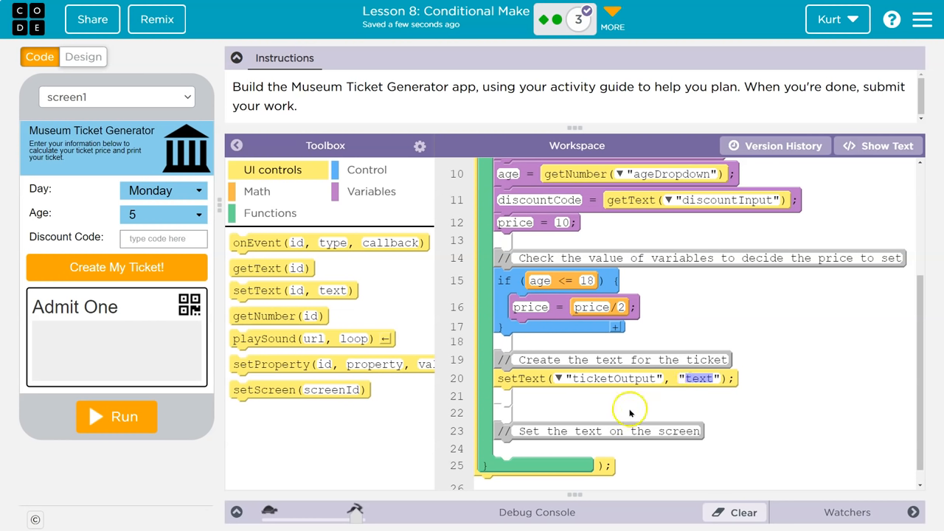
pyautogui.moveTo(633, 404)
pyautogui.write('Day: " + Age: ')
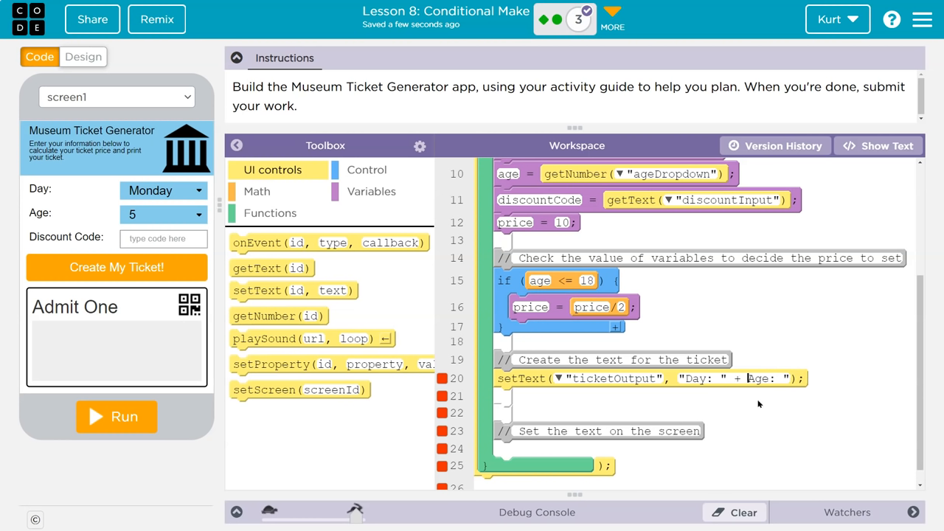
pyautogui.write('day +')
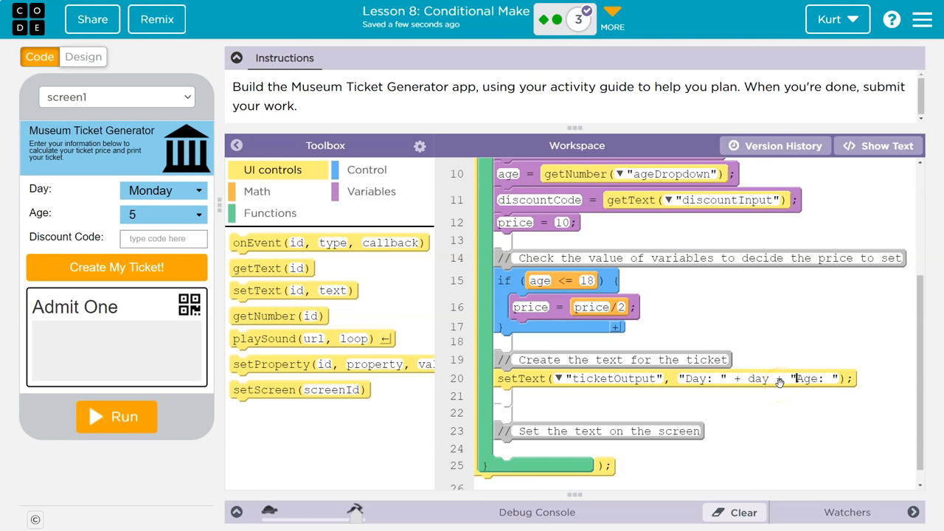
pyautogui.write('\\r')
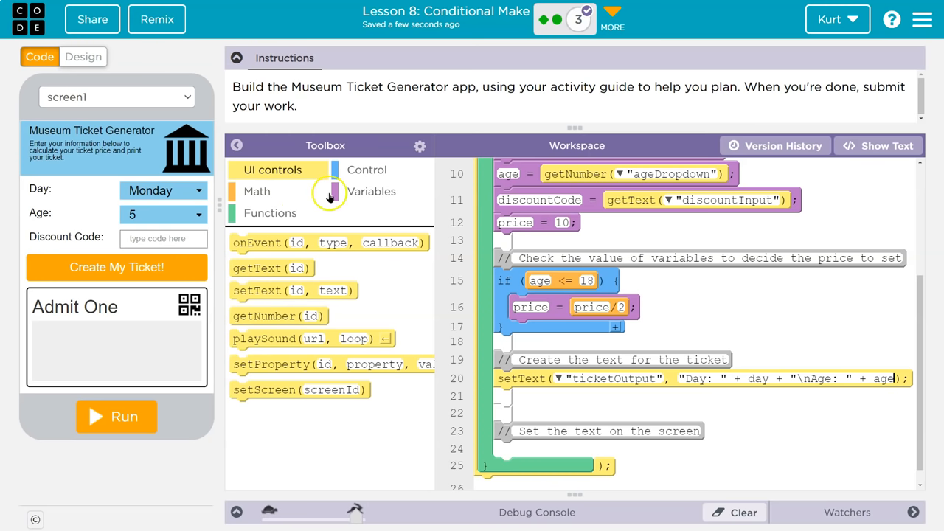
# Declare an output variable above setText to hold the Day/Age/Price ticket text
pyautogui.click(372, 191)
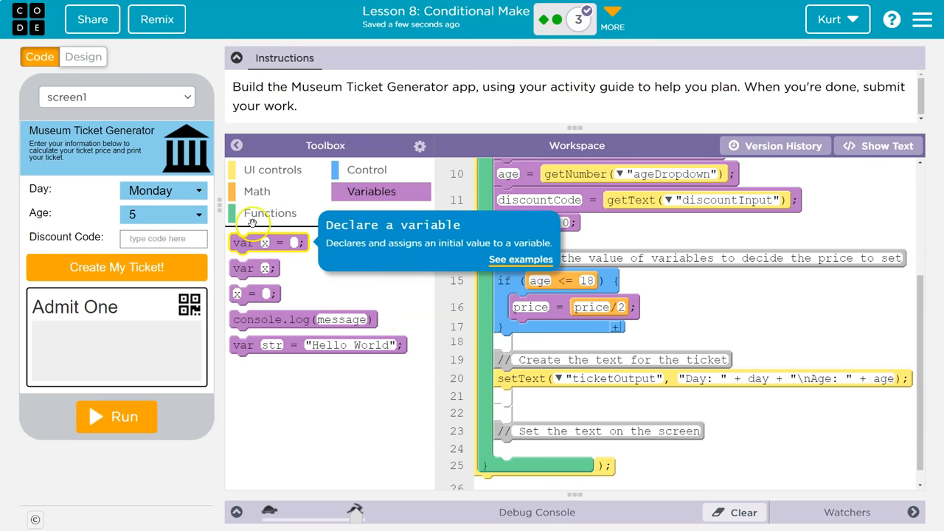
pyautogui.click(237, 145)
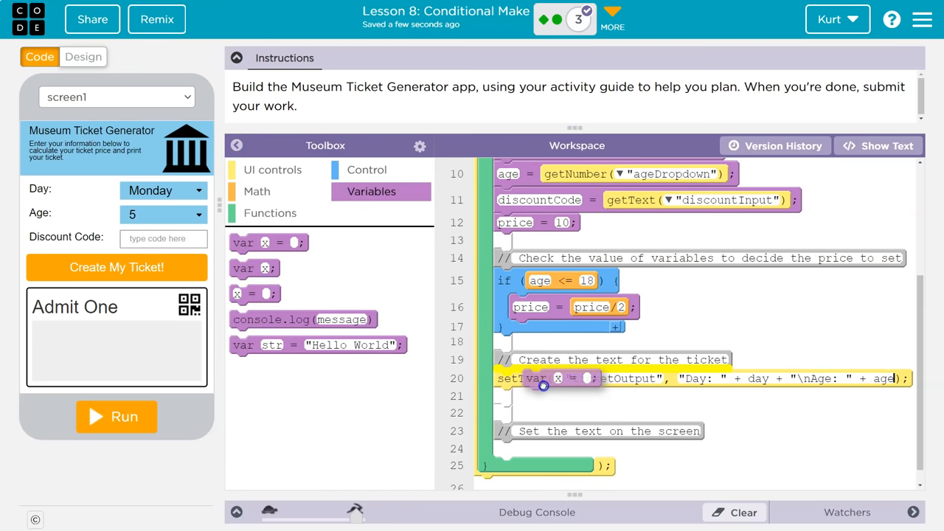
pyautogui.click(237, 145)
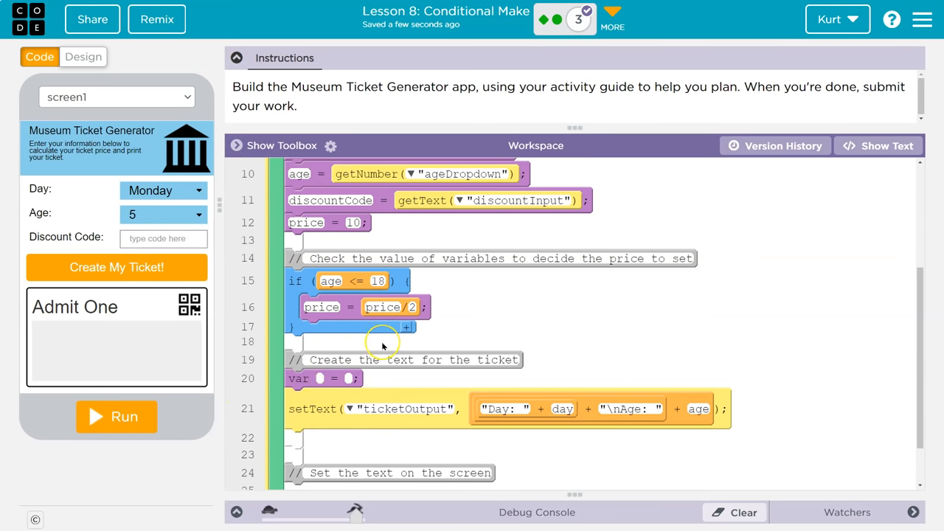
pyautogui.write('output')
pyautogui.write('"\\nPrice: $"')
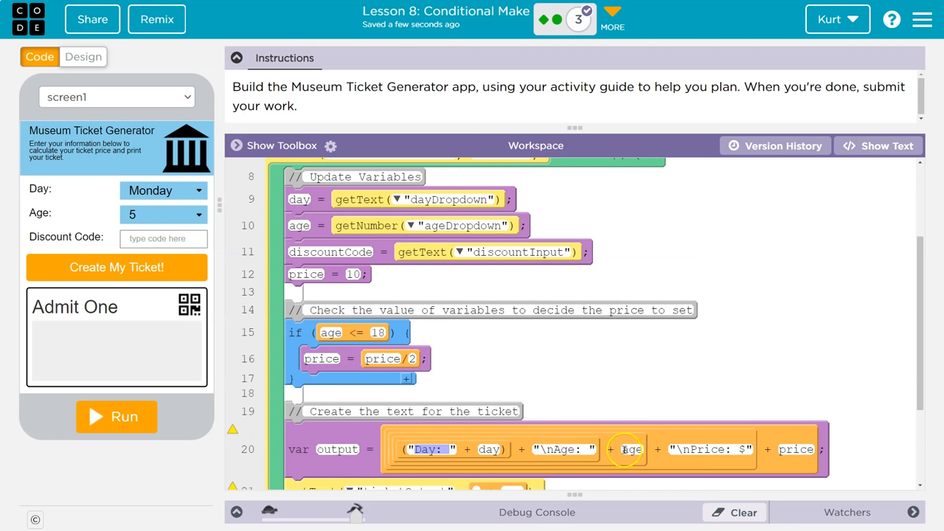
pyautogui.moveTo(611, 372)
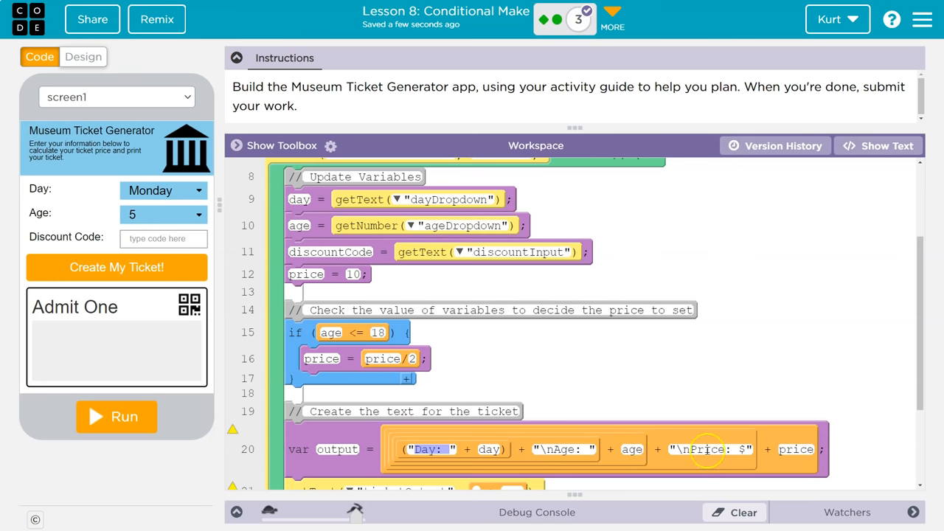
pyautogui.moveTo(314, 272)
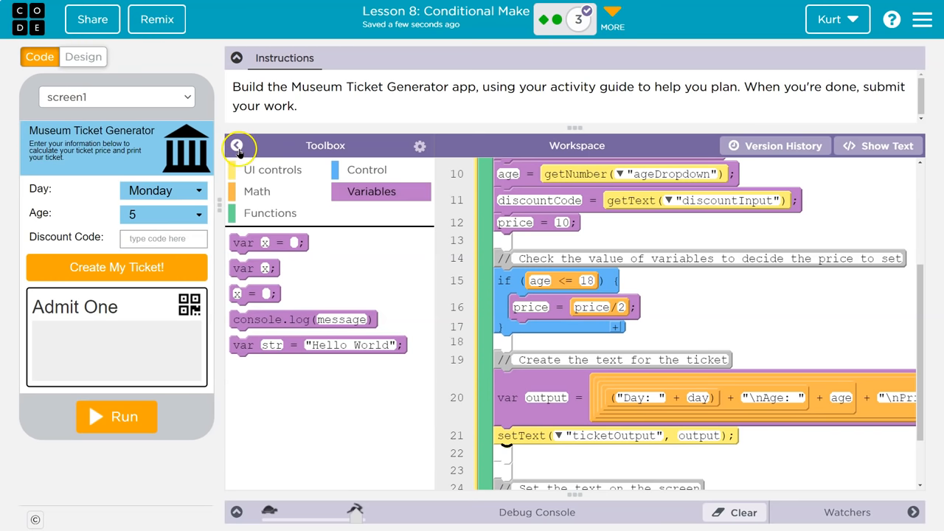
pyautogui.click(236, 145)
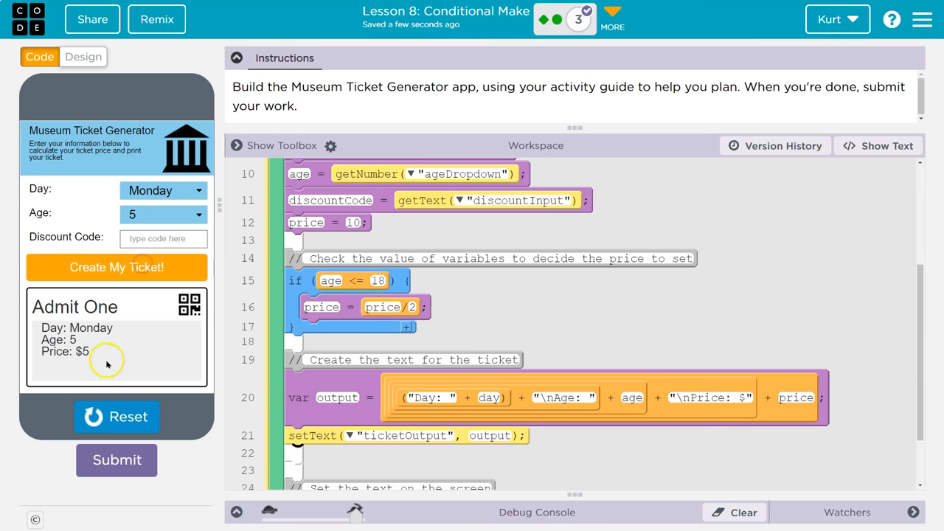
pyautogui.moveTo(179, 334)
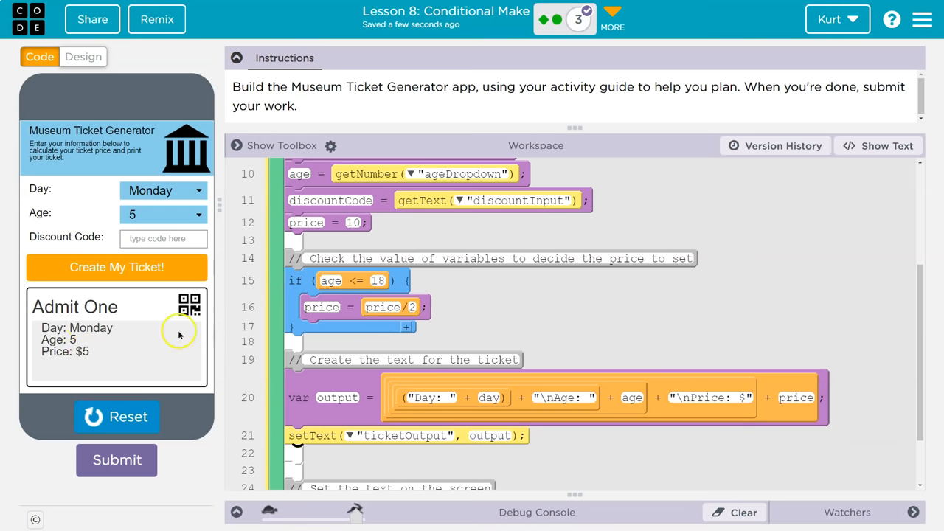
pyautogui.click(162, 214)
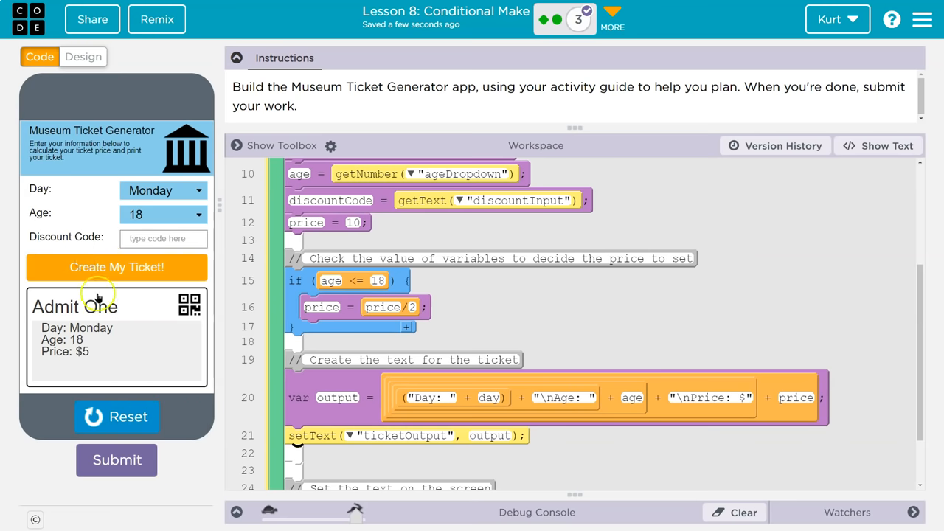
pyautogui.click(163, 190)
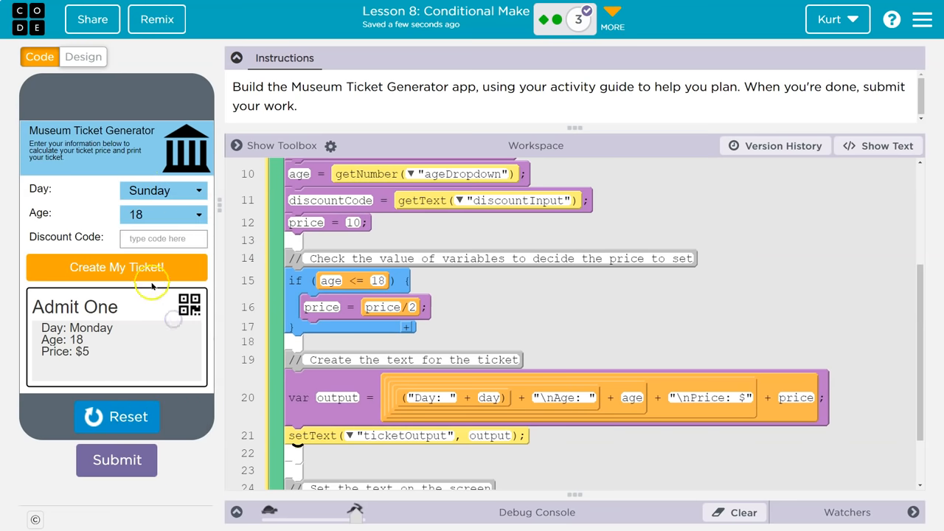
pyautogui.click(117, 267)
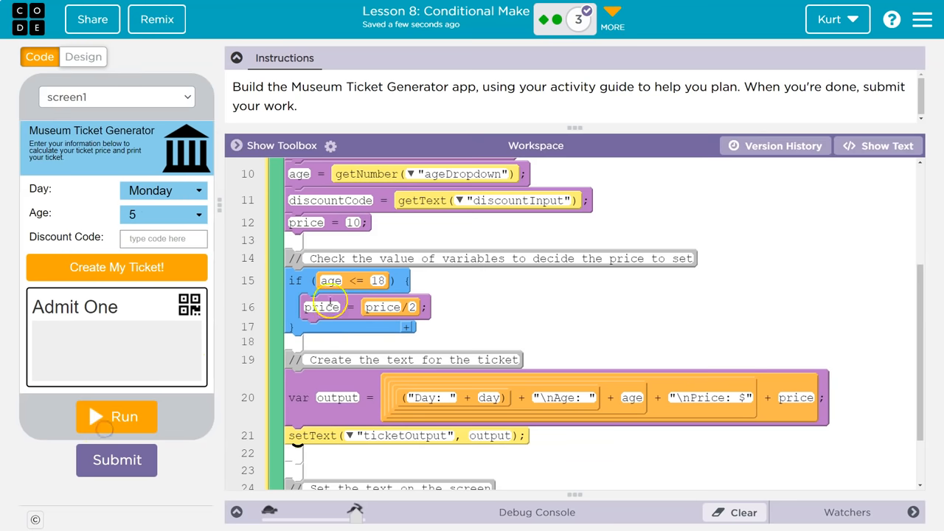
pyautogui.moveTo(801, 181)
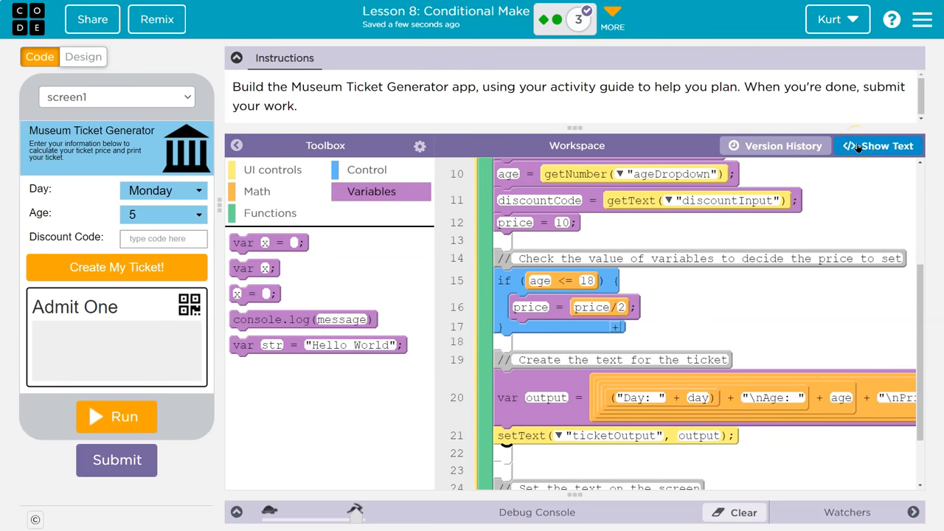
# In text view, change the condition to age <= 18 && day != "Saturday" && day != "Sunday"
pyautogui.click(878, 145)
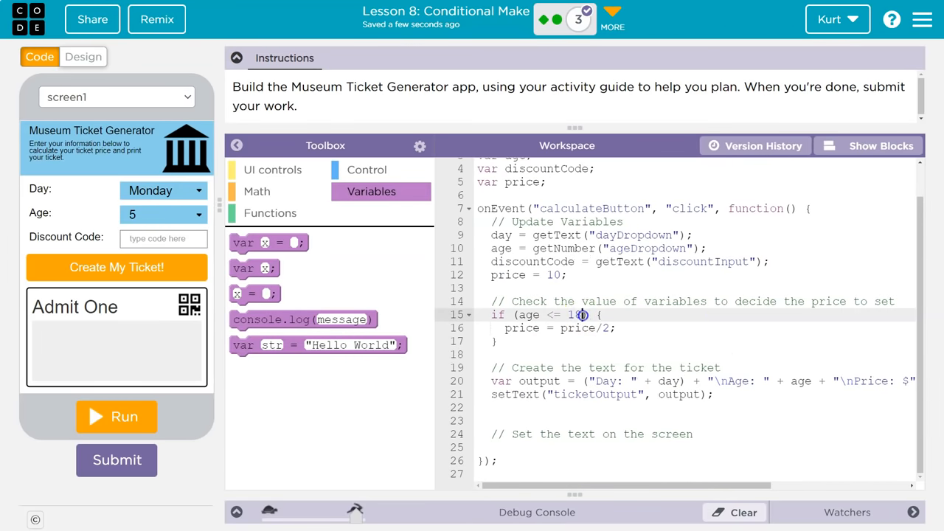
pyautogui.write('&&')
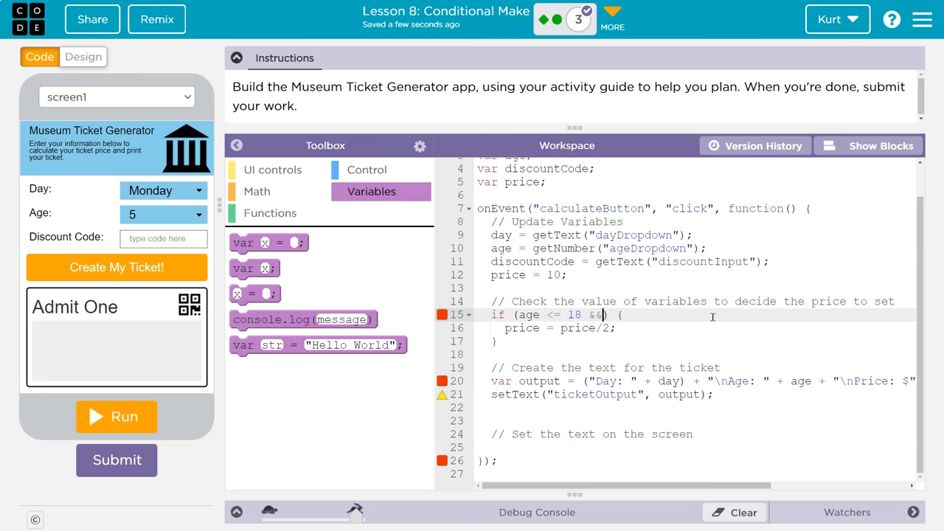
pyautogui.write('day')
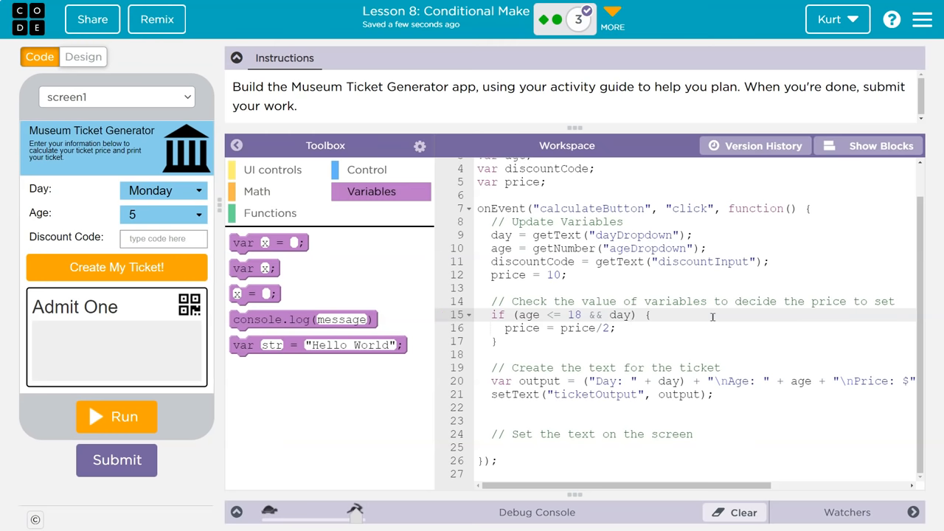
pyautogui.write('!= "Satur')
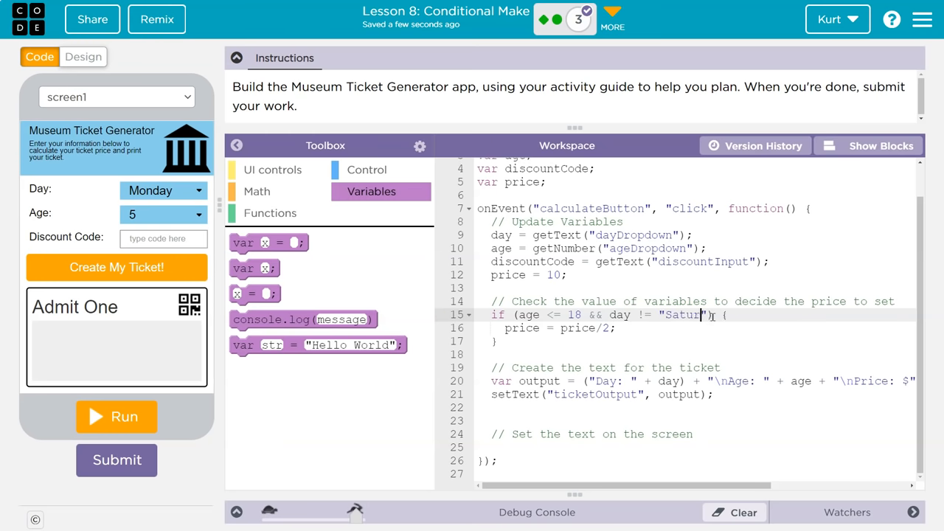
pyautogui.write('day')
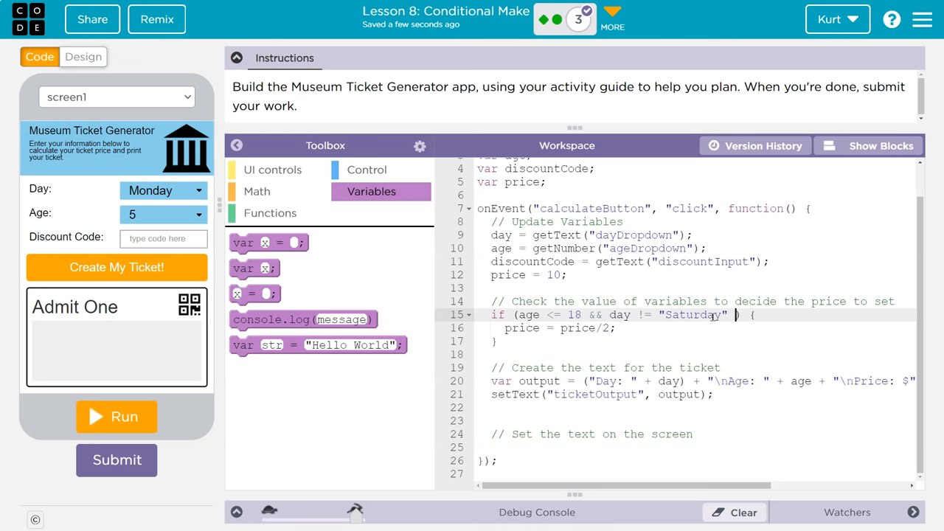
pyautogui.write('&&')
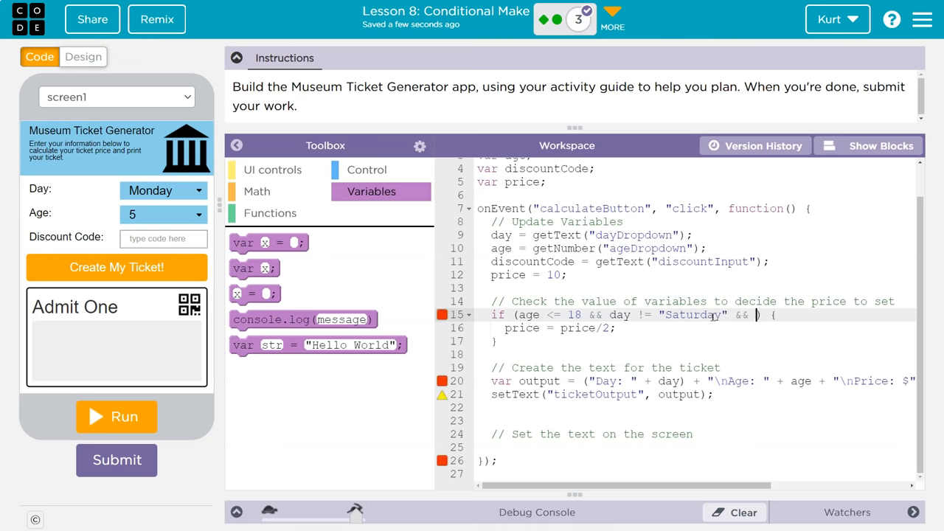
pyautogui.write('day != "')
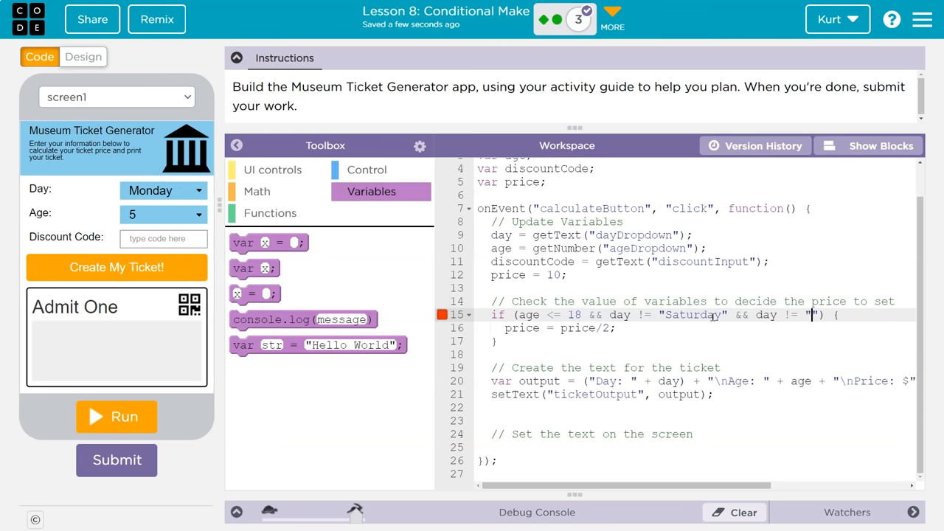
pyautogui.write('Sunday')
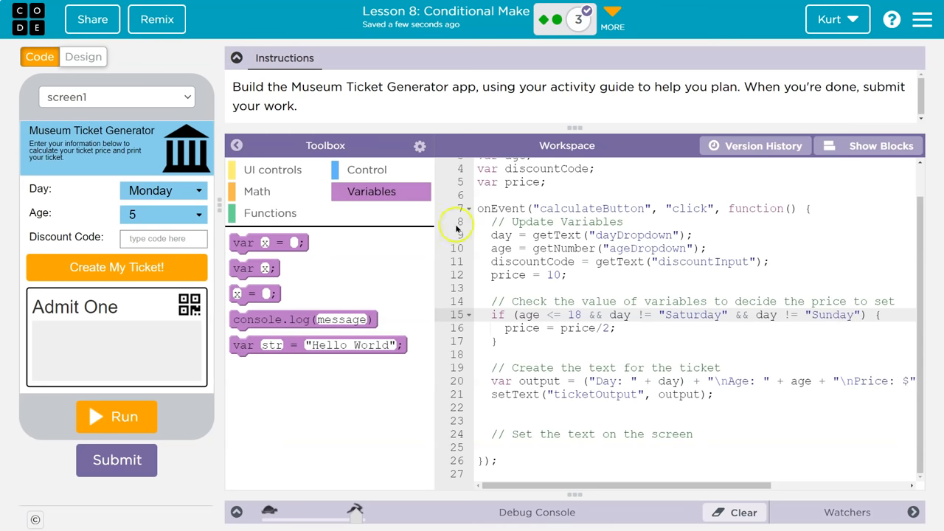
pyautogui.click(872, 146)
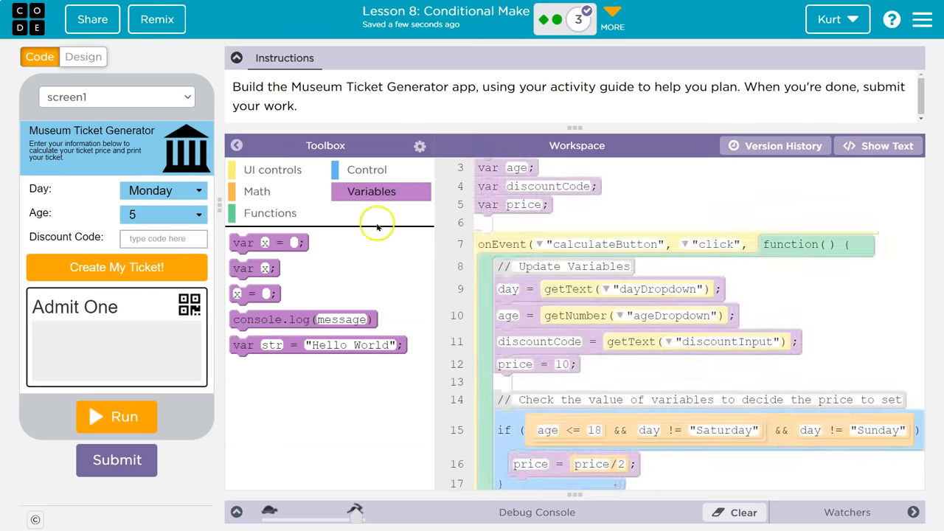
pyautogui.scroll(-3)
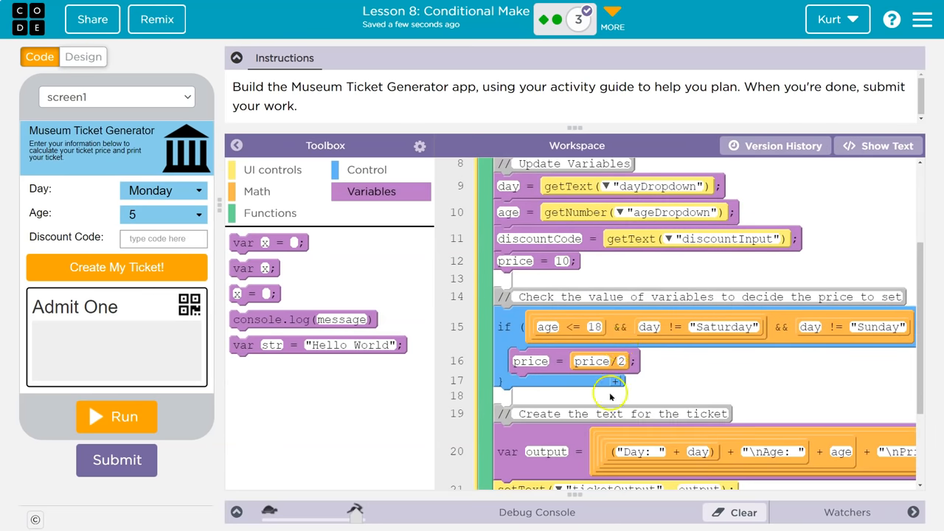
pyautogui.click(237, 145)
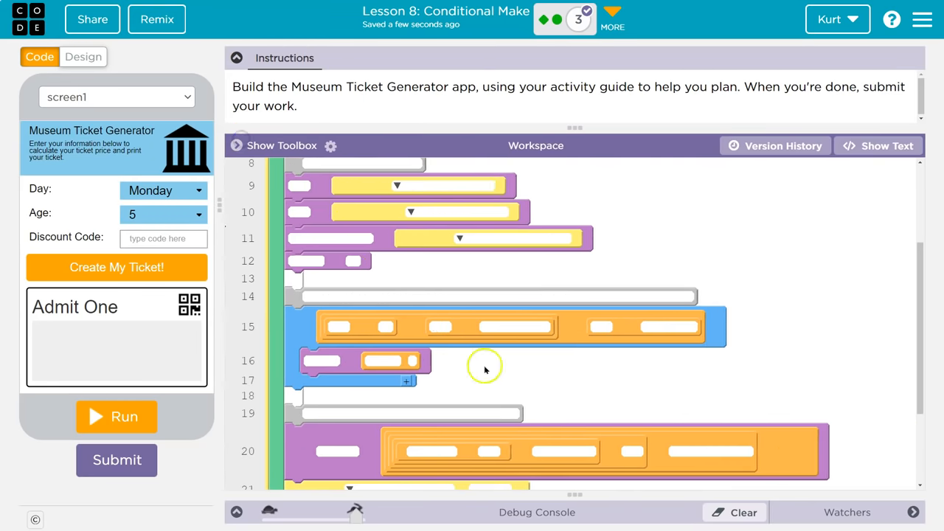
pyautogui.click(878, 146)
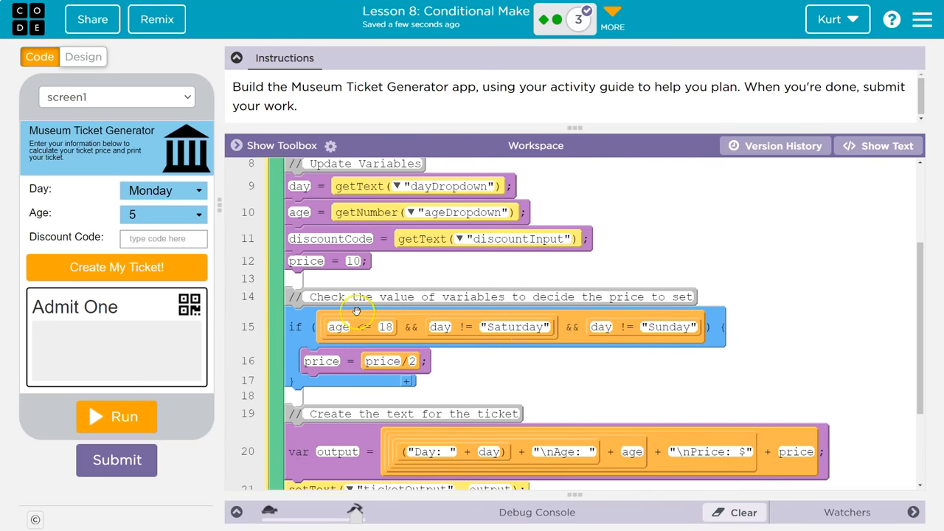
pyautogui.moveTo(361, 326)
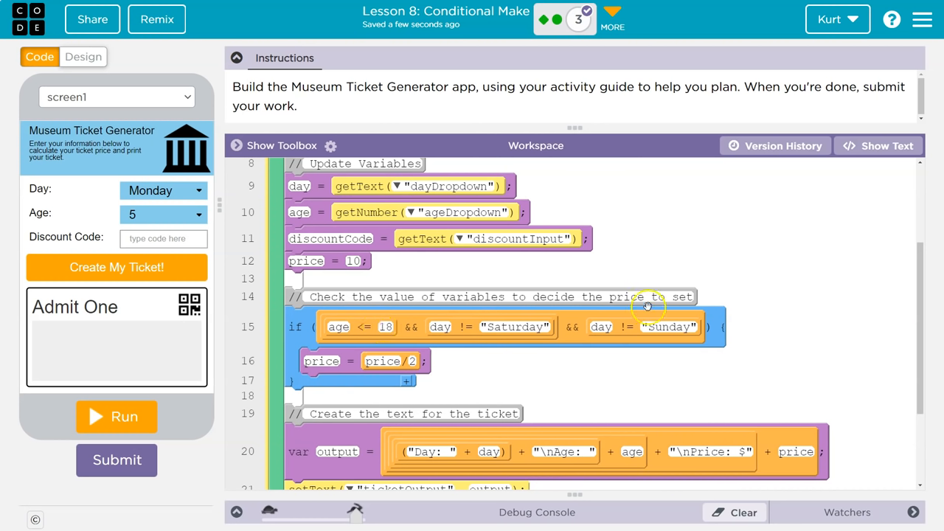
pyautogui.moveTo(566, 377)
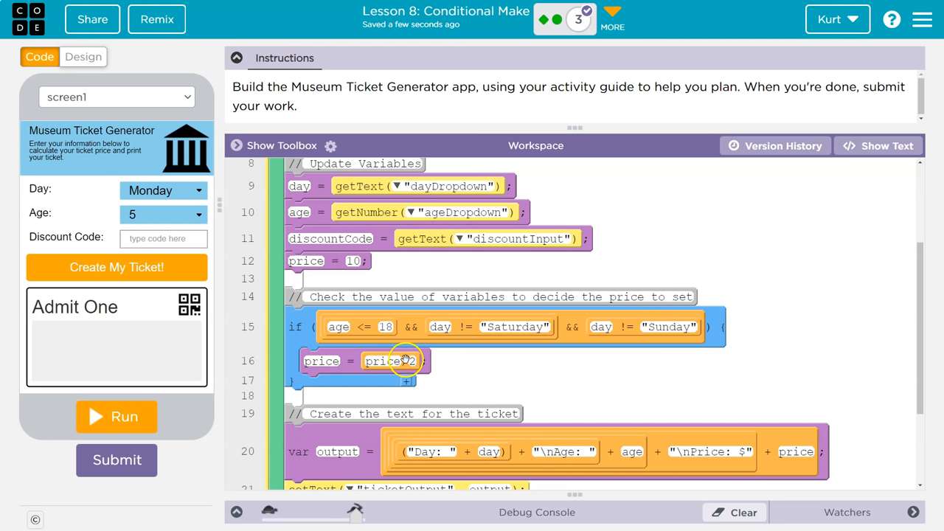
pyautogui.moveTo(379, 311)
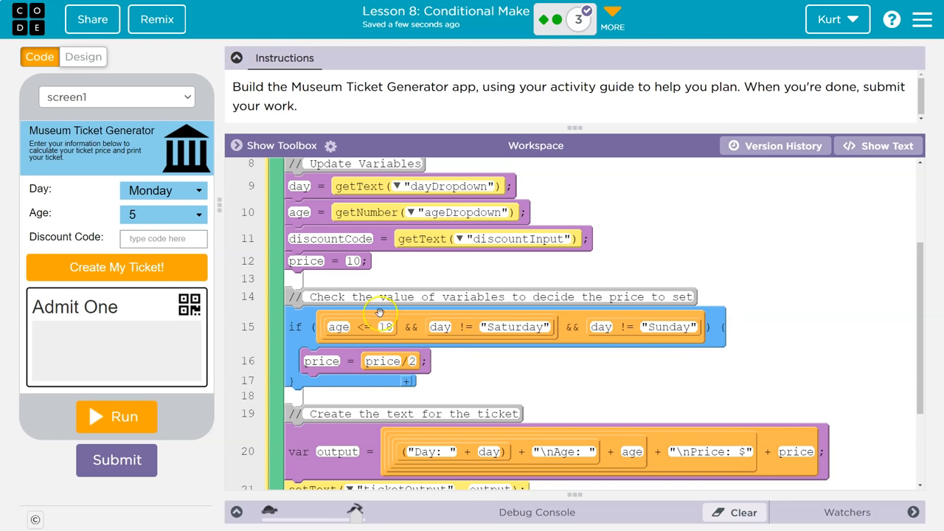
pyautogui.moveTo(505, 313)
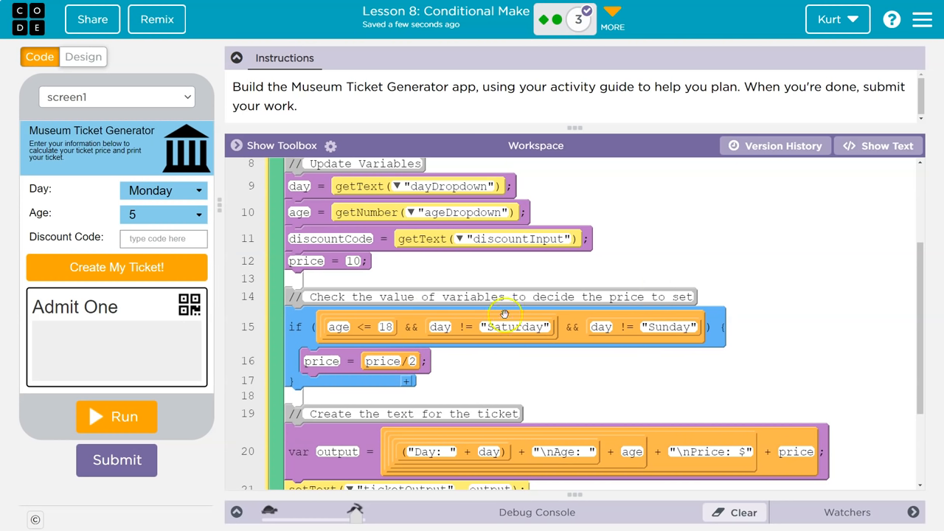
pyautogui.moveTo(376, 367)
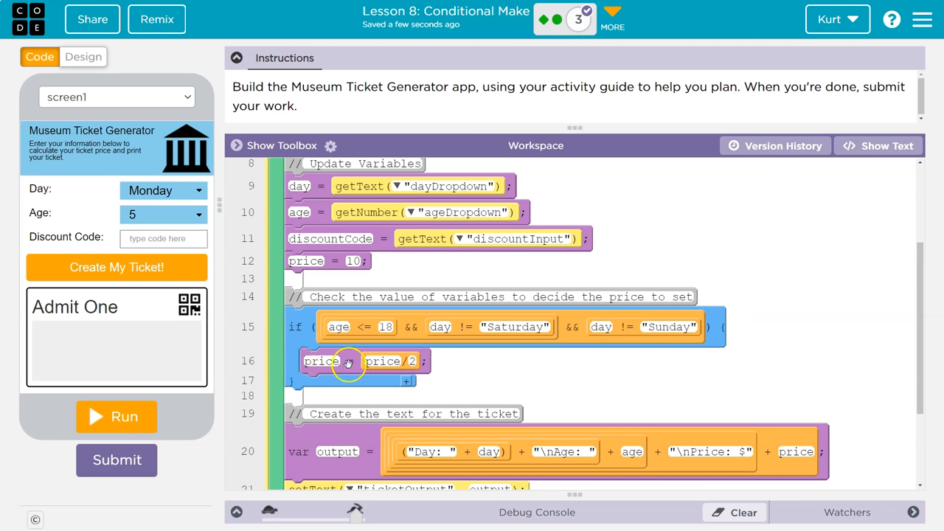
pyautogui.moveTo(367, 336)
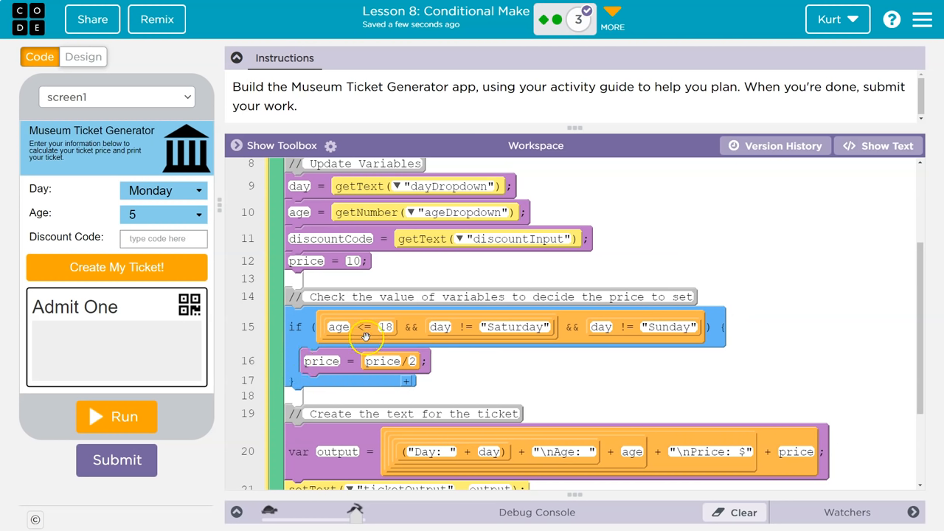
pyautogui.moveTo(519, 321)
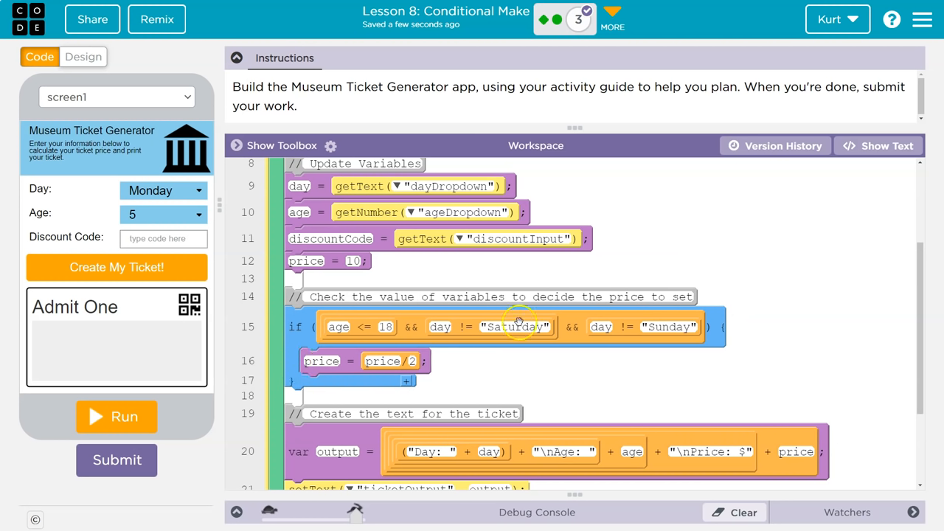
pyautogui.moveTo(226, 172)
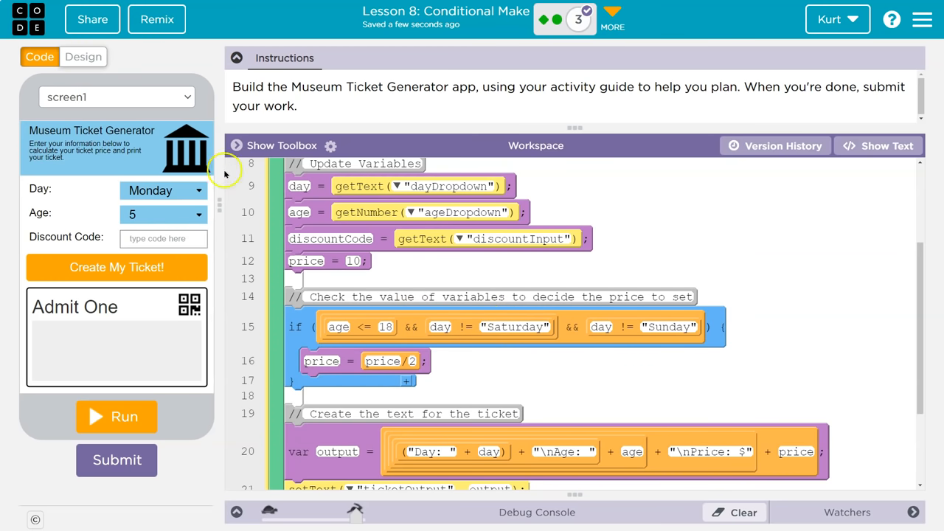
pyautogui.click(281, 145)
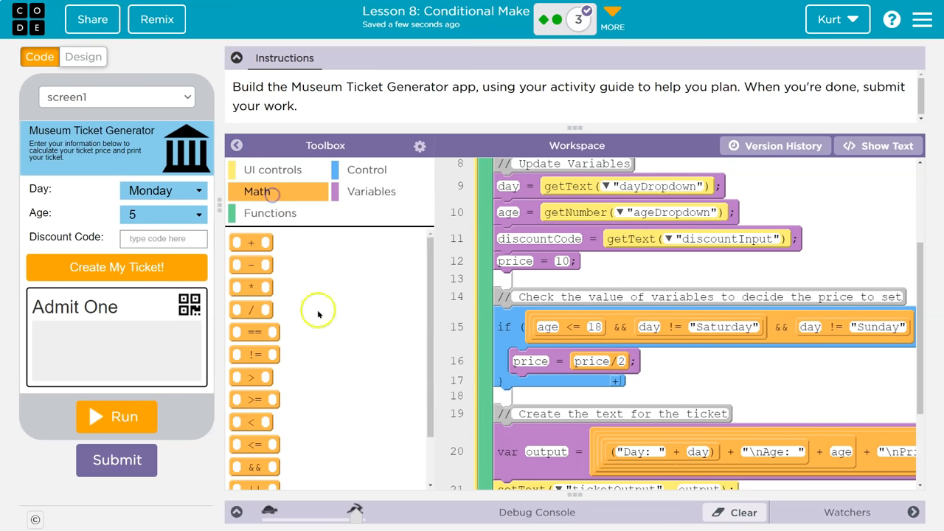
pyautogui.moveTo(255, 354)
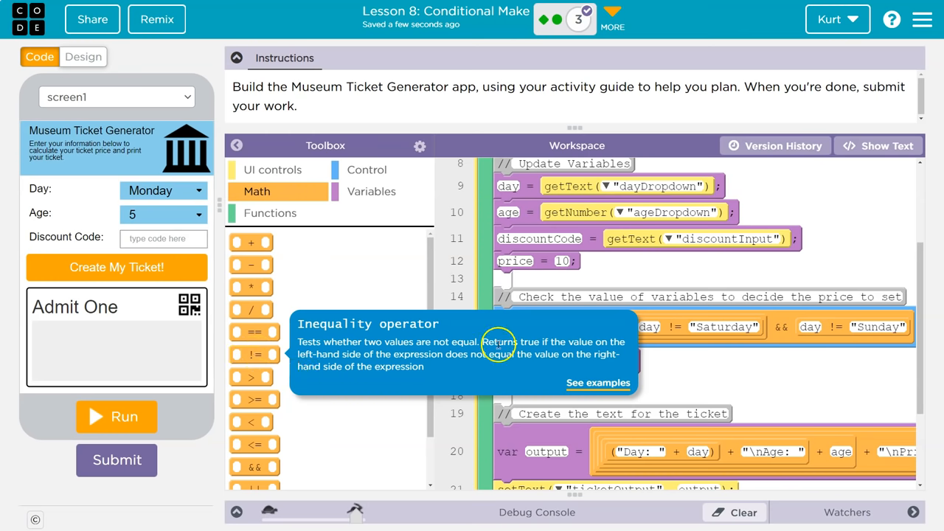
pyautogui.moveTo(704, 338)
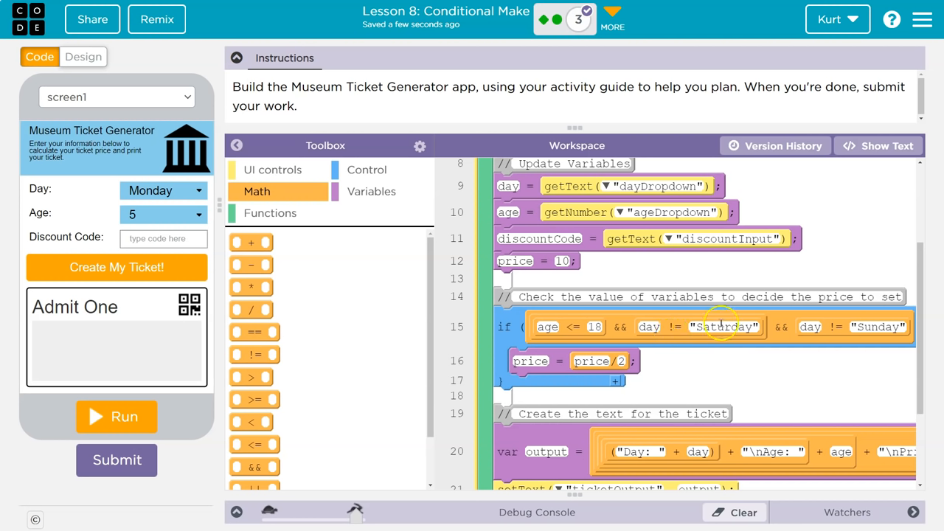
pyautogui.moveTo(455, 342)
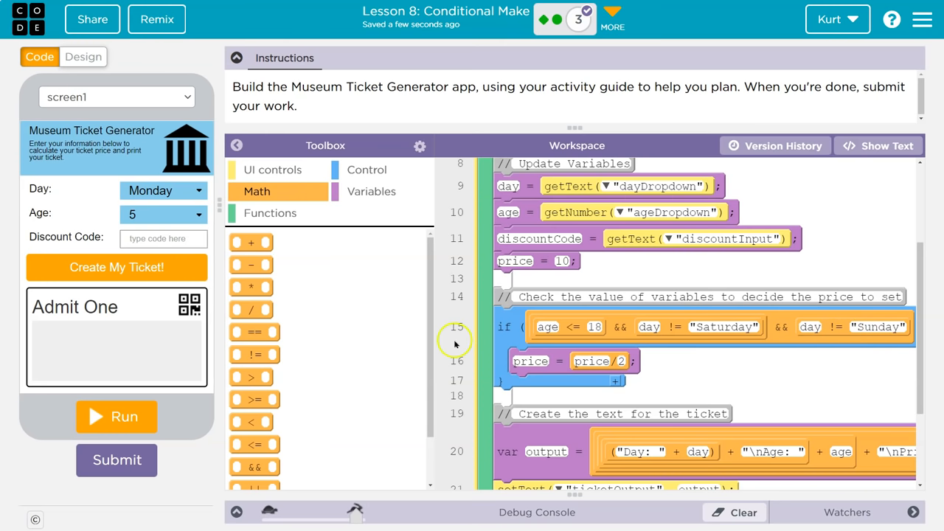
pyautogui.scroll(-3)
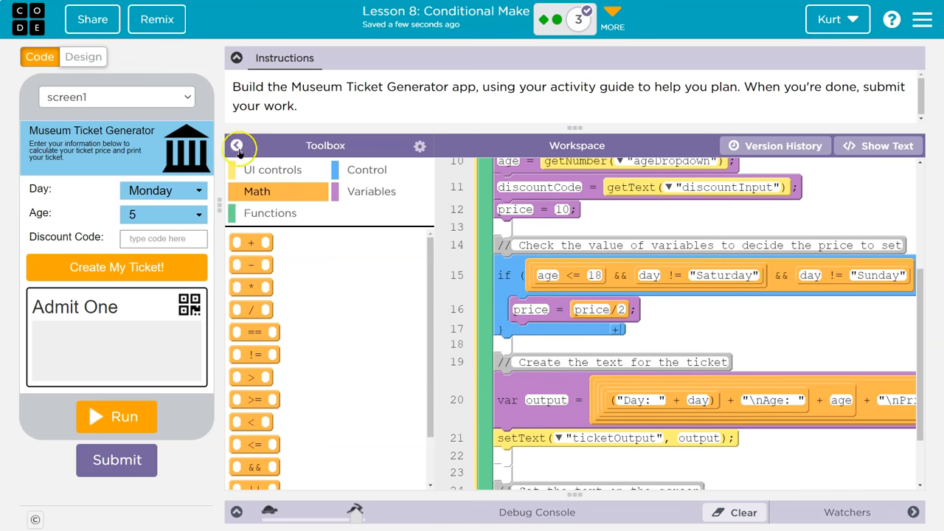
pyautogui.click(236, 145)
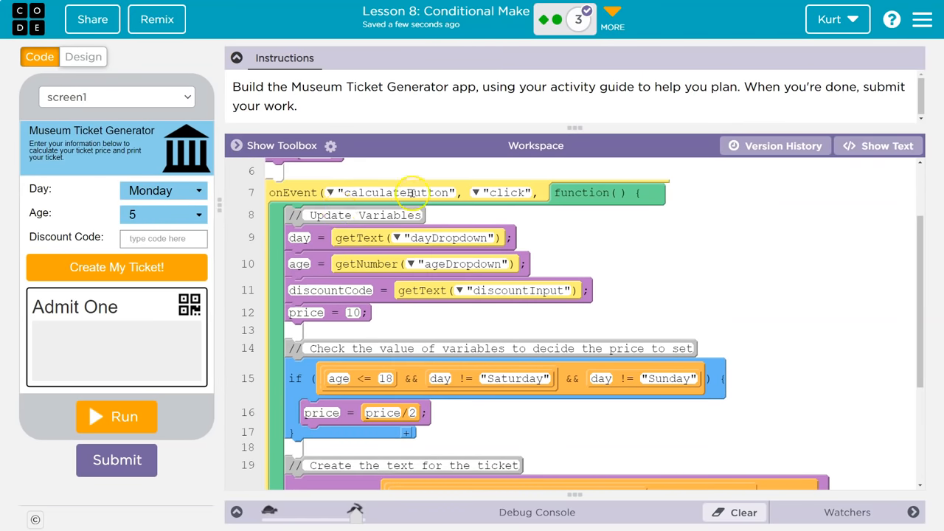
pyautogui.scroll(-3)
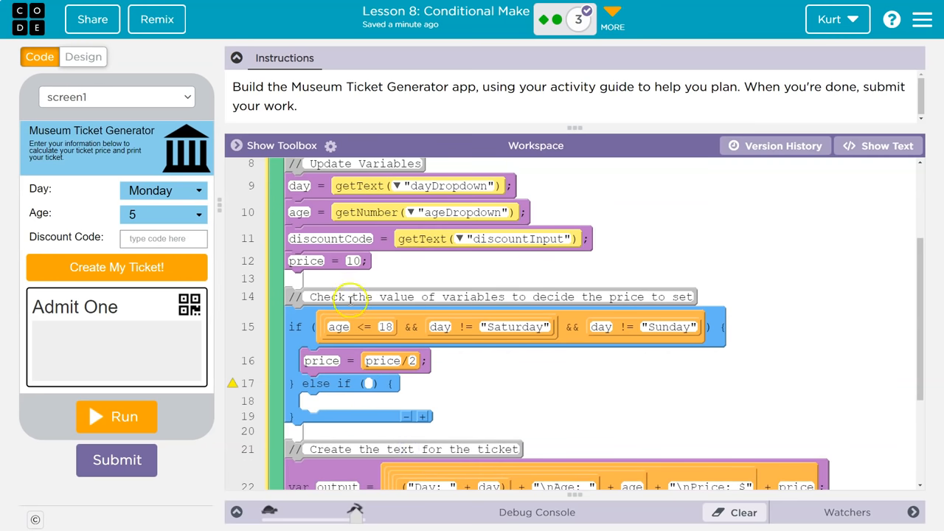
pyautogui.moveTo(493, 318)
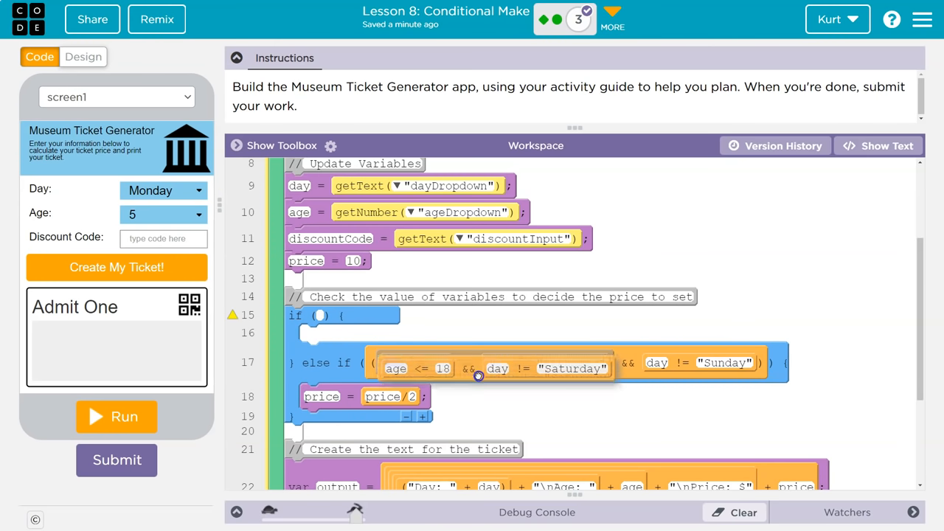
# Drag the age/weekday condition back into the first if block
pyautogui.moveTo(479, 369); pyautogui.dragTo(321, 315)
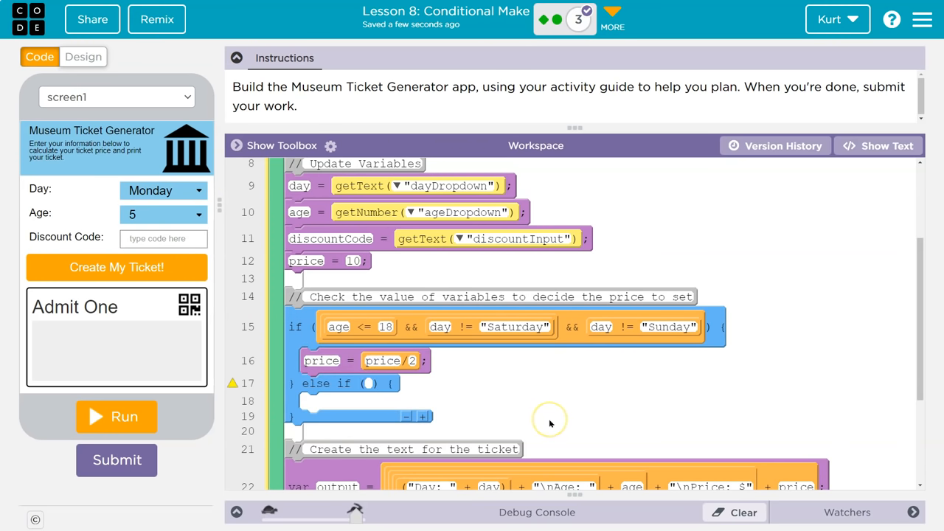
pyautogui.moveTo(549, 423)
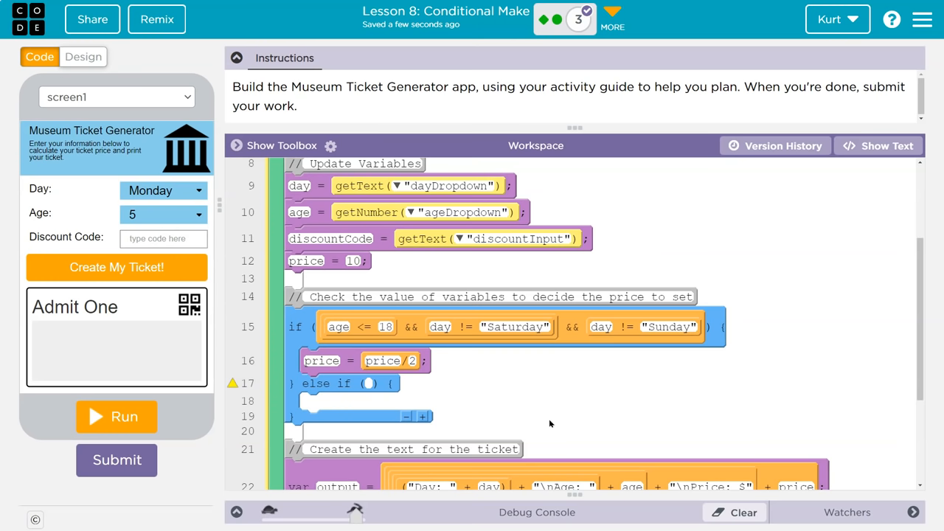
pyautogui.moveTo(452, 401)
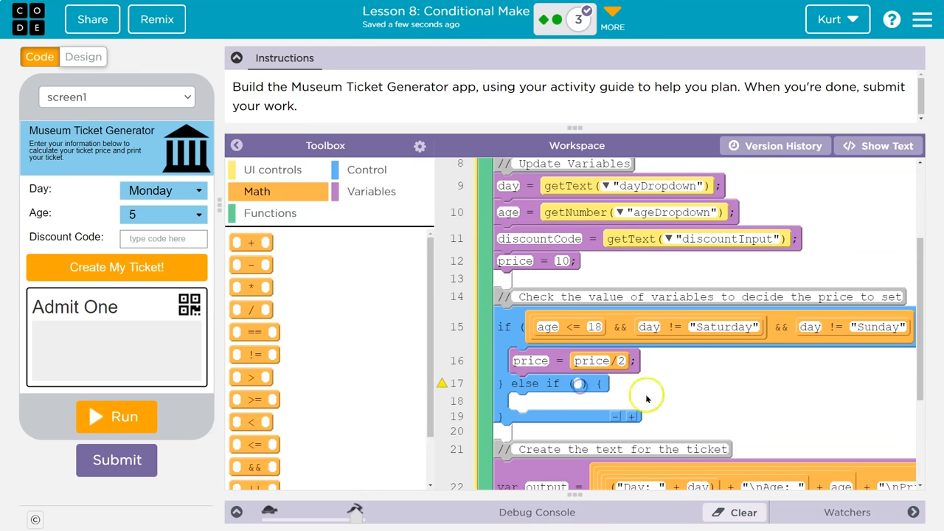
# In text view, set the else-if condition to discountCode == "FREEFRIDAY"
pyautogui.click(877, 145)
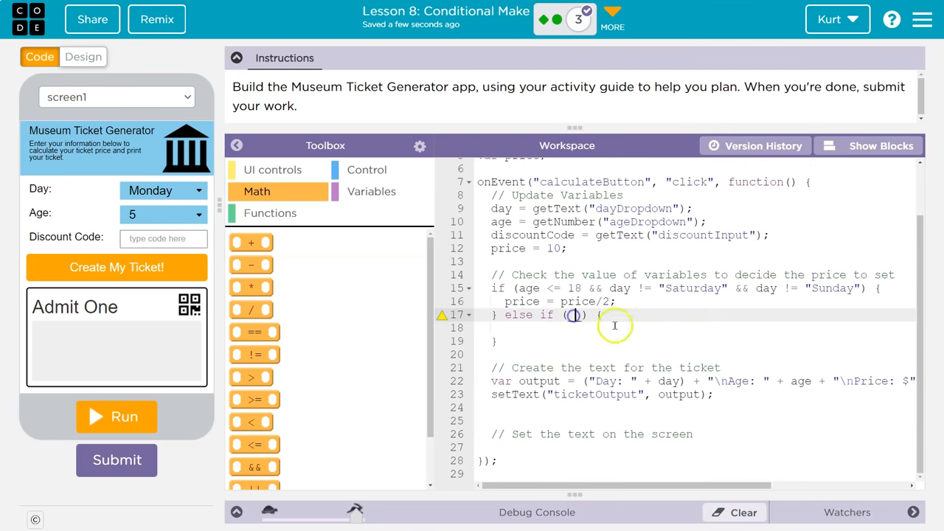
pyautogui.write('discoun')
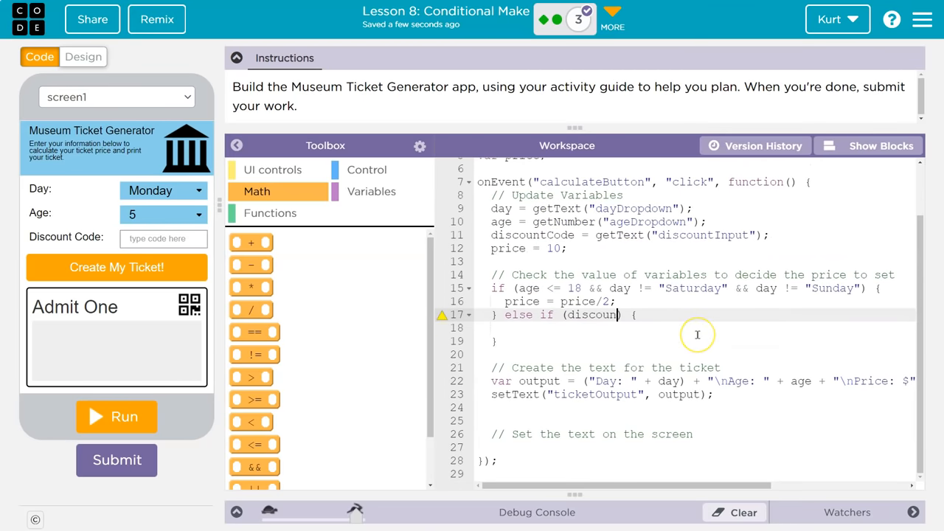
pyautogui.write('tCode ==')
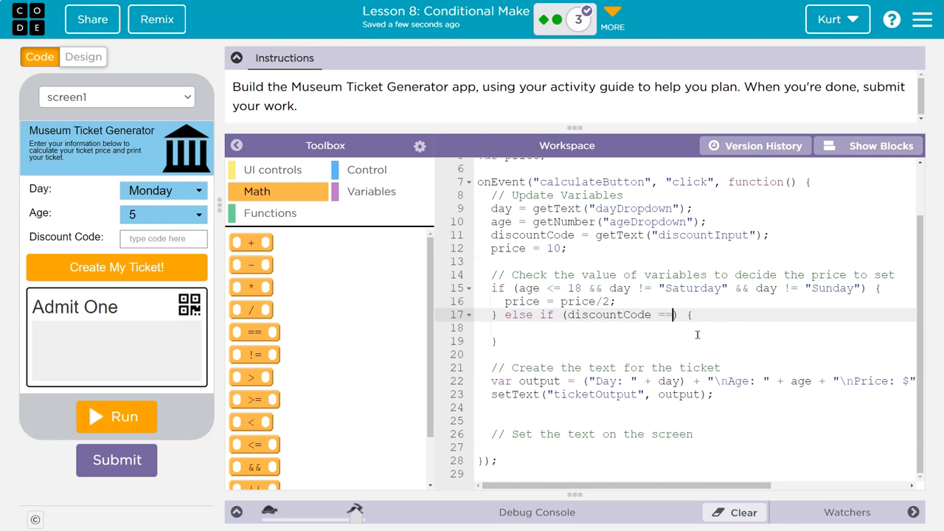
pyautogui.write('""')
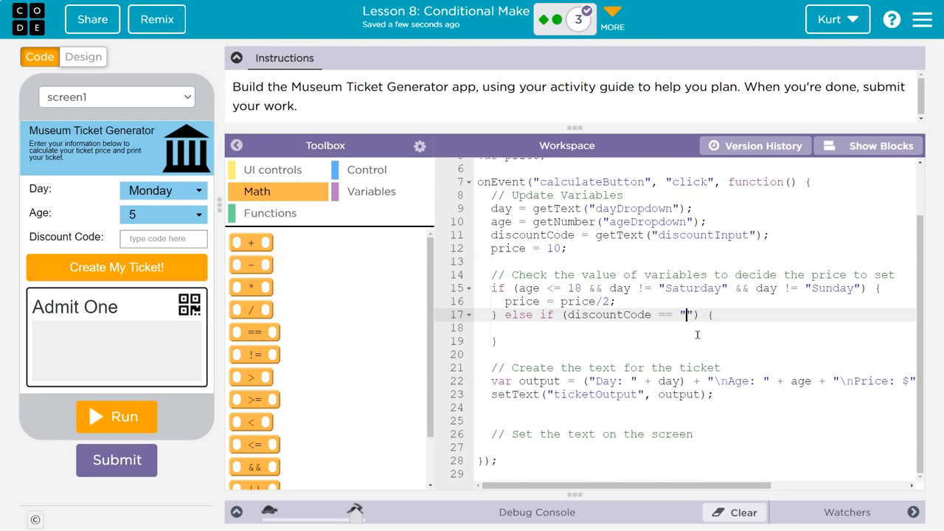
pyautogui.write('F')
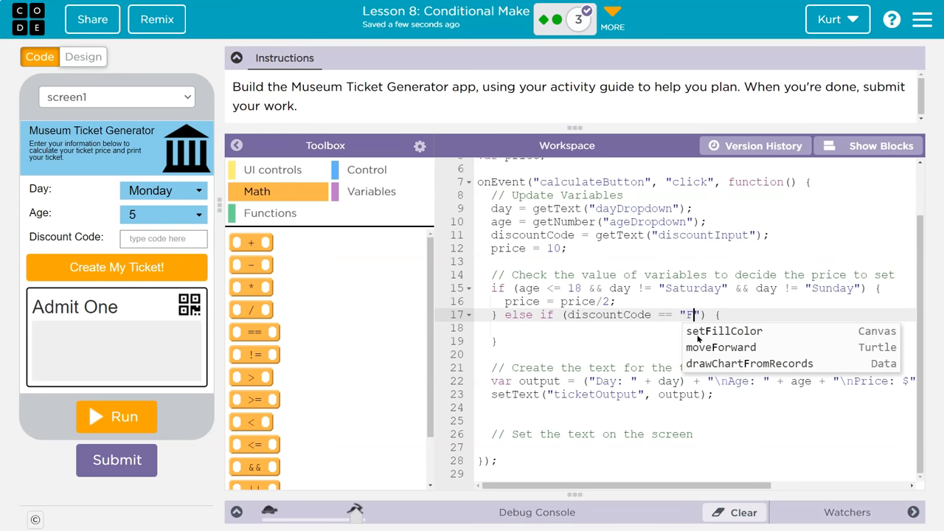
pyautogui.write('REEFRIDAY')
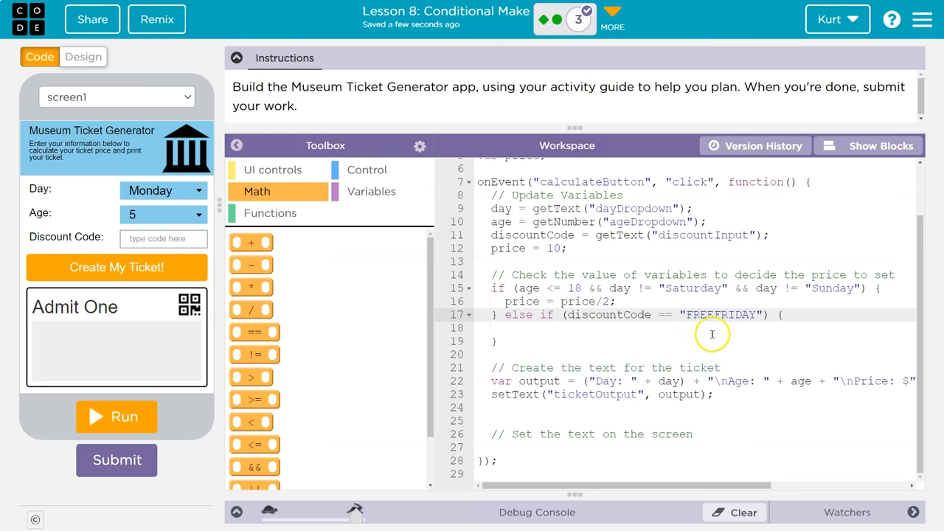
# Set price = 0 in the branch body and append && day == to the condition
pyautogui.click(505, 327)
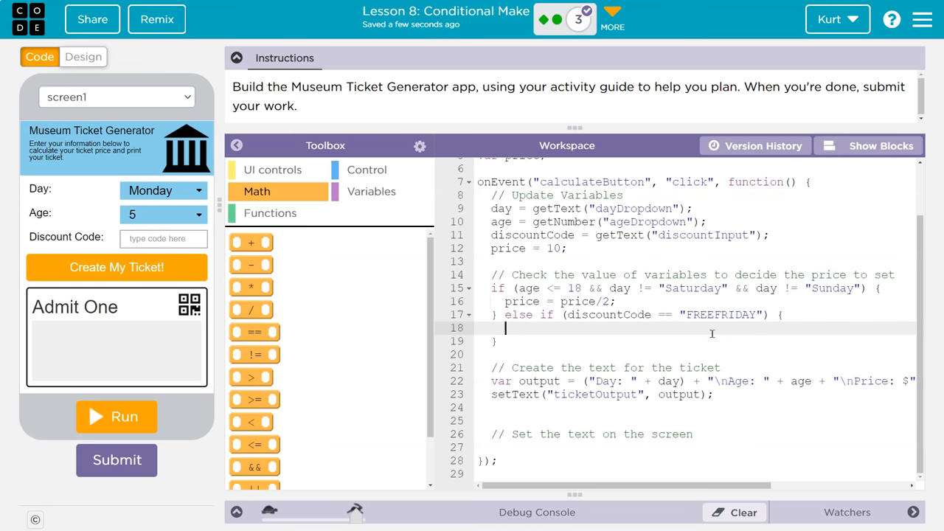
pyautogui.write('price = 0;')
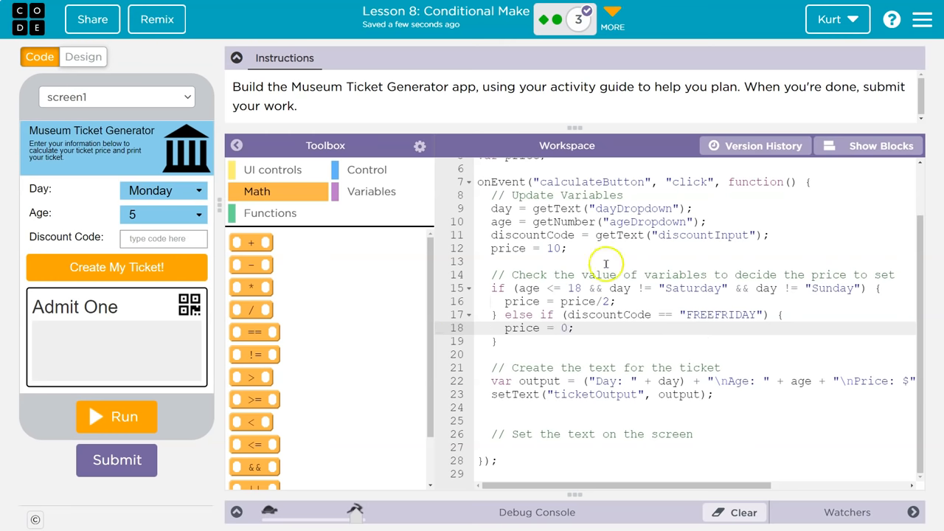
pyautogui.moveTo(765, 317)
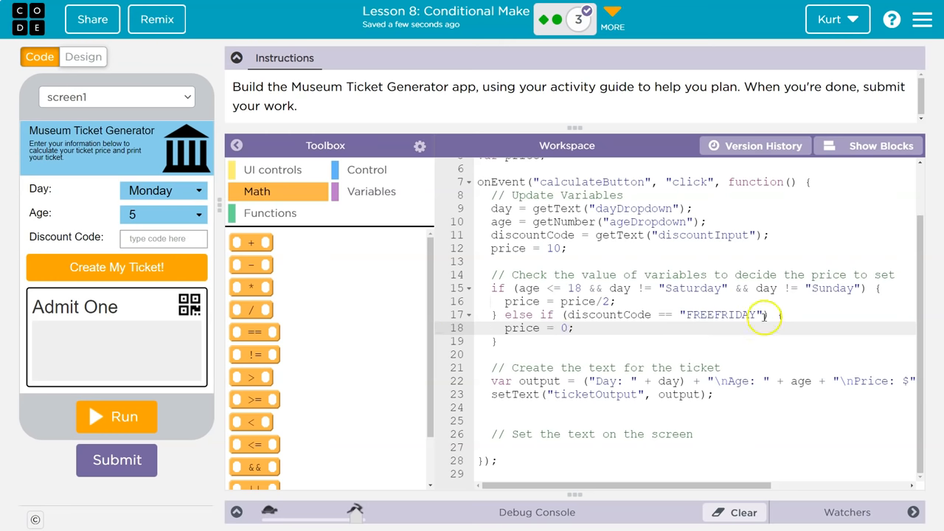
pyautogui.write('&&')
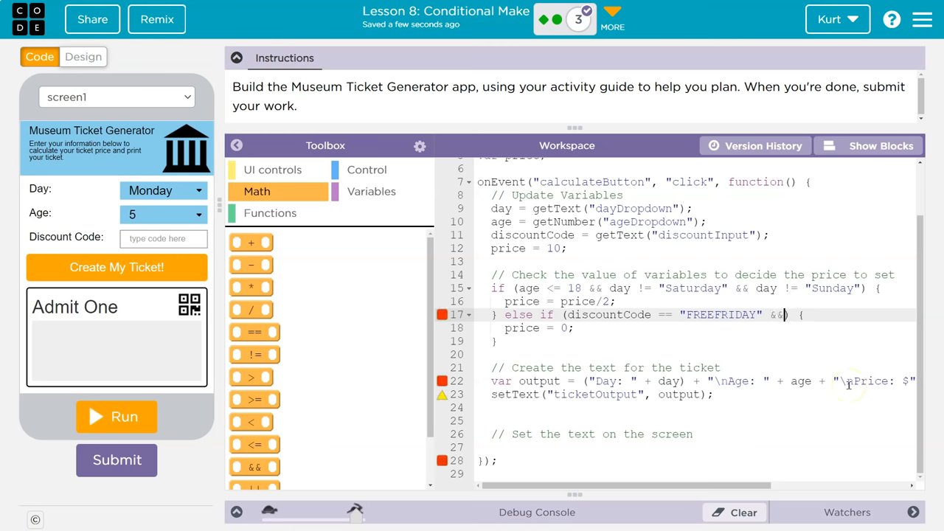
pyautogui.write('day')
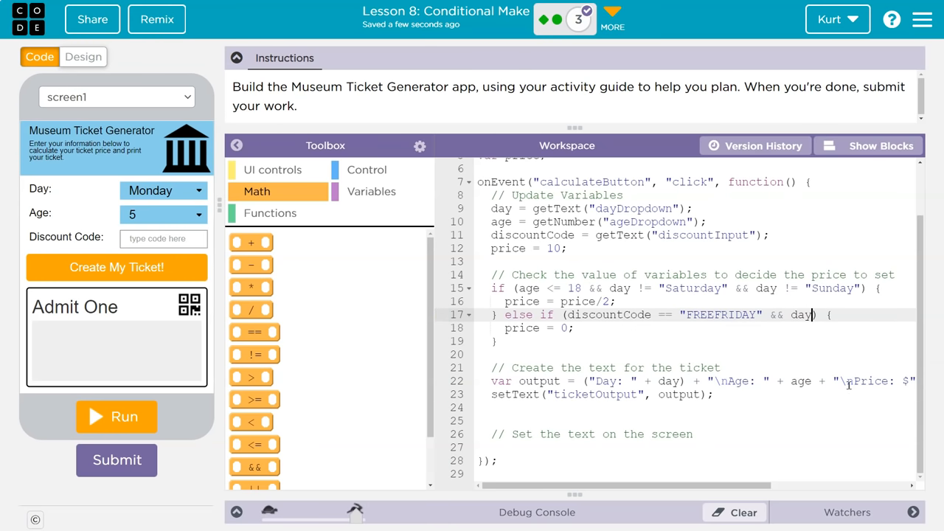
pyautogui.write('== "Friday')
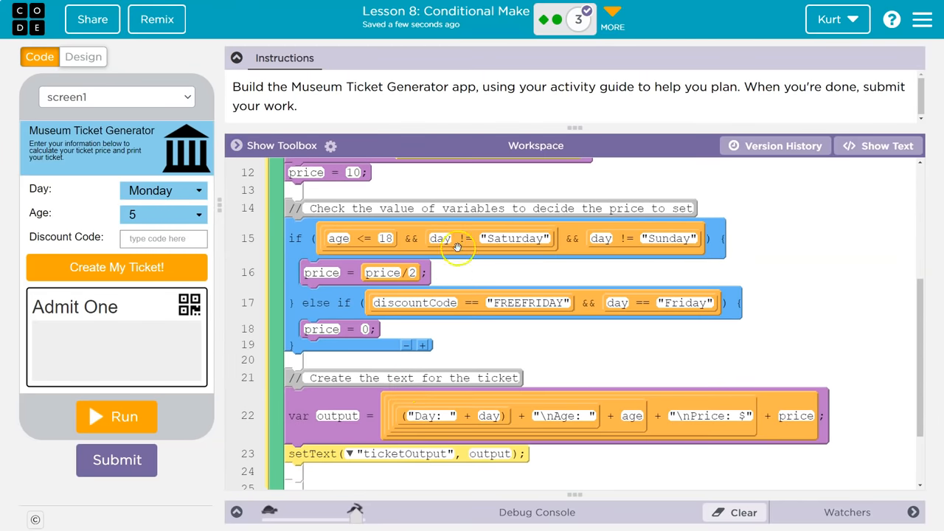
pyautogui.moveTo(566, 370)
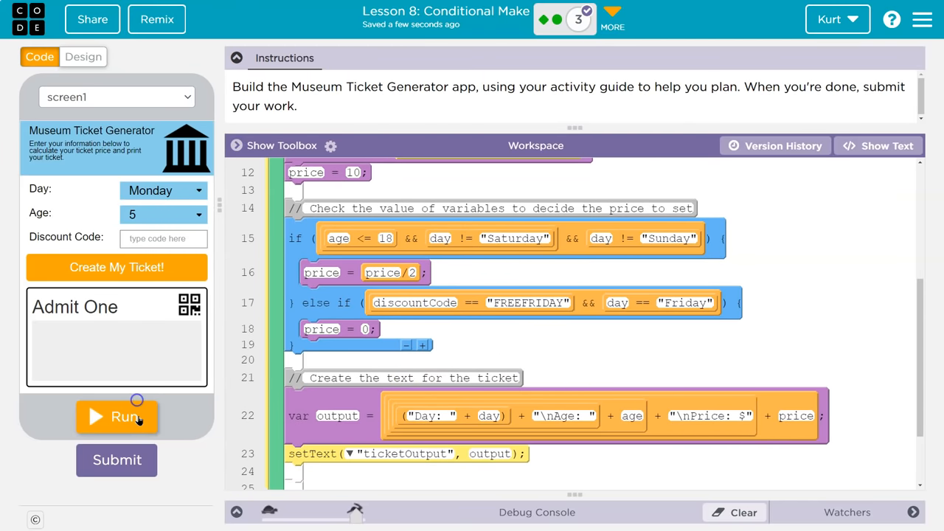
# Generate a Friday ticket for age 33 with discount code FREEFRIDAY
pyautogui.click(162, 190)
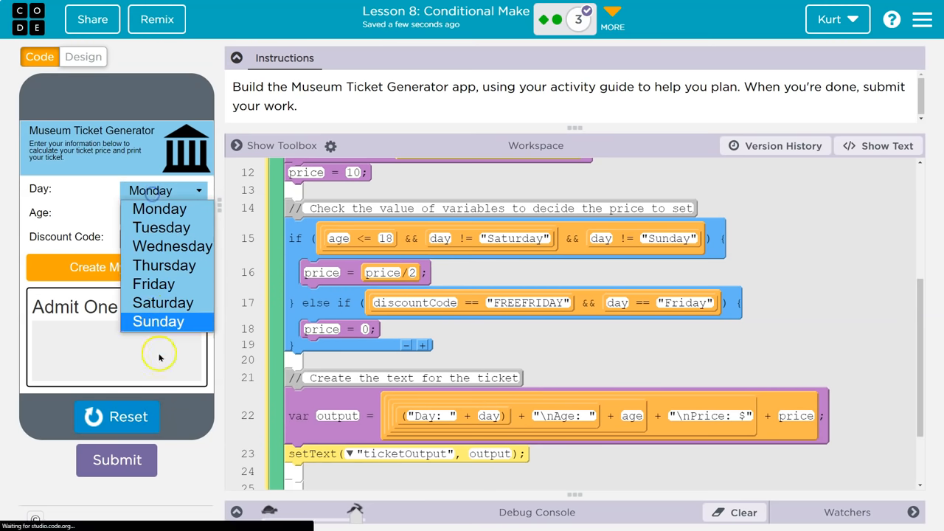
pyautogui.click(162, 214)
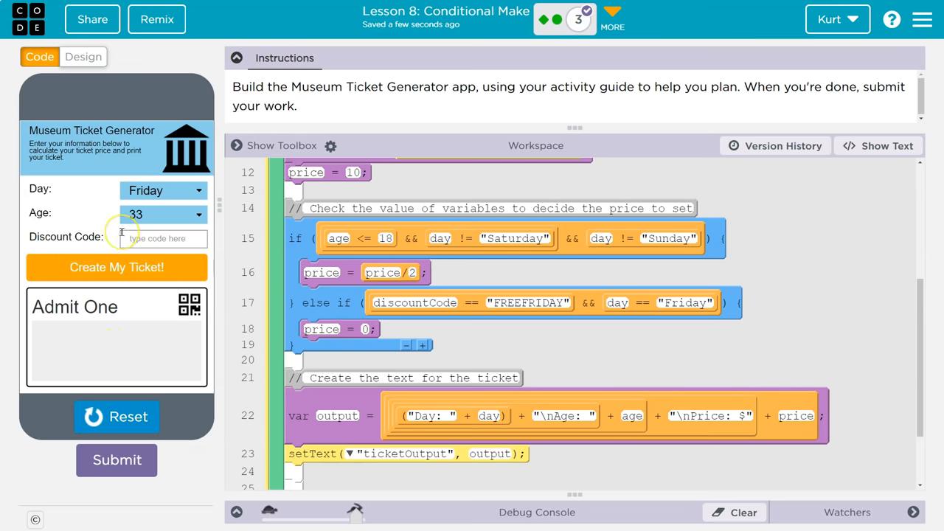
pyautogui.write('FREEFRIDAY')
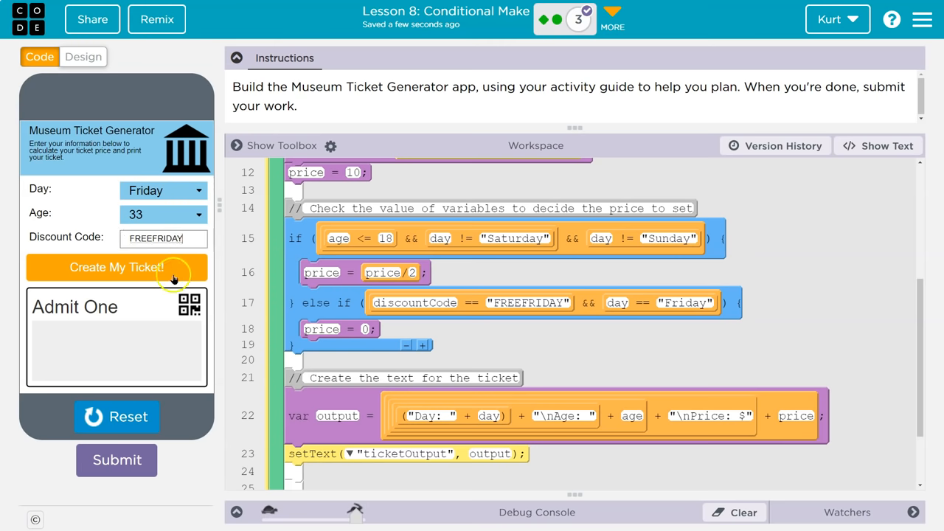
pyautogui.click(162, 214)
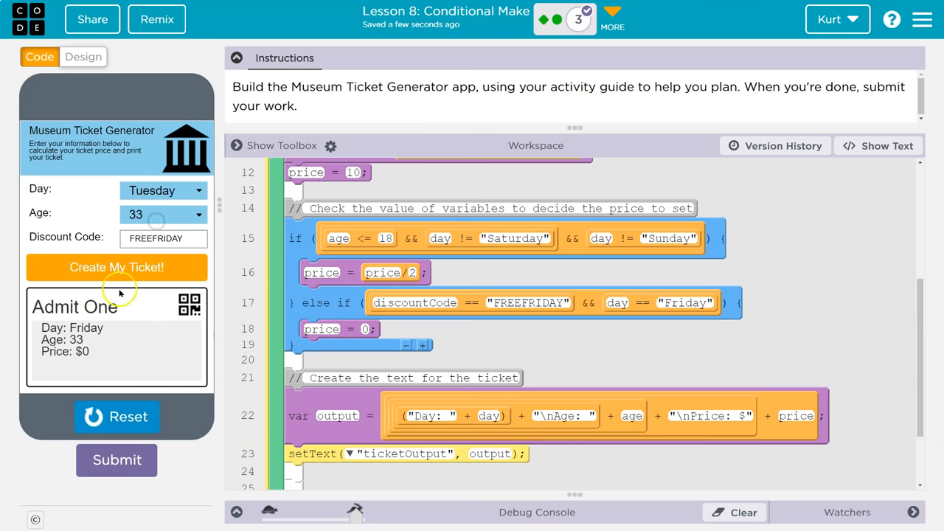
# Generate Tuesday tickets for age 33 ($10) and age 8 ($5)
pyautogui.click(115, 267)
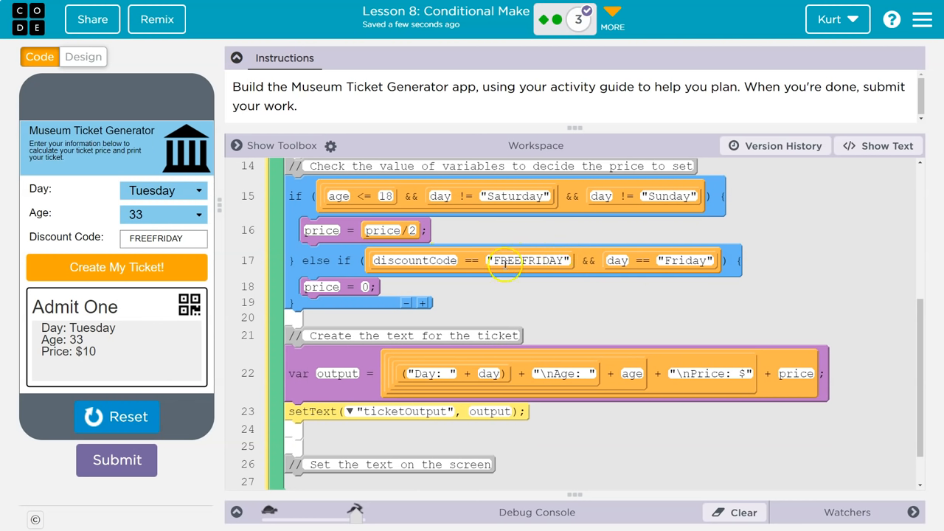
pyautogui.moveTo(531, 266)
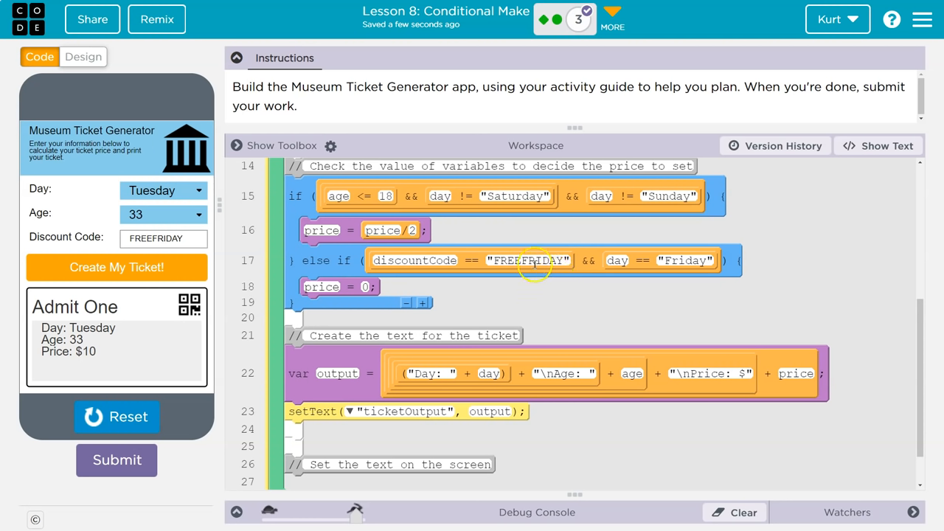
pyautogui.moveTo(596, 257)
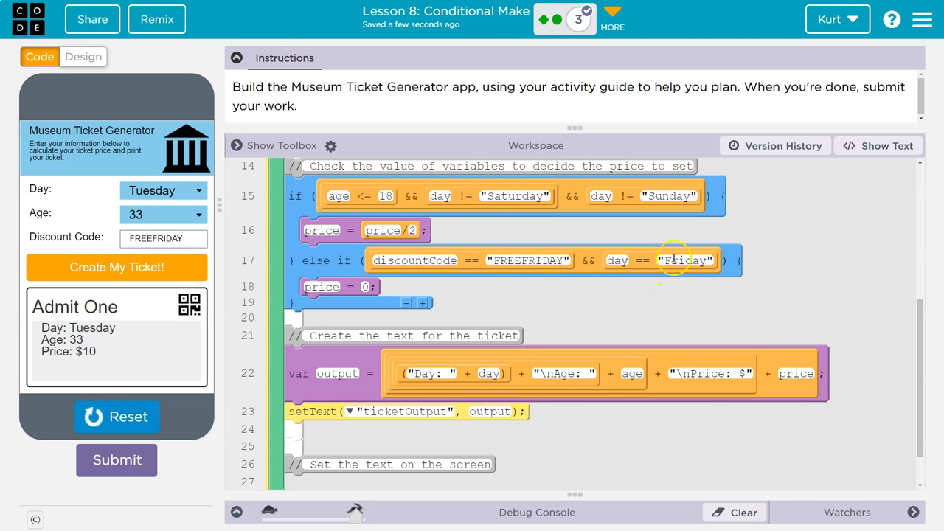
pyautogui.moveTo(131, 237)
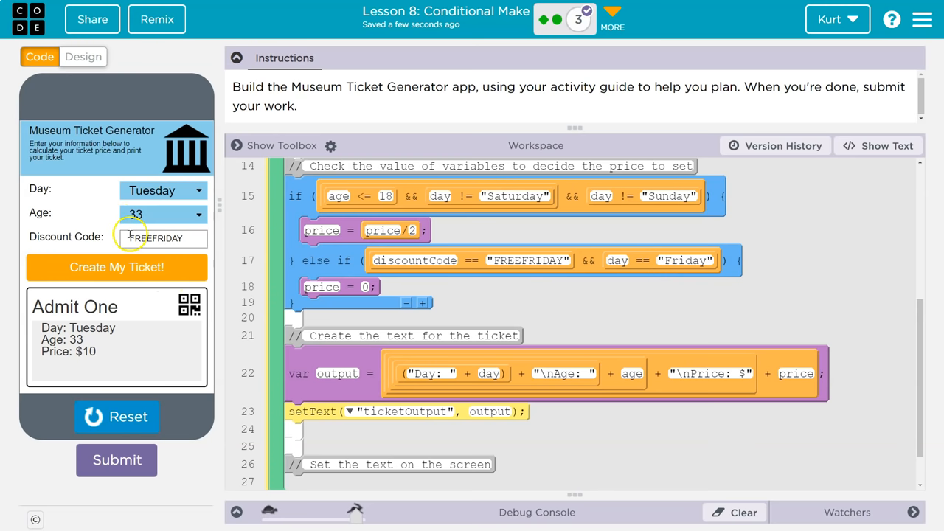
pyautogui.click(136, 214)
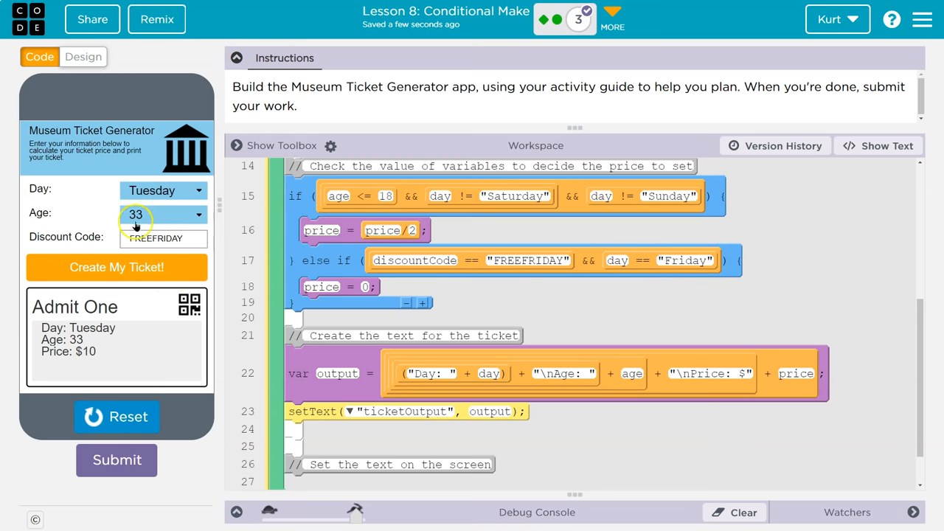
pyautogui.write('8')
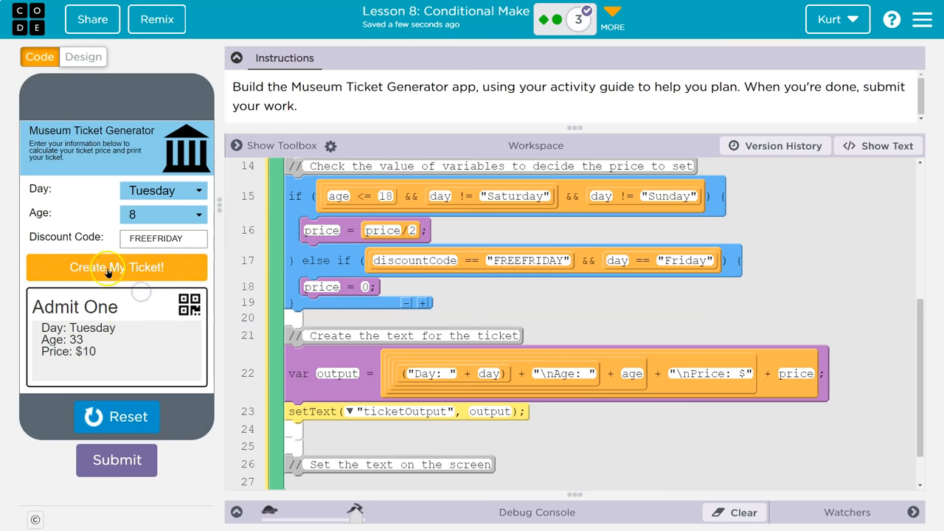
pyautogui.click(116, 267)
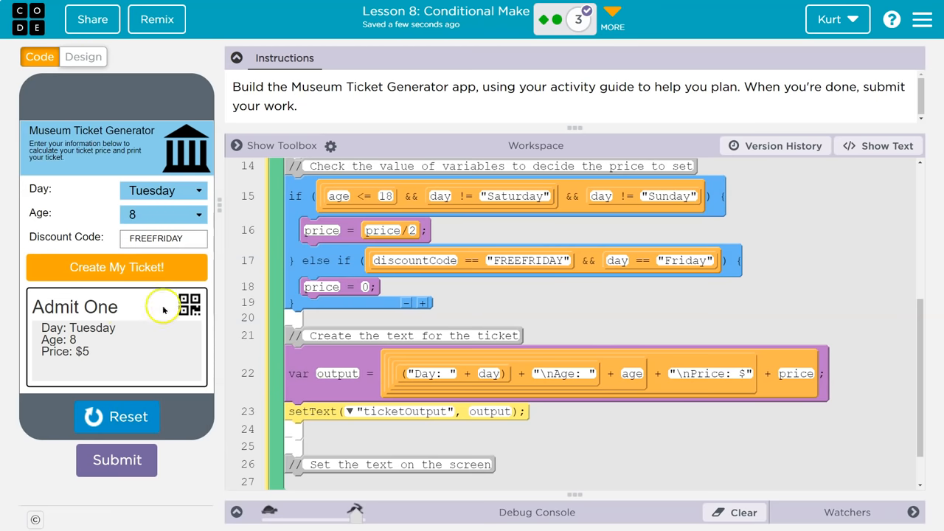
pyautogui.click(163, 190)
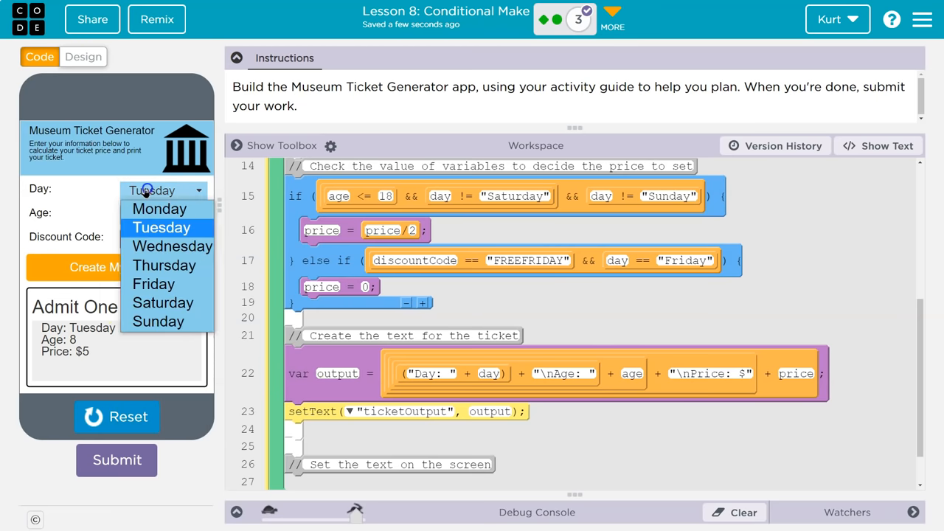
# Choose Friday as the visit day for the 8-year-old's ticket
pyautogui.click(154, 284)
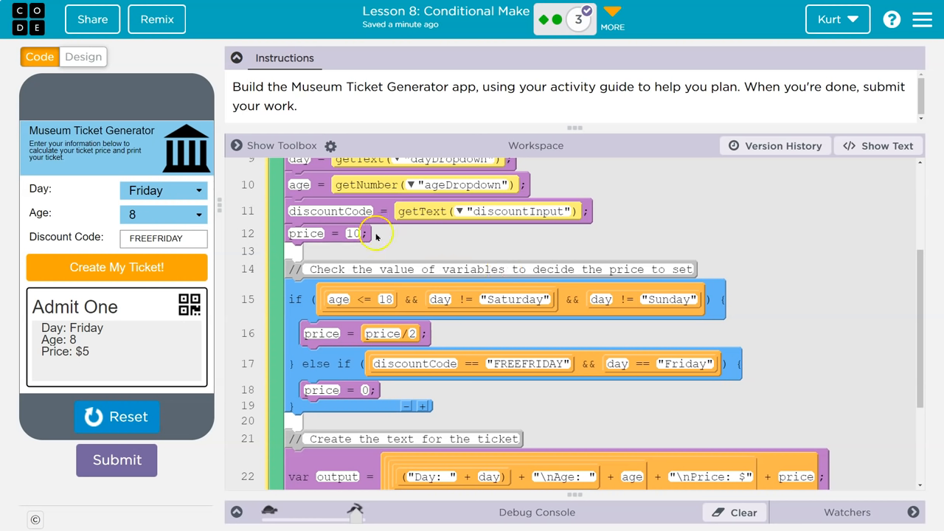
pyautogui.moveTo(697, 297)
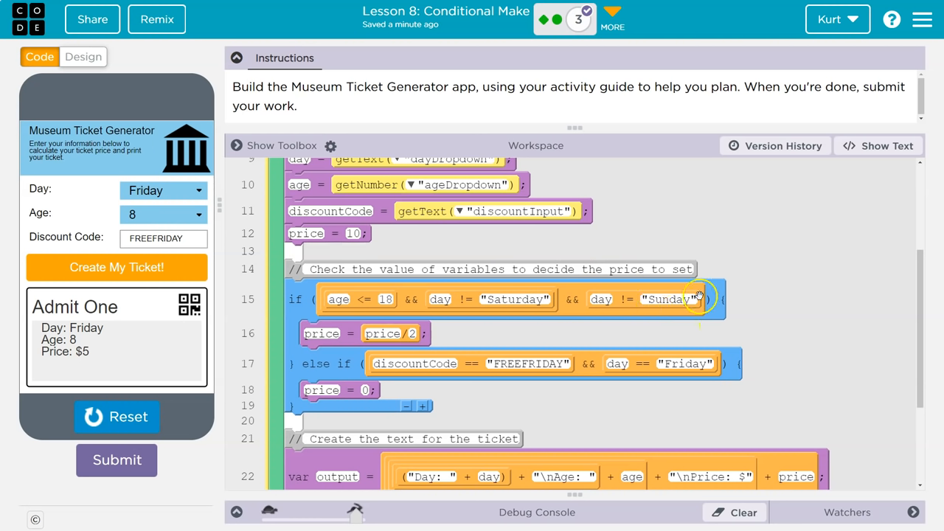
pyautogui.moveTo(706, 312)
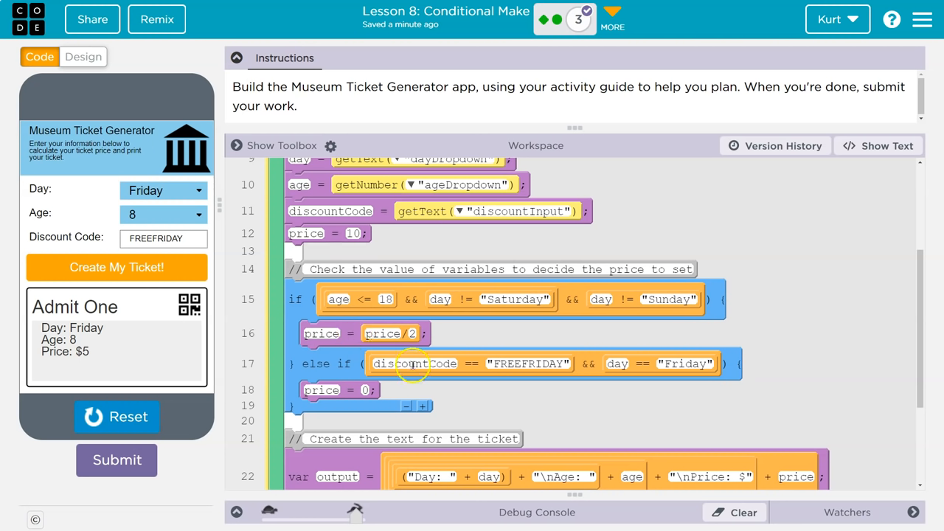
pyautogui.moveTo(372, 343)
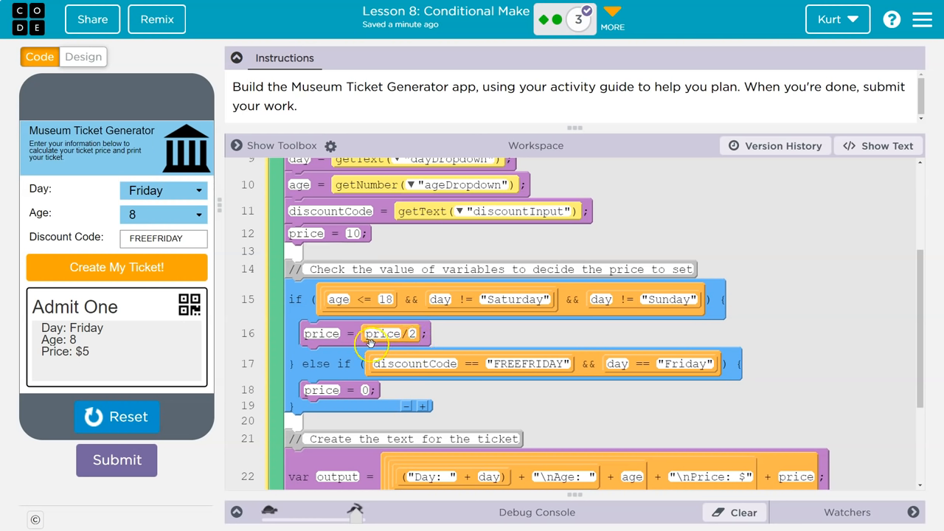
pyautogui.moveTo(292, 421)
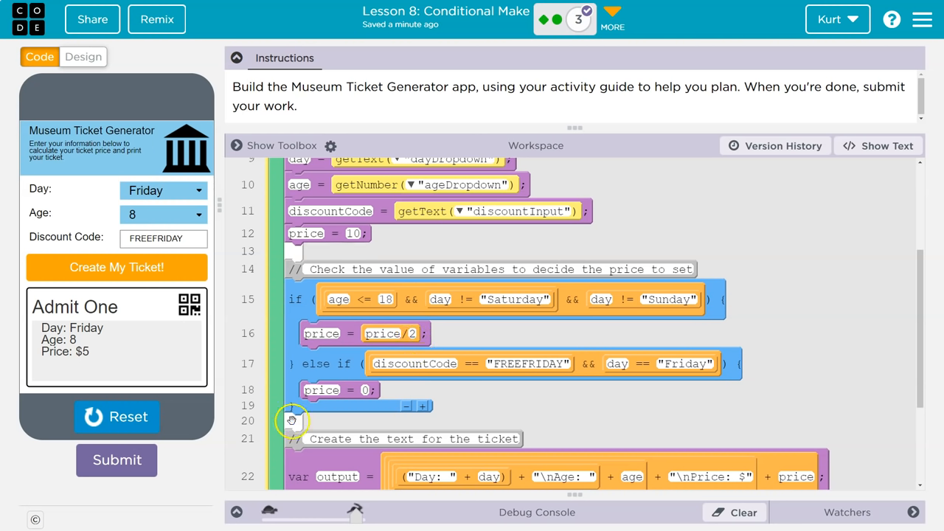
pyautogui.moveTo(303, 447)
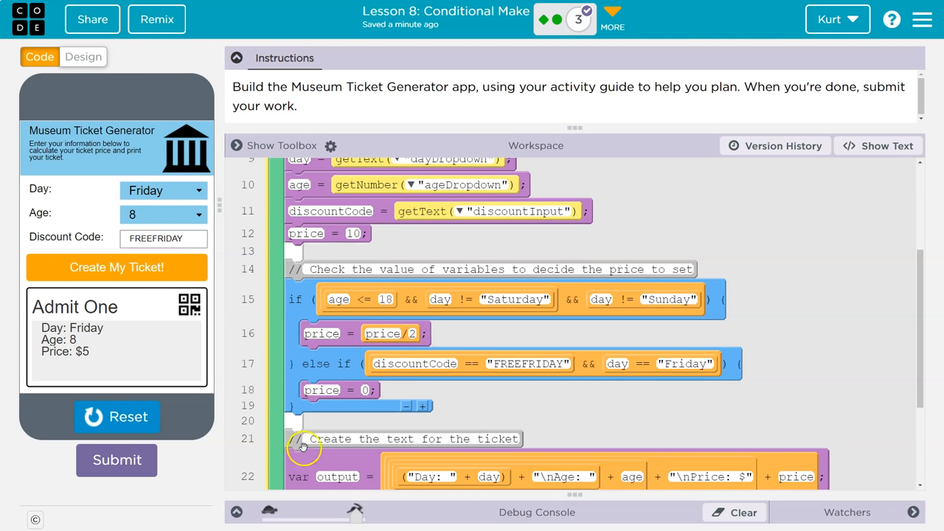
pyautogui.moveTo(484, 371)
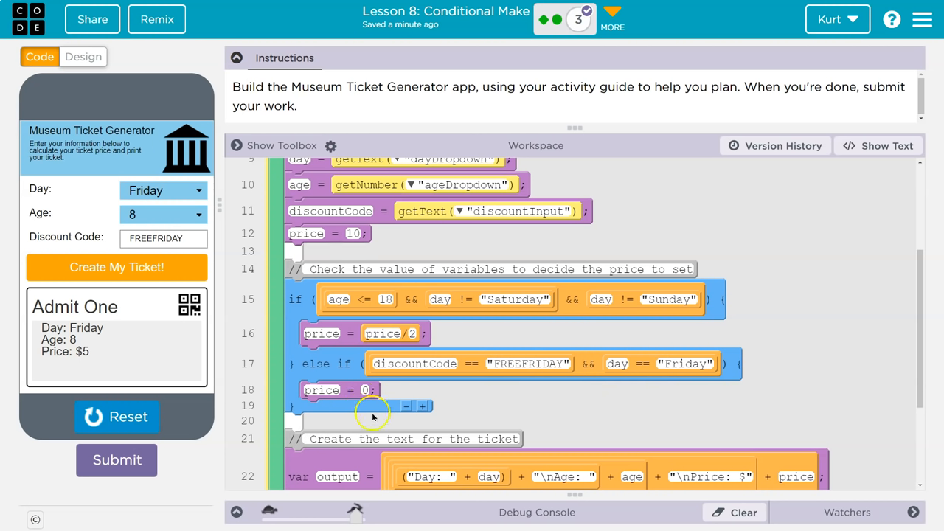
pyautogui.moveTo(686, 302)
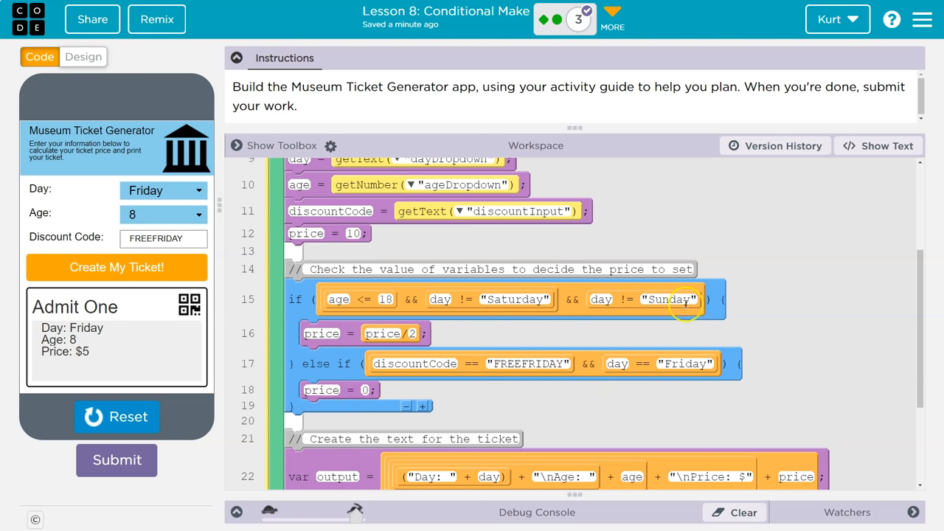
pyautogui.moveTo(356, 450)
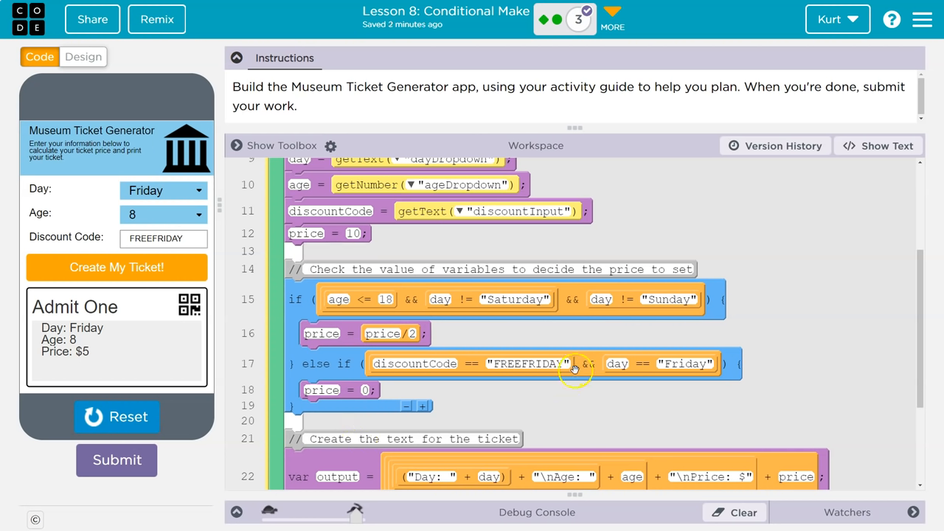
pyautogui.moveTo(636, 337)
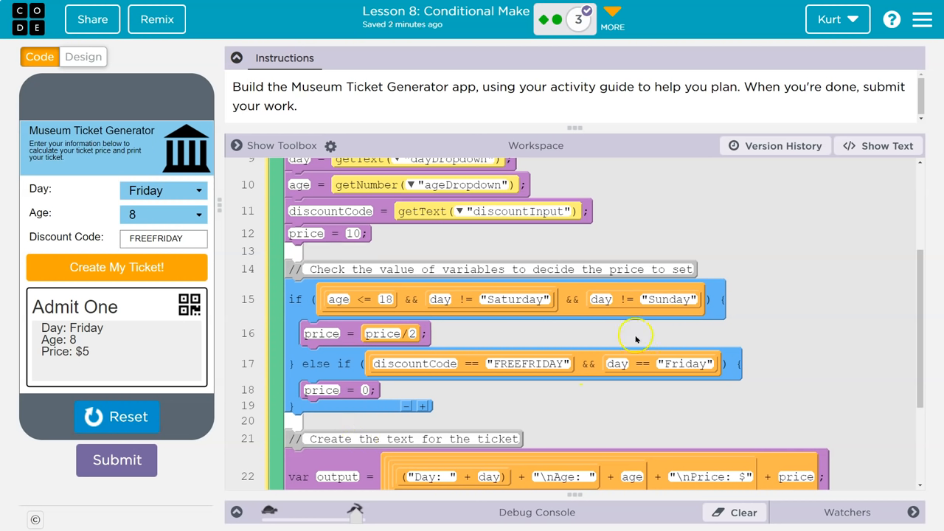
pyautogui.moveTo(582, 300)
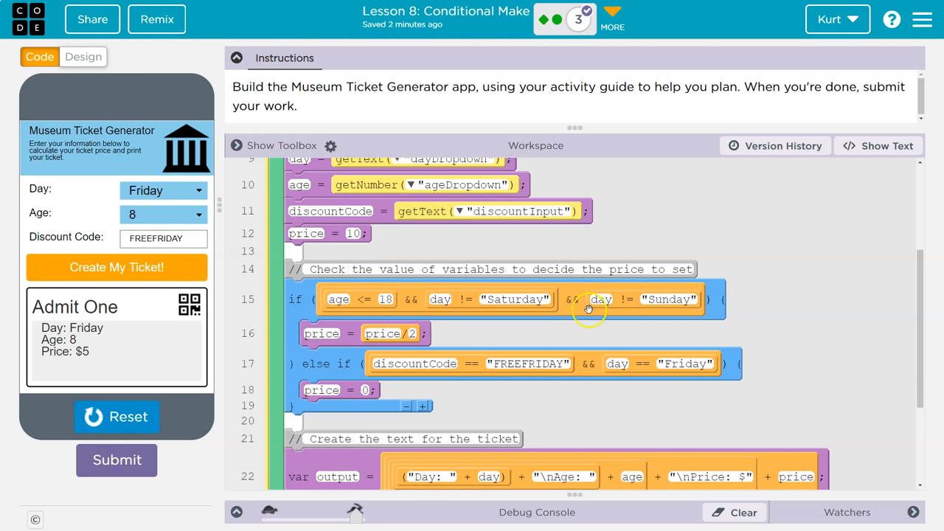
pyautogui.moveTo(615, 369)
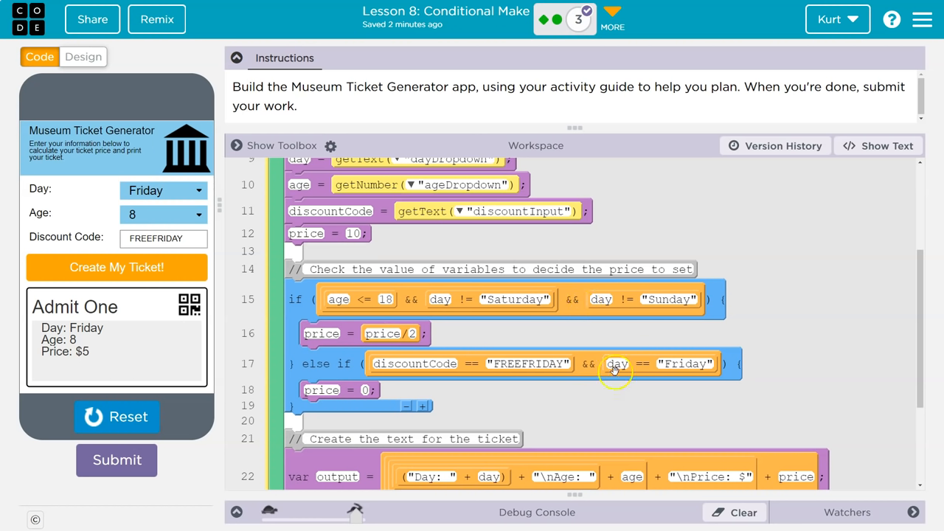
pyautogui.moveTo(588, 366)
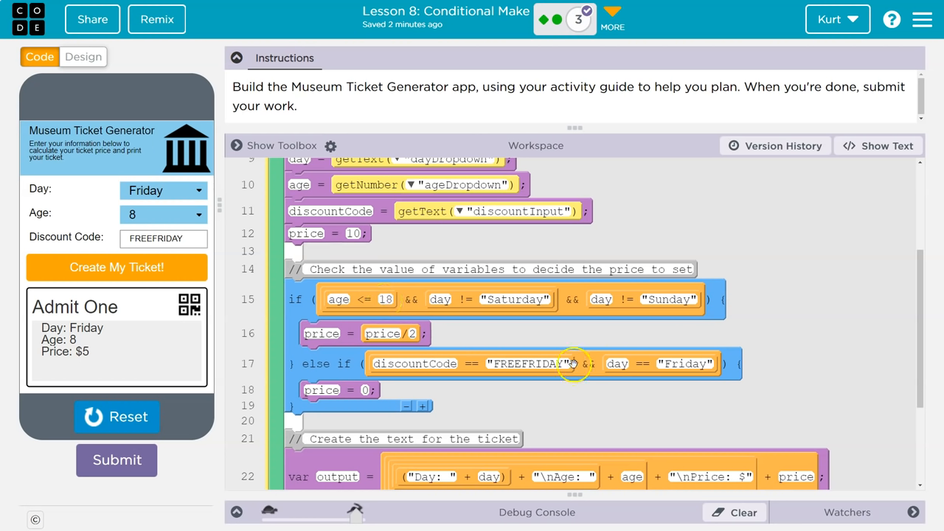
pyautogui.moveTo(581, 343)
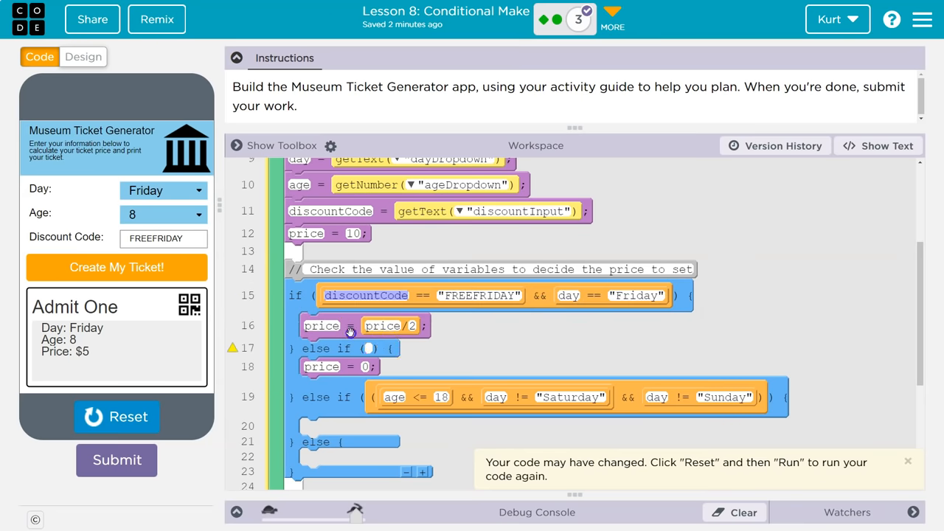
# Drag the FREEFRIDAY && Friday condition into the first if block
pyautogui.moveTo(321, 325); pyautogui.dragTo(320, 422)
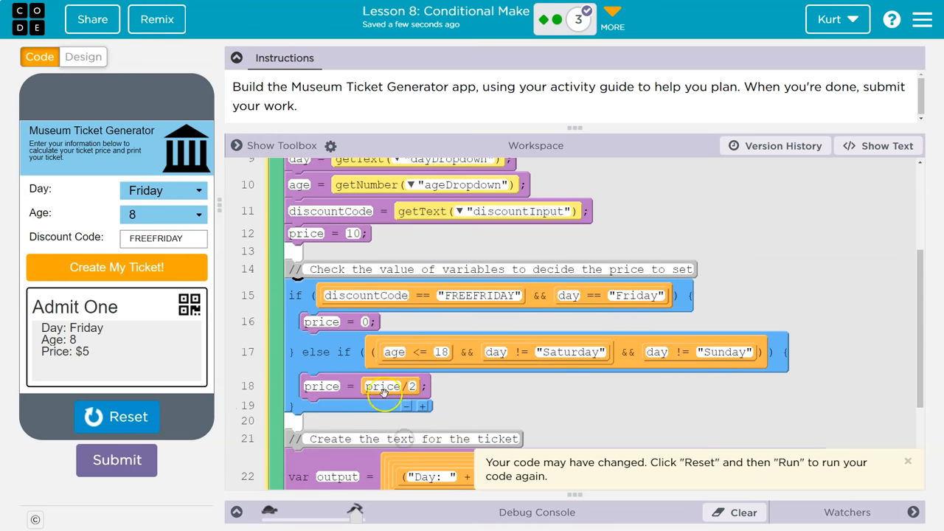
pyautogui.moveTo(404, 375)
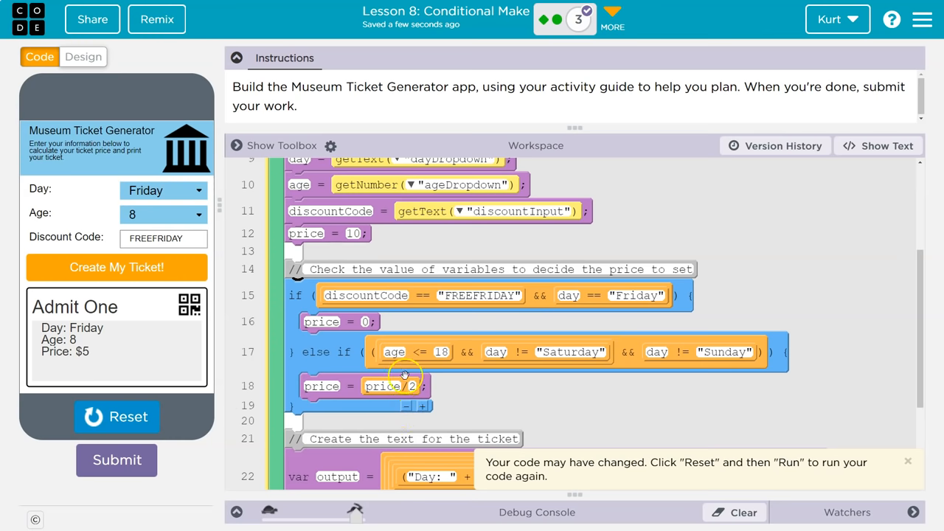
# Rerun the app and generate a Monday ticket for a 6-year-old
pyautogui.click(117, 417)
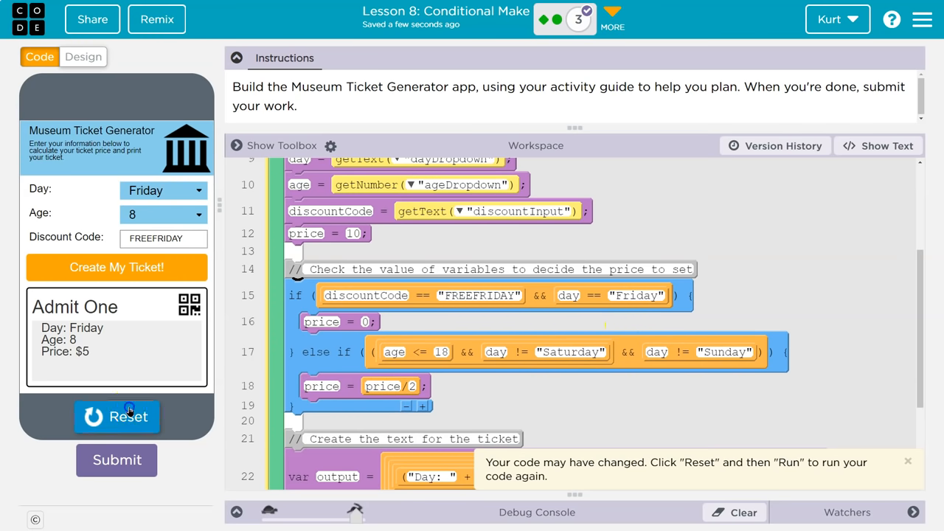
pyautogui.click(117, 417)
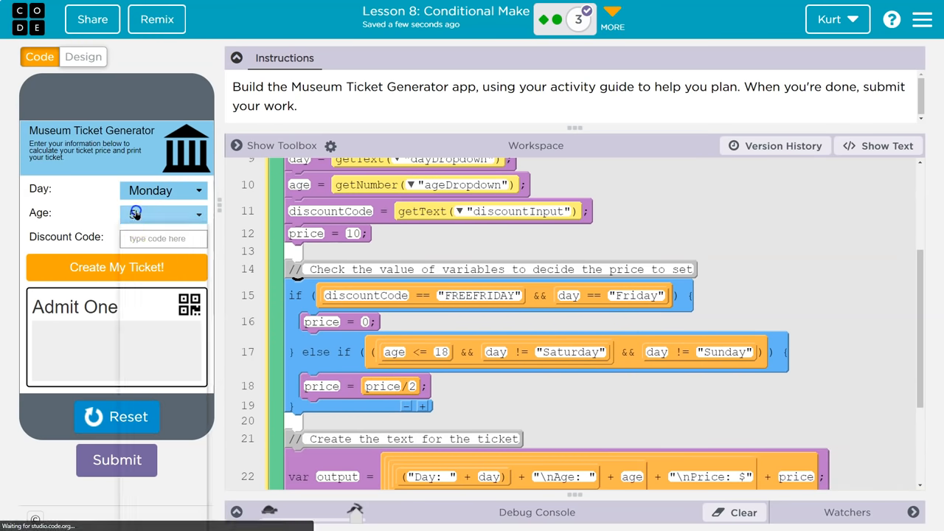
pyautogui.click(115, 267)
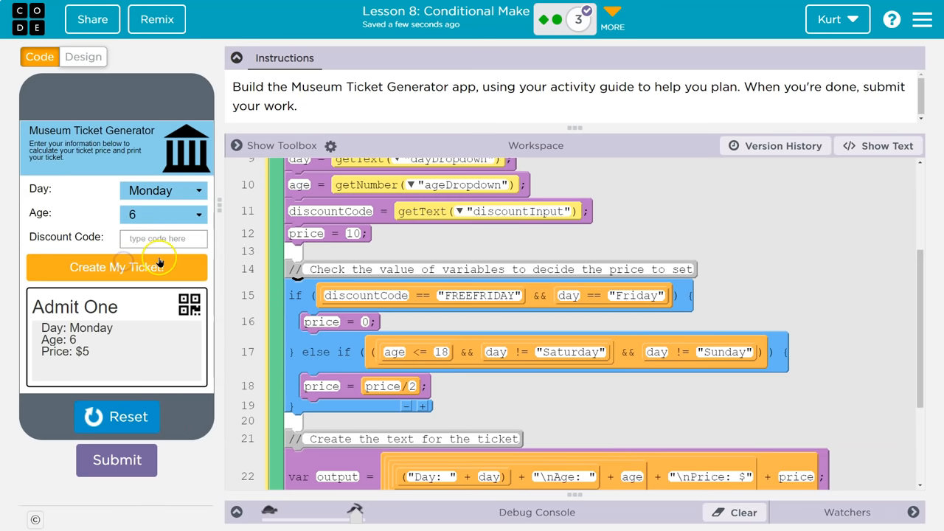
pyautogui.click(162, 214)
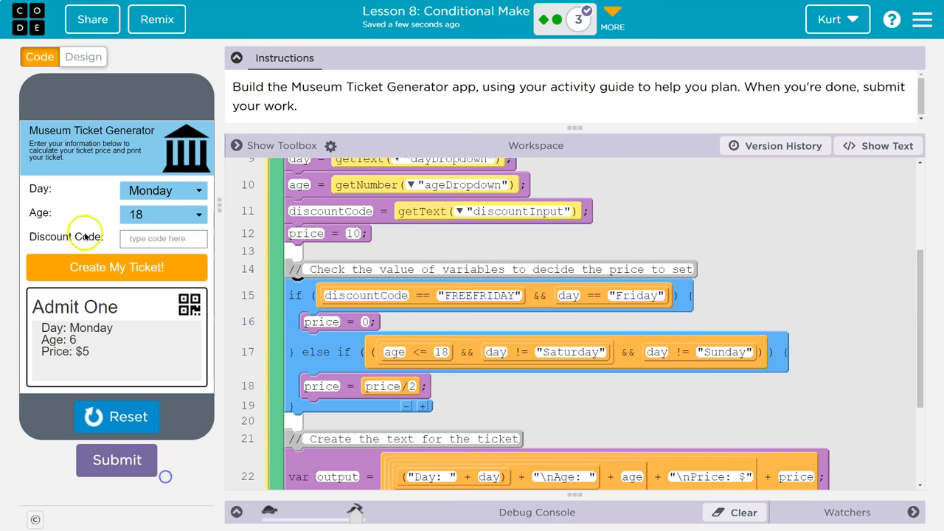
# Test Sunday tickets, switching the age between 38 and 6
pyautogui.click(162, 214)
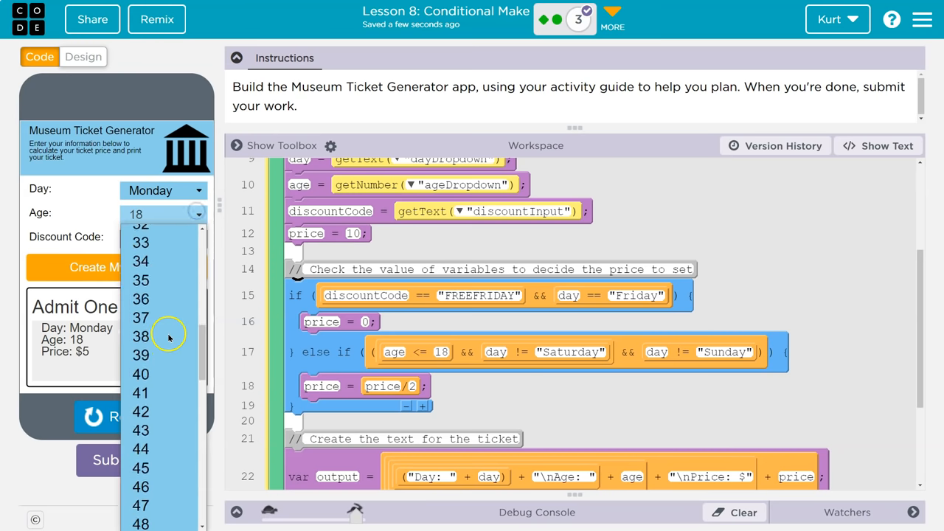
pyautogui.click(140, 336)
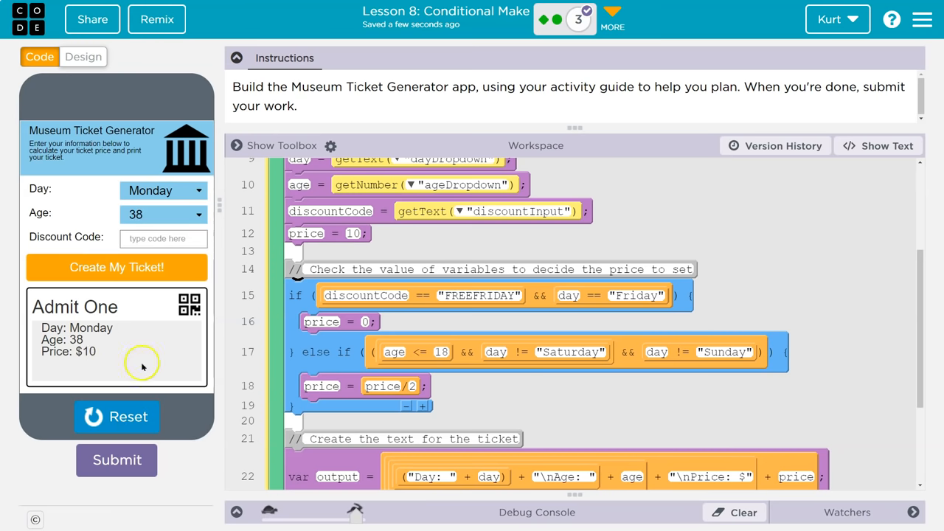
pyautogui.click(163, 191)
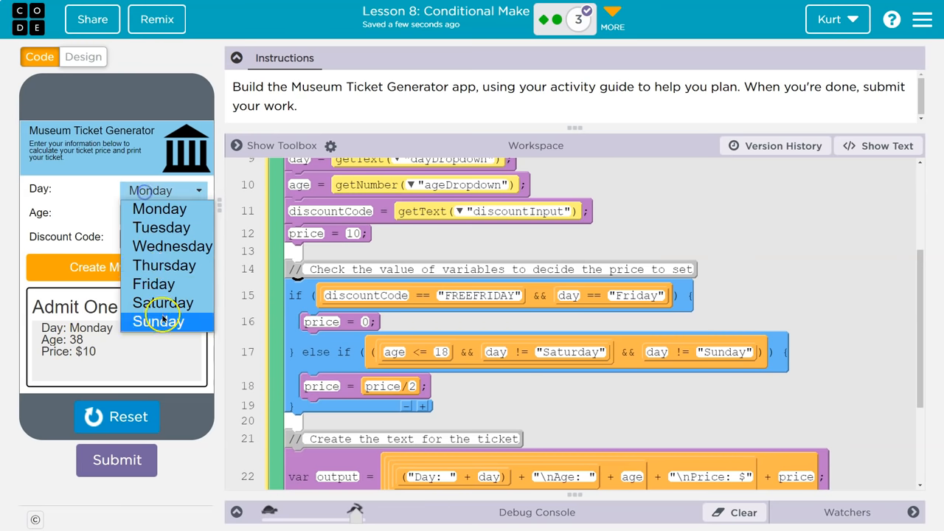
pyautogui.click(155, 321)
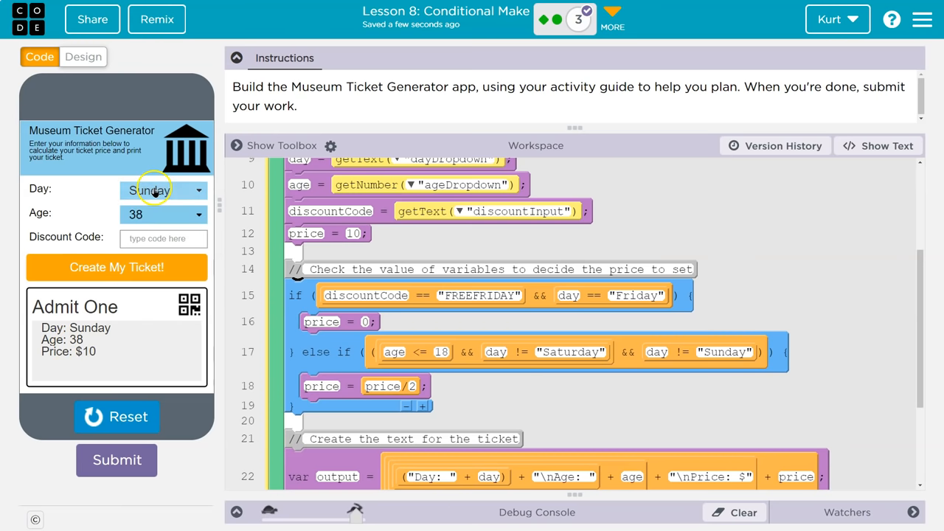
pyautogui.click(159, 214)
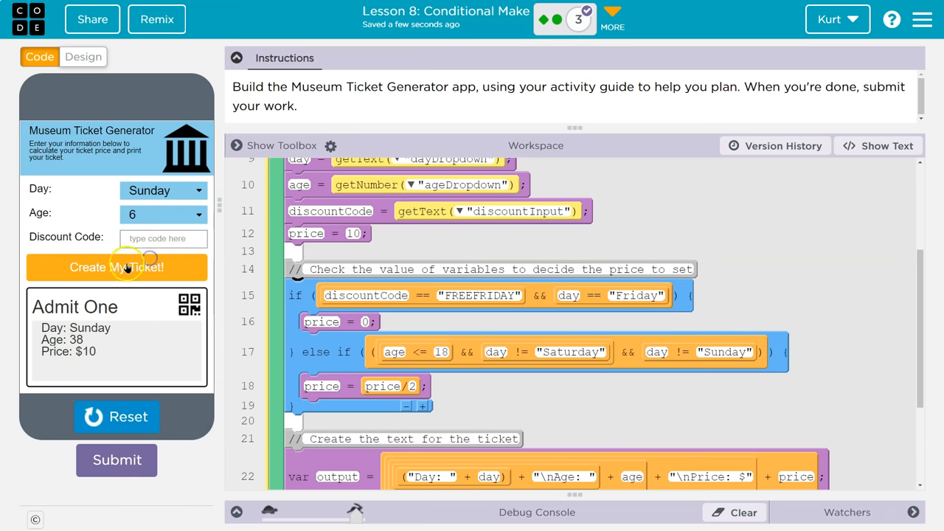
pyautogui.click(116, 267)
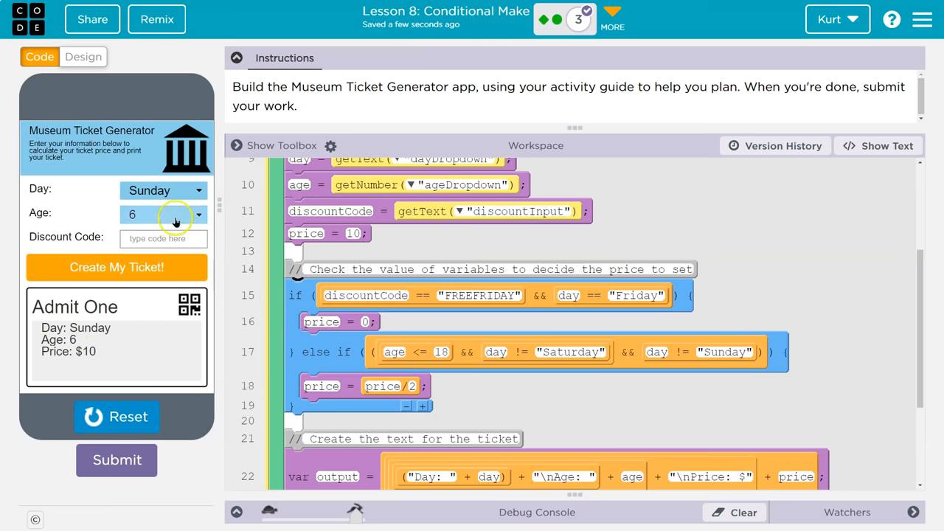
# Enter FREEFRIDAY and generate a Friday ticket, which comes out free
pyautogui.write('FREEFRIDAY')
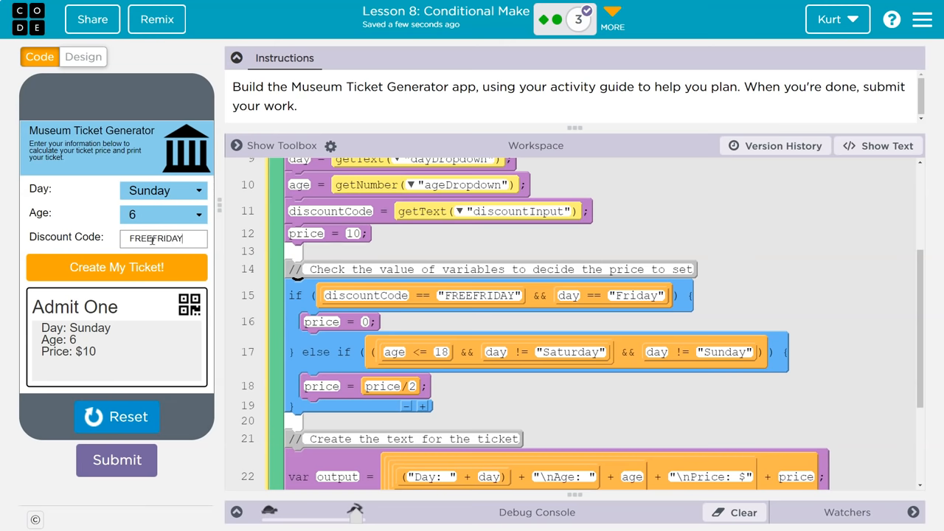
pyautogui.moveTo(135, 267)
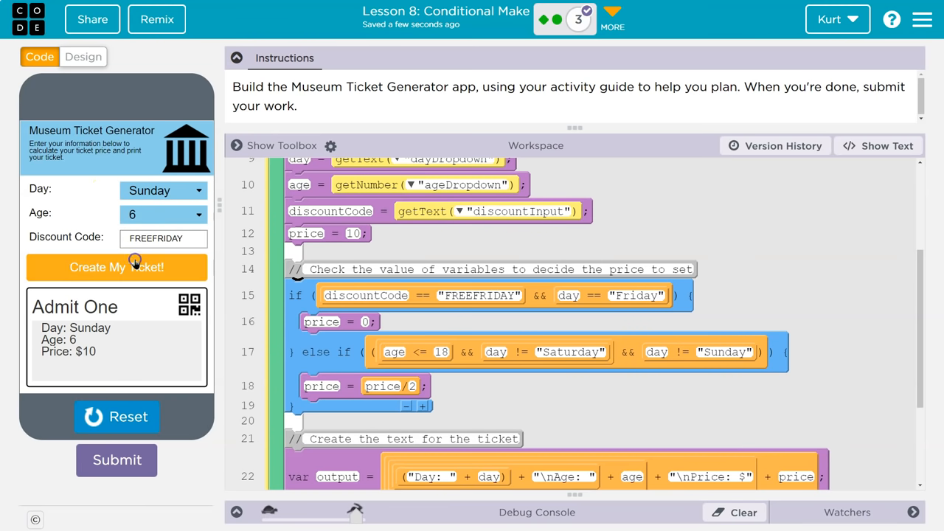
pyautogui.click(162, 190)
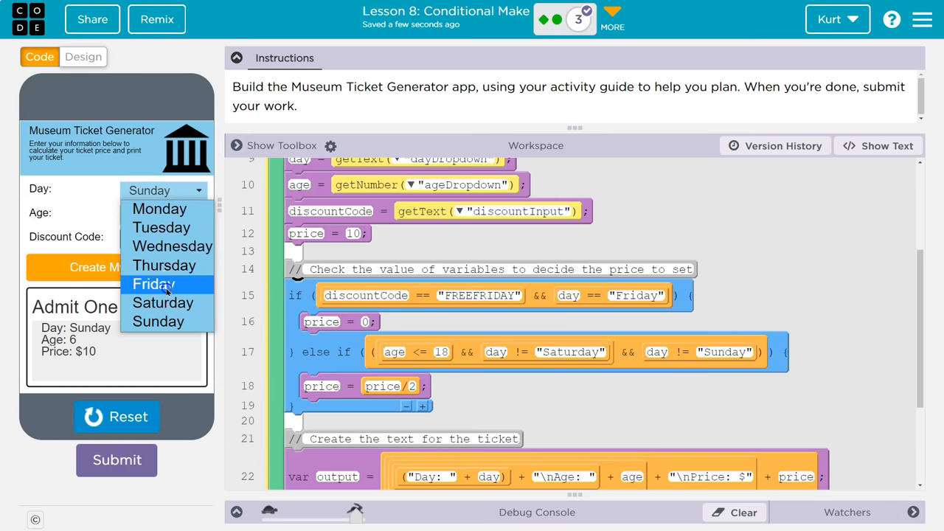
pyautogui.click(153, 284)
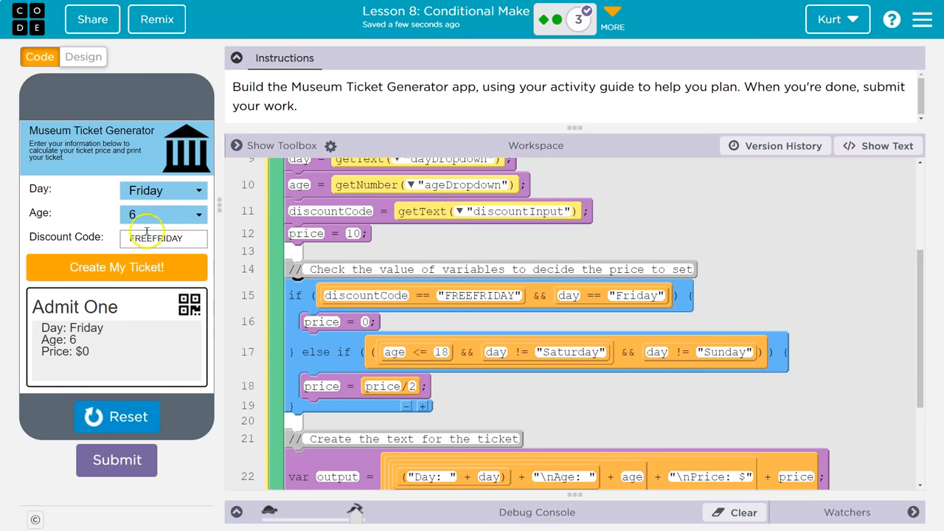
pyautogui.click(163, 190)
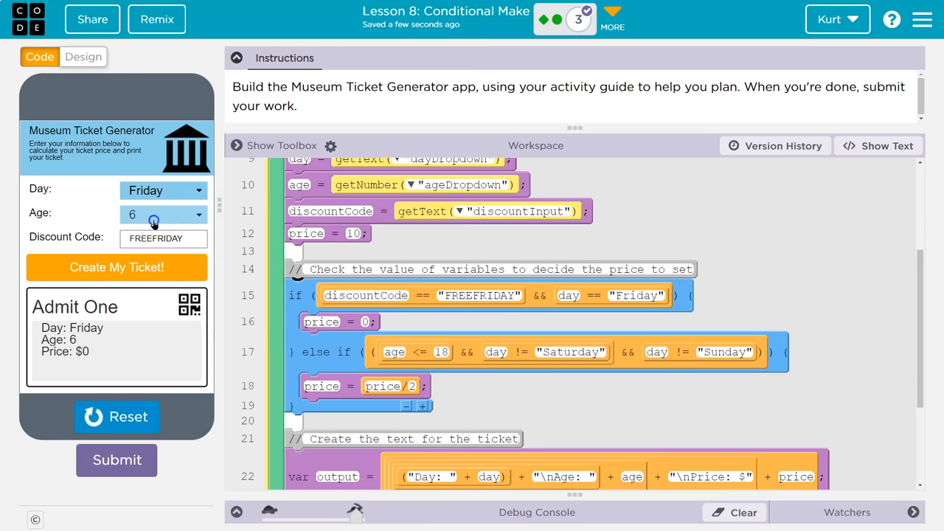
# Switch to age 41 on Wednesday to confirm the $10 price
pyautogui.click(158, 213)
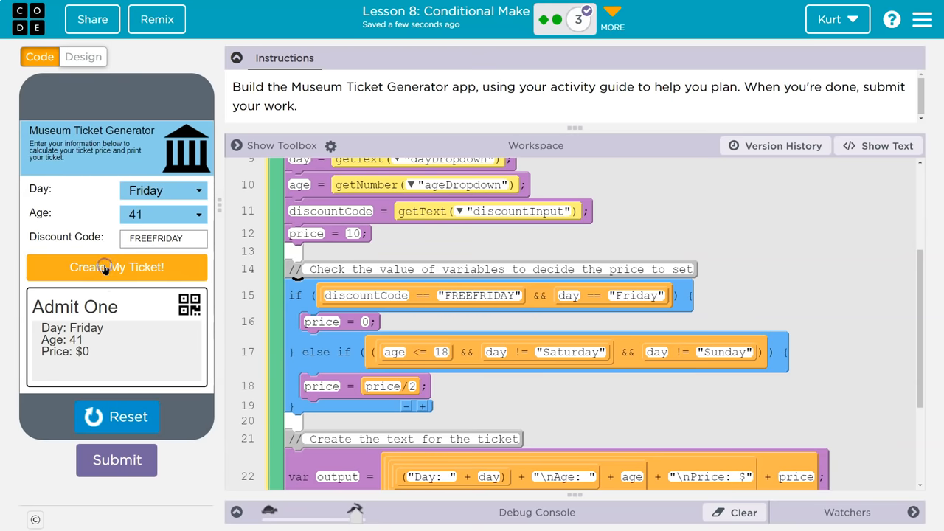
pyautogui.click(163, 190)
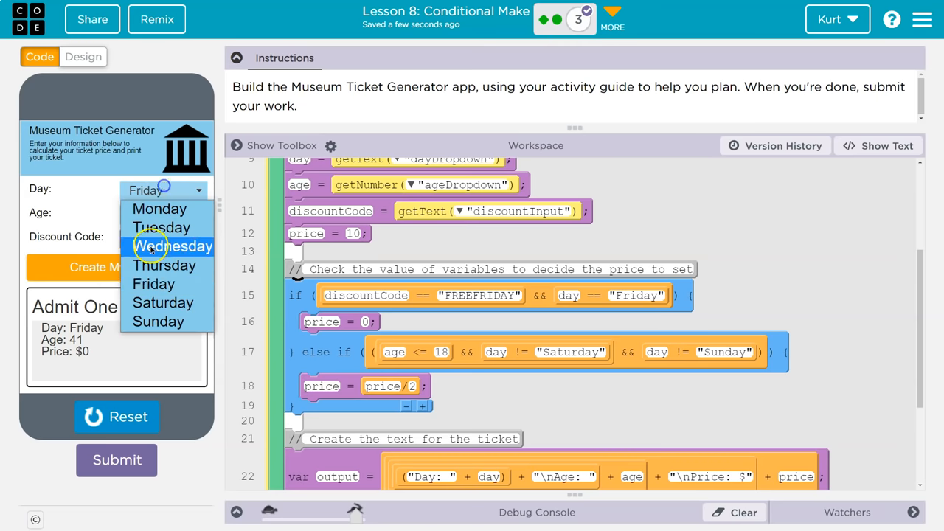
pyautogui.click(173, 245)
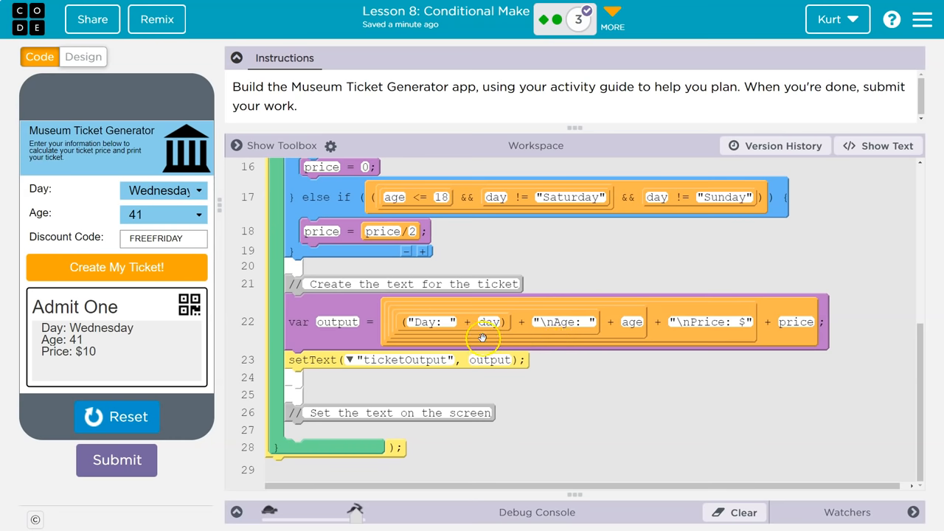
# Scroll through the ticket code to inspect the FREEFRIDAY and weekday child price conditions
pyautogui.scroll(3)
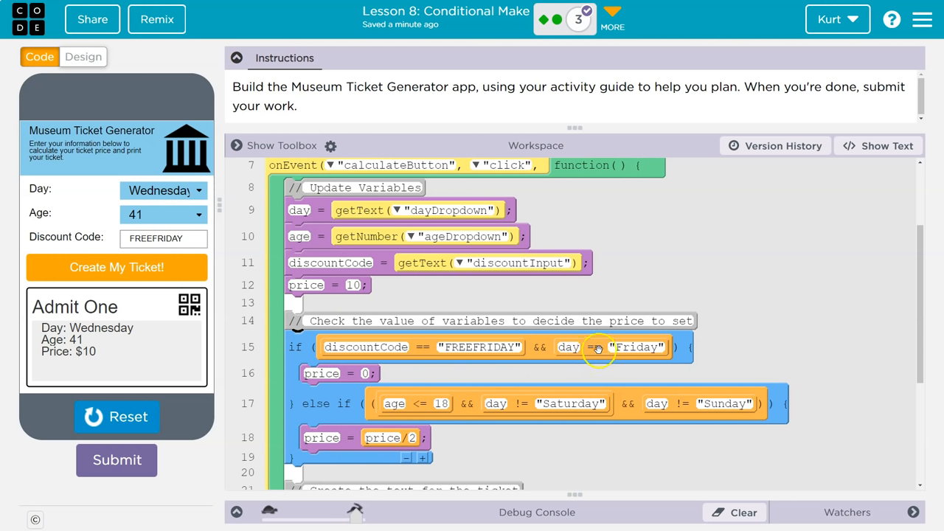
pyautogui.moveTo(343, 376)
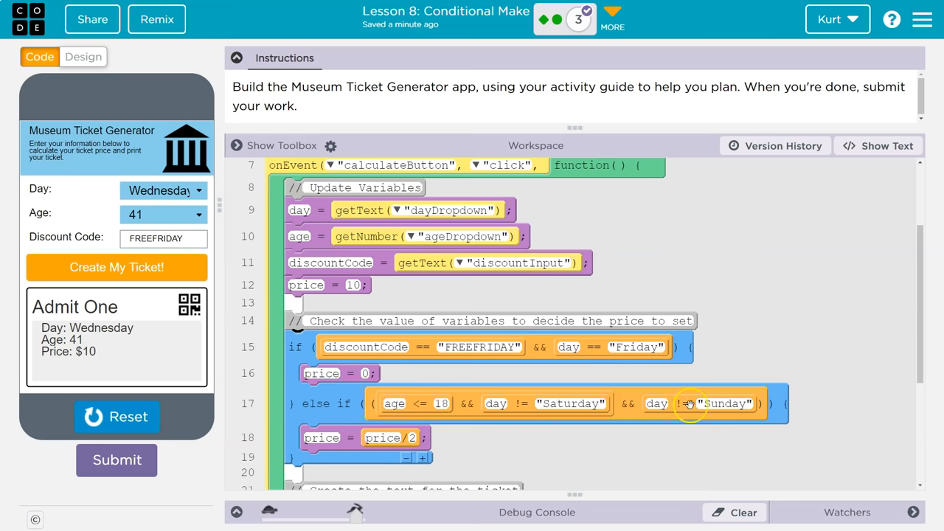
pyautogui.scroll(-3)
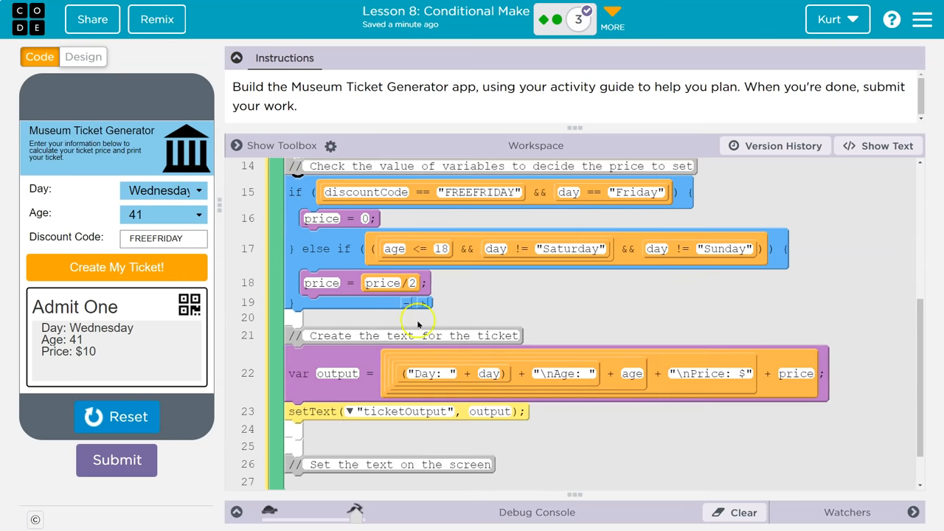
pyautogui.moveTo(356, 362)
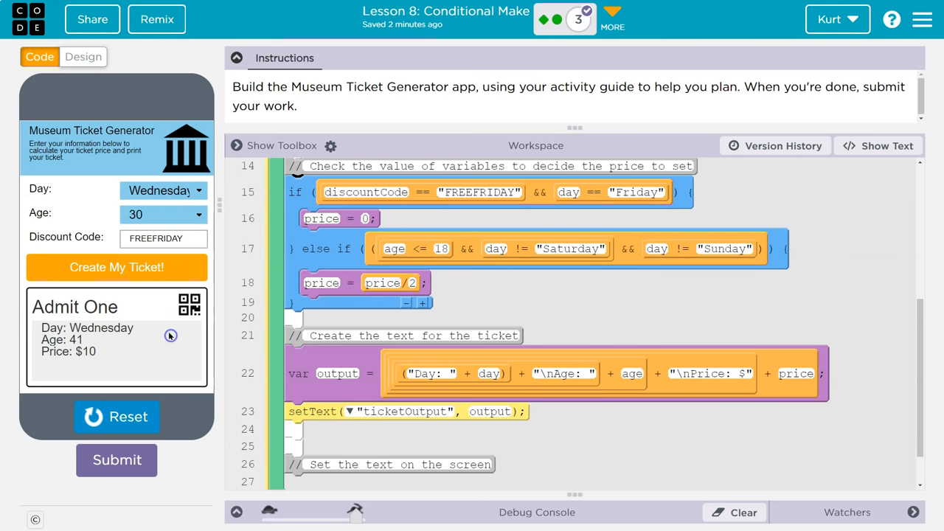
# Set the test day to Monday and clear the FREEFRIDAY discount code
pyautogui.click(163, 190)
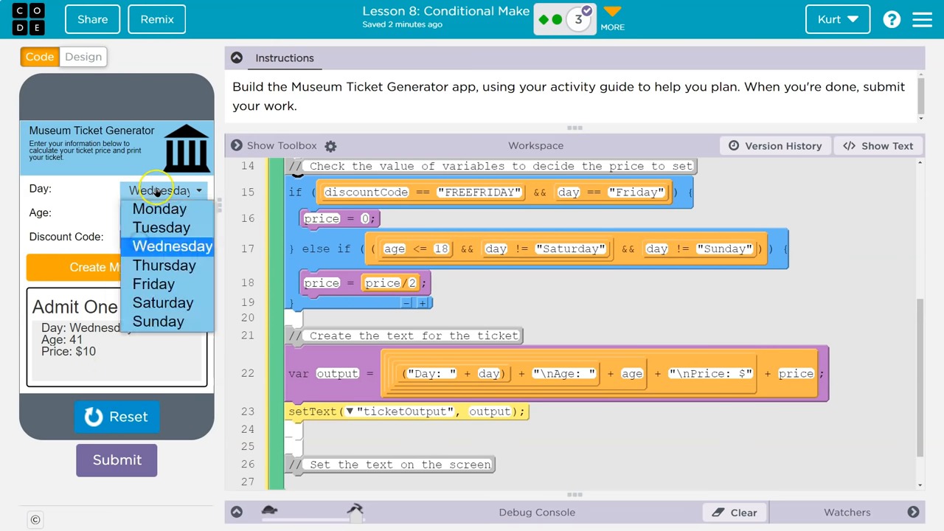
pyautogui.click(160, 208)
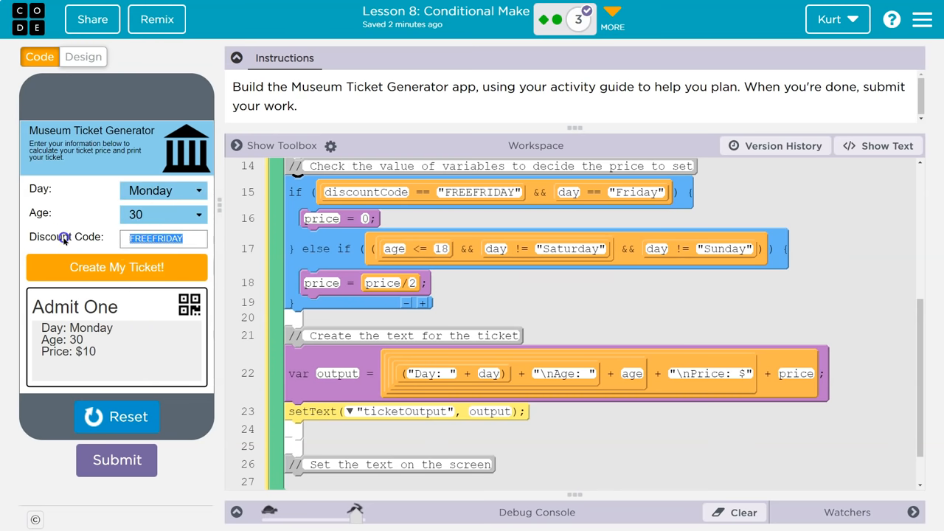
pyautogui.click(163, 238)
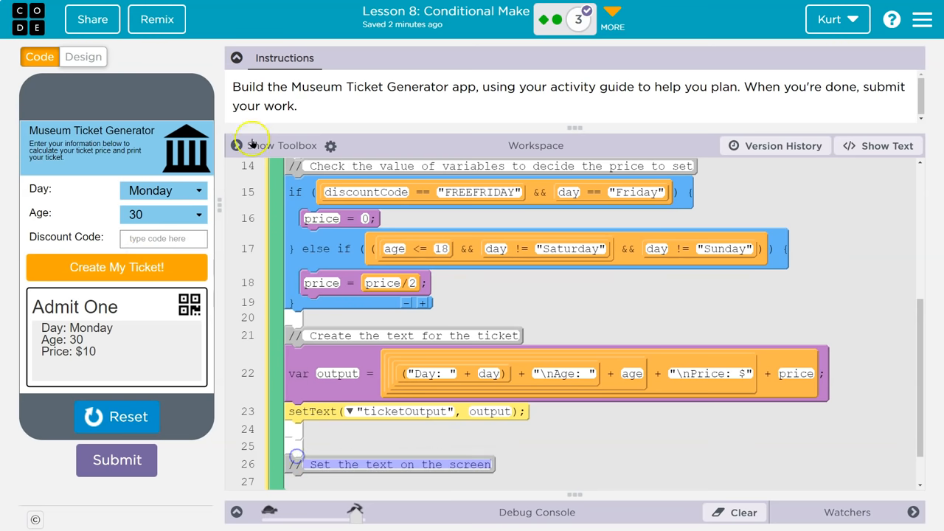
# Show and hide the block toolbox, then scroll through the code
pyautogui.click(237, 145)
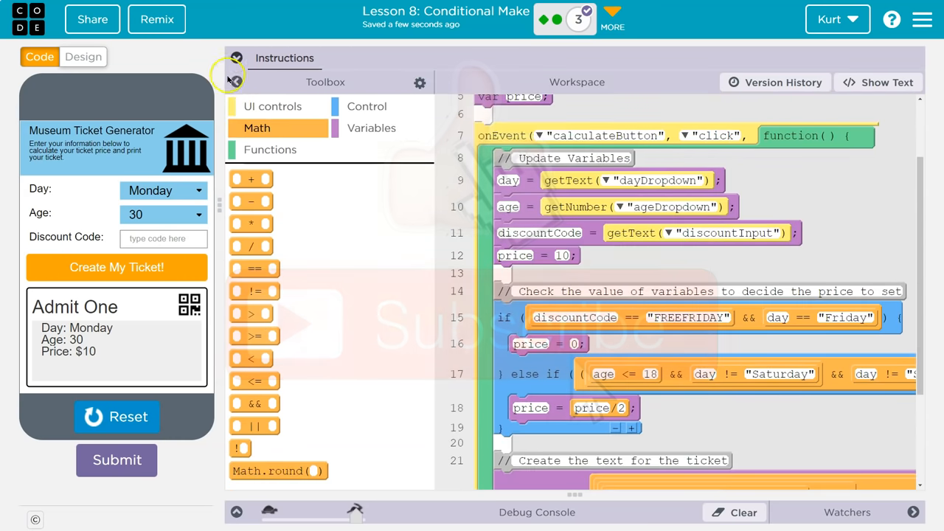
pyautogui.click(236, 82)
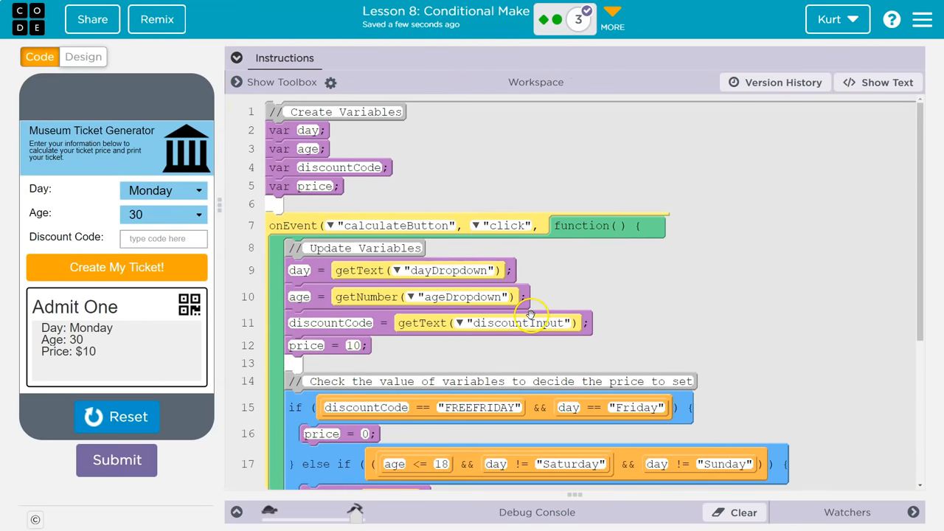
pyautogui.scroll(-3)
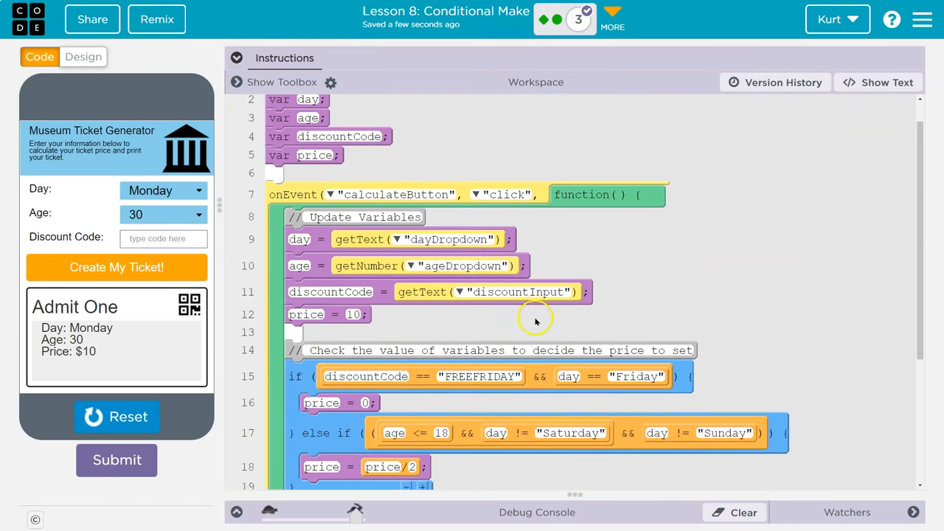